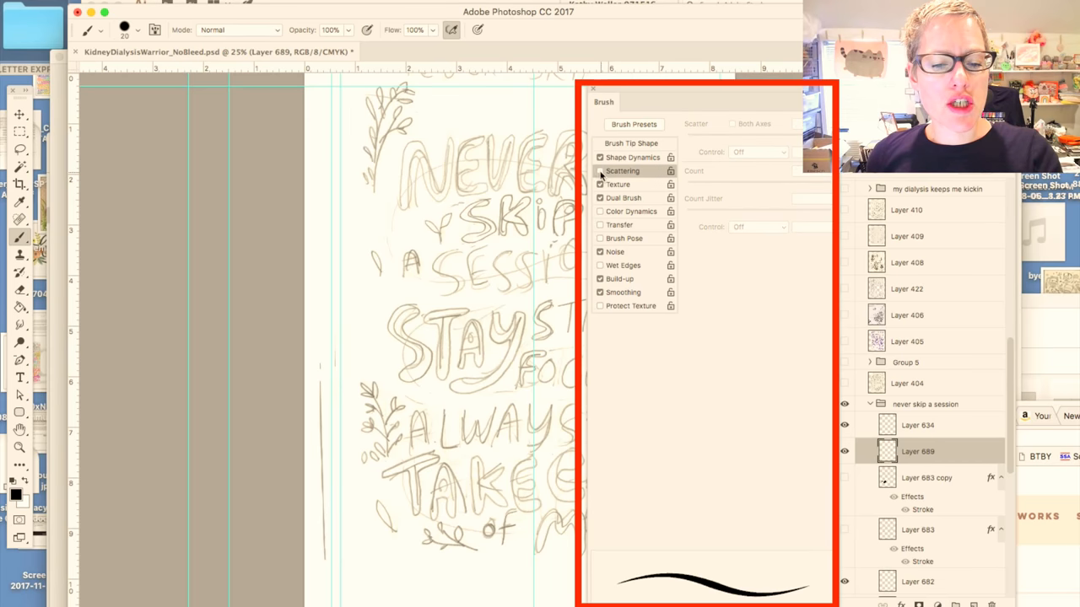
Draw black test scribbles across the lettering sketch with the 20 px hard round brush
drag(396, 270, 518, 206)
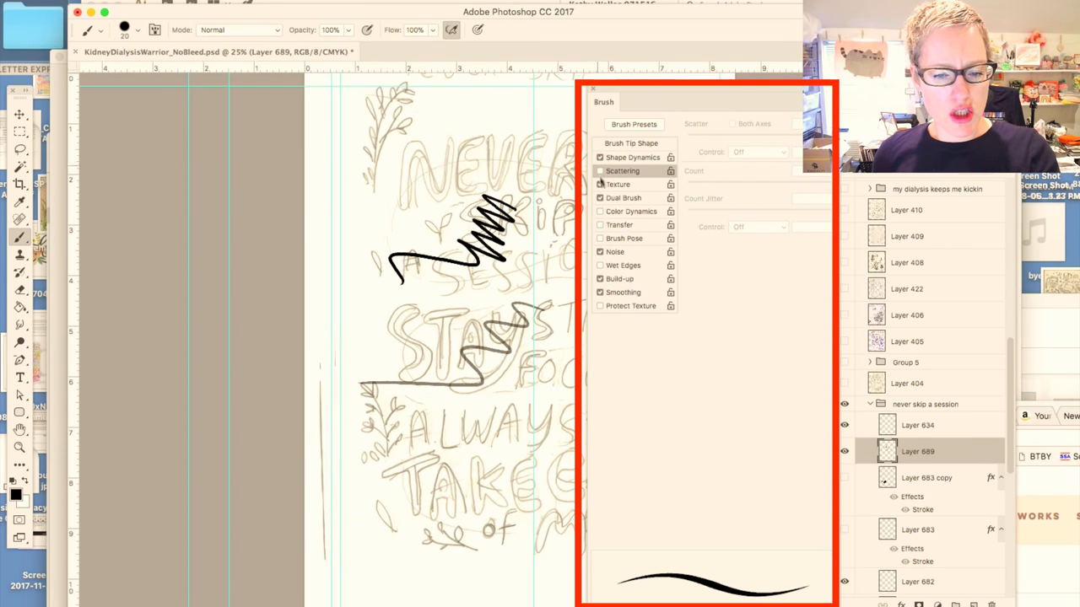
click(599, 184)
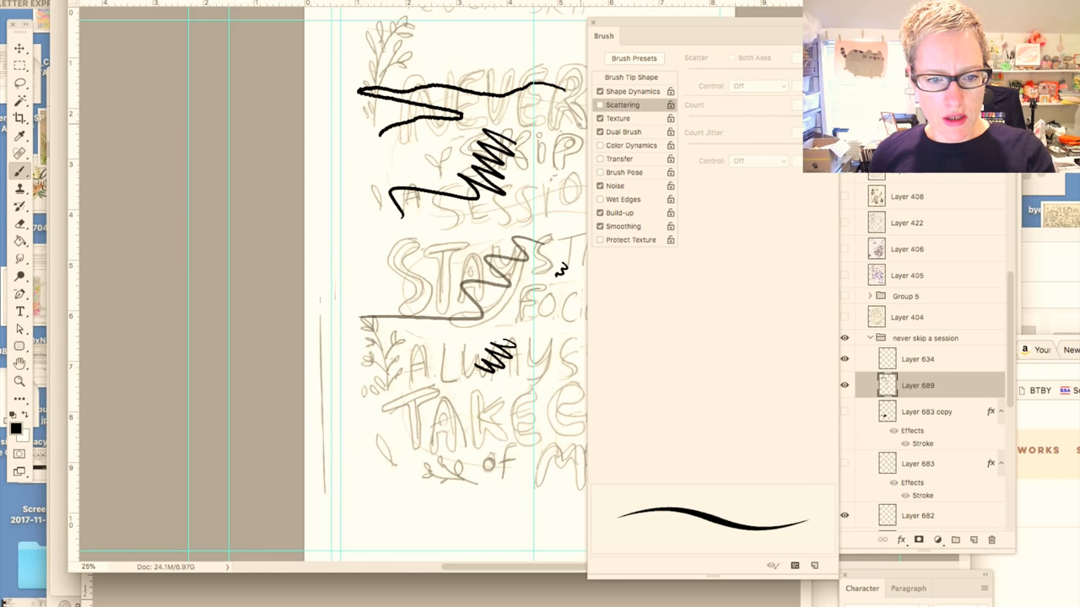
click(600, 105)
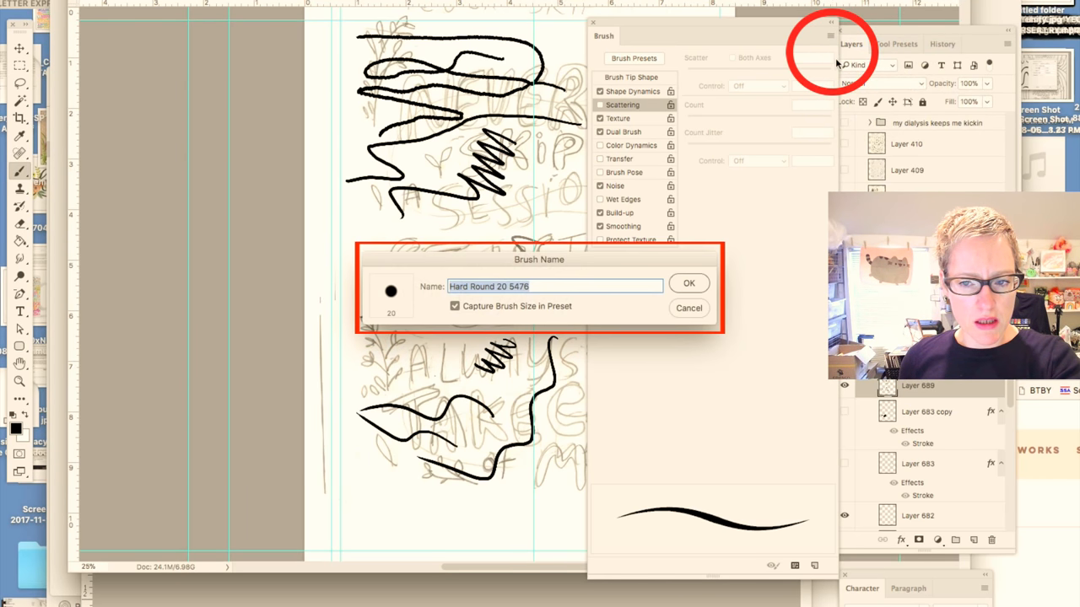
Name the new brush preset 'my coloring line art brush' and confirm it
text(C)
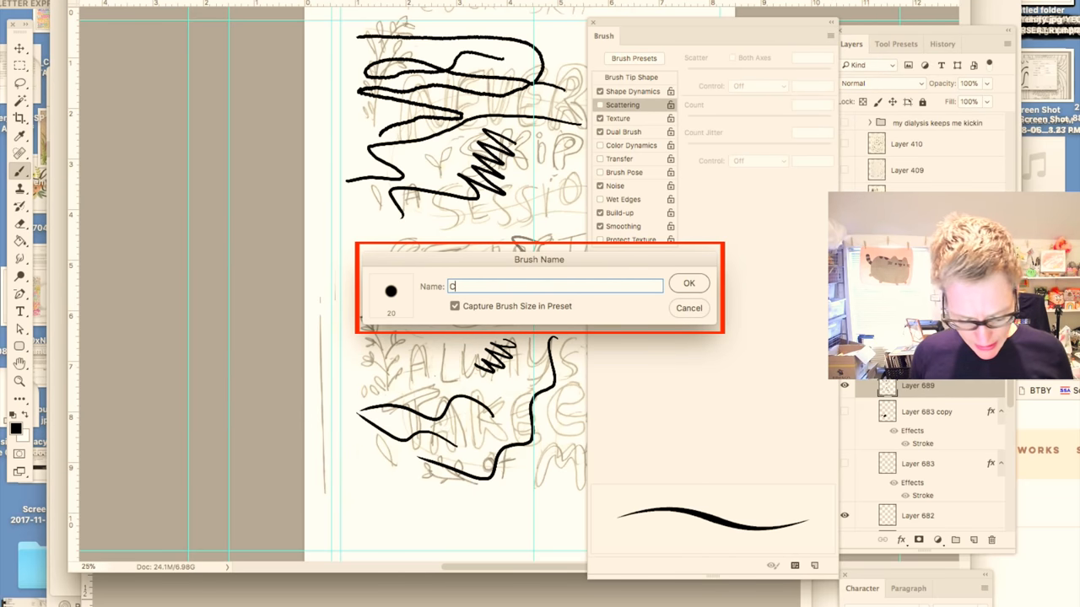
text(my coloring line art)
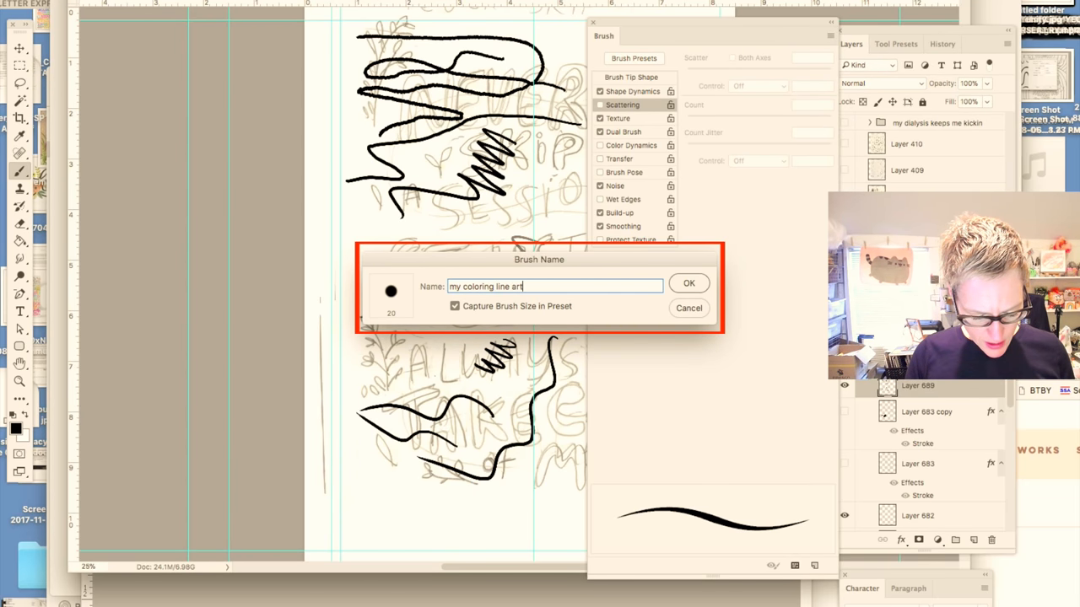
text(brush)
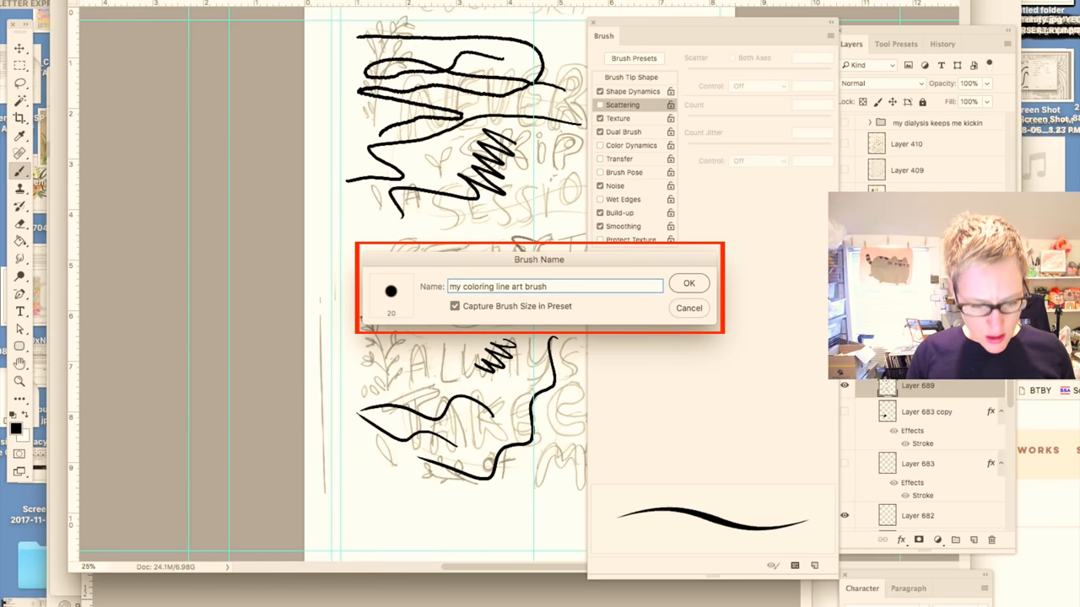
mouse_move(401, 319)
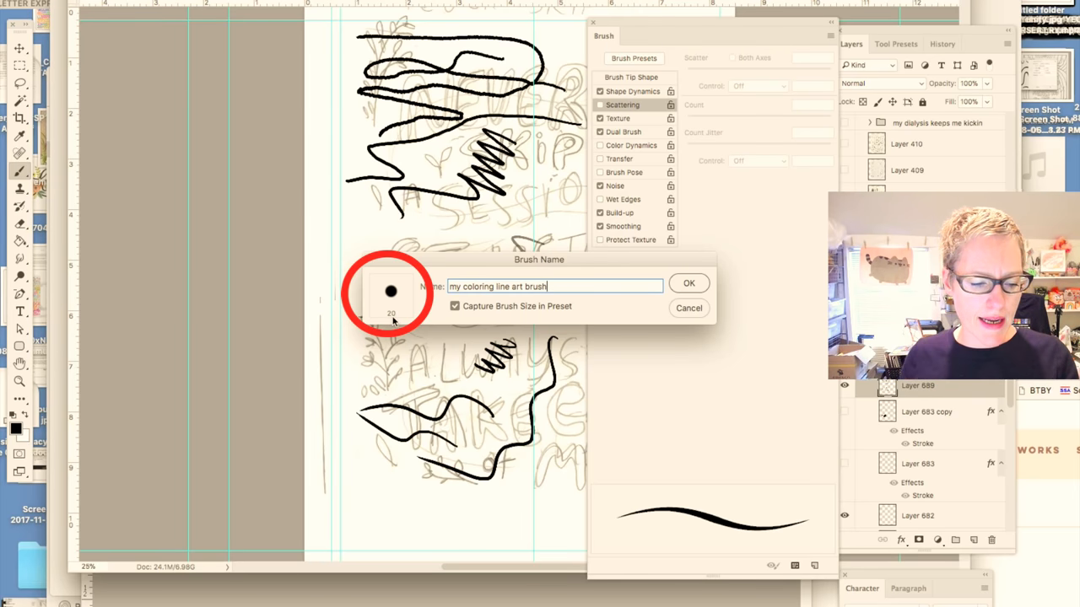
mouse_move(390, 310)
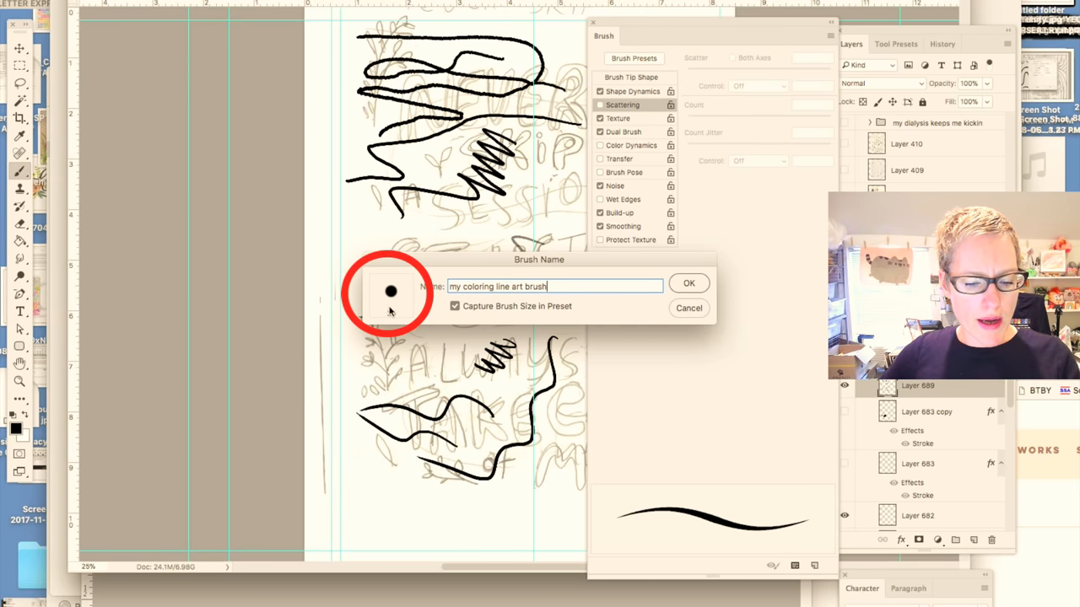
click(689, 282)
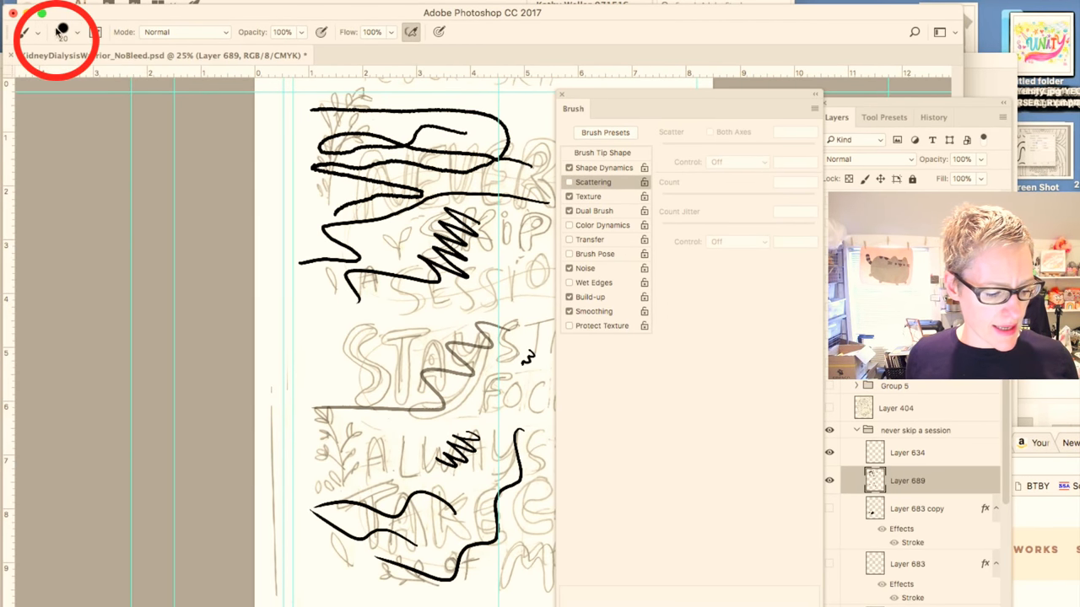
Switch the Brush Preset picker to Small List view and browse the named presets
click(77, 32)
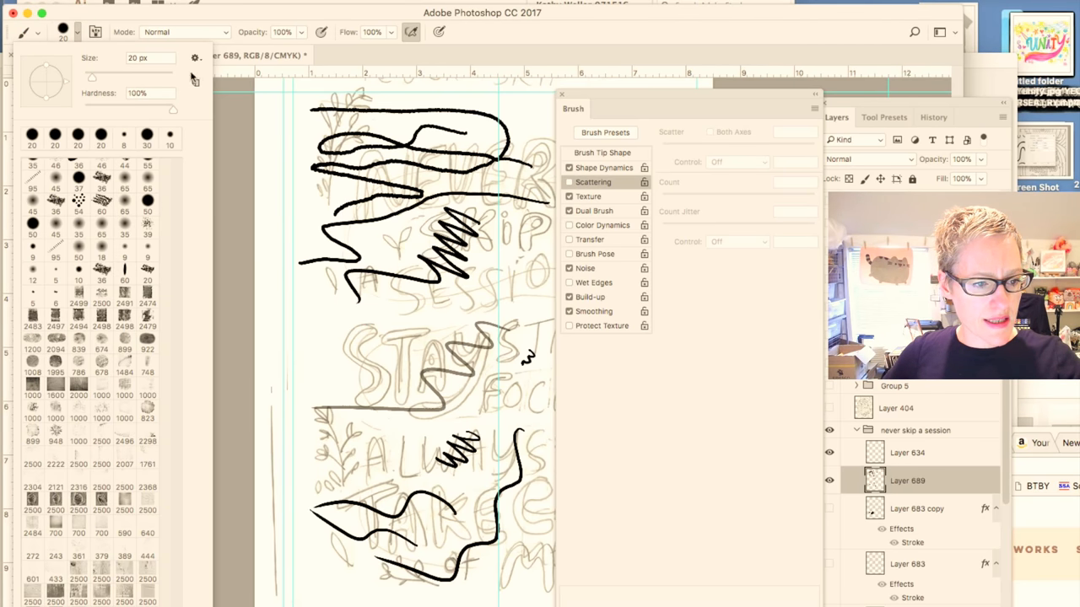
click(195, 58)
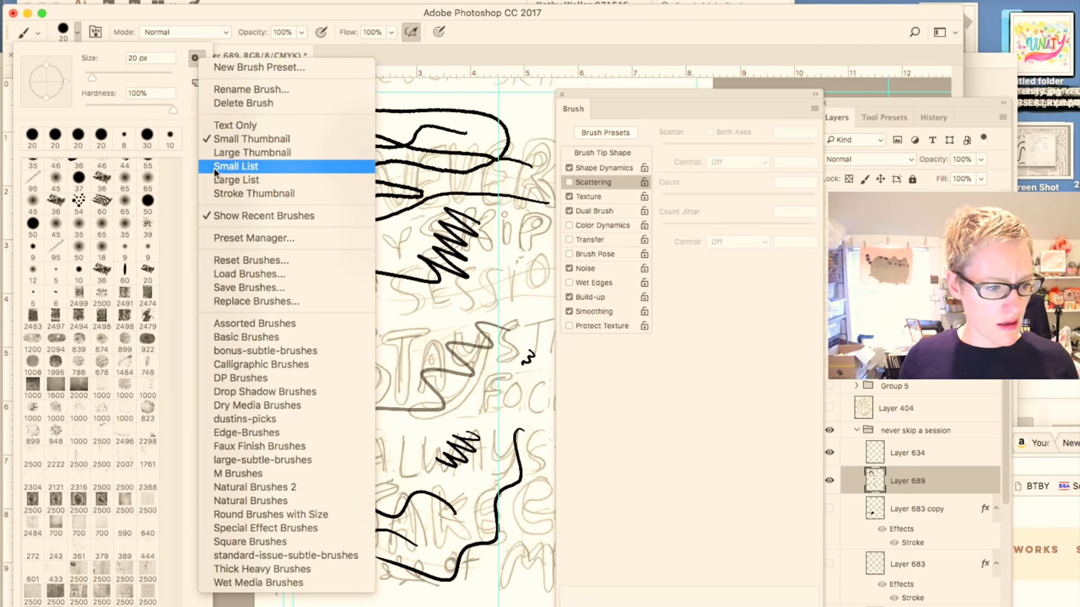
click(236, 166)
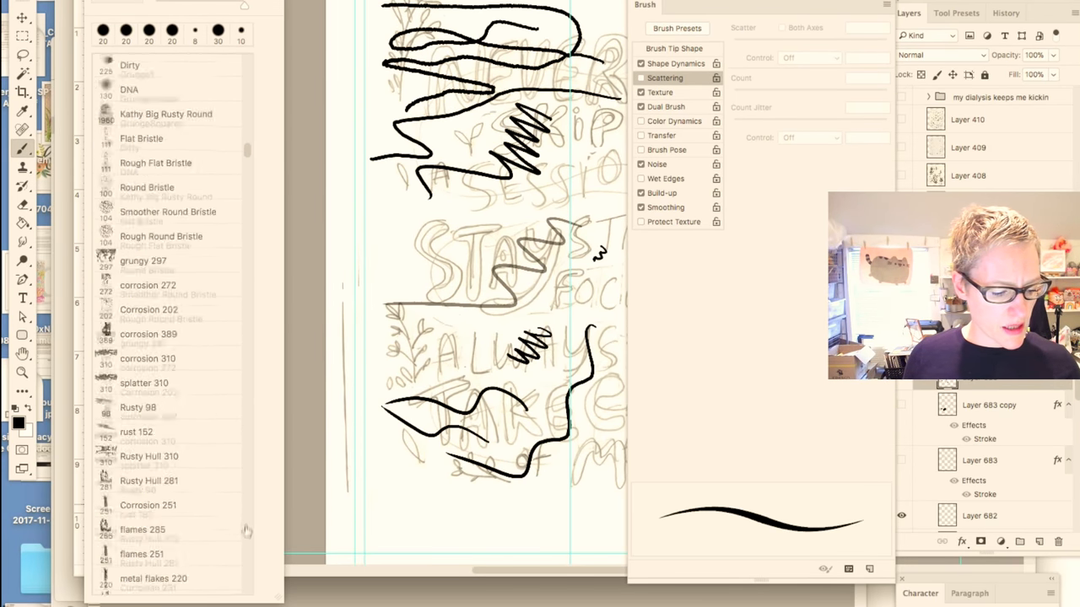
scroll(down, 3)
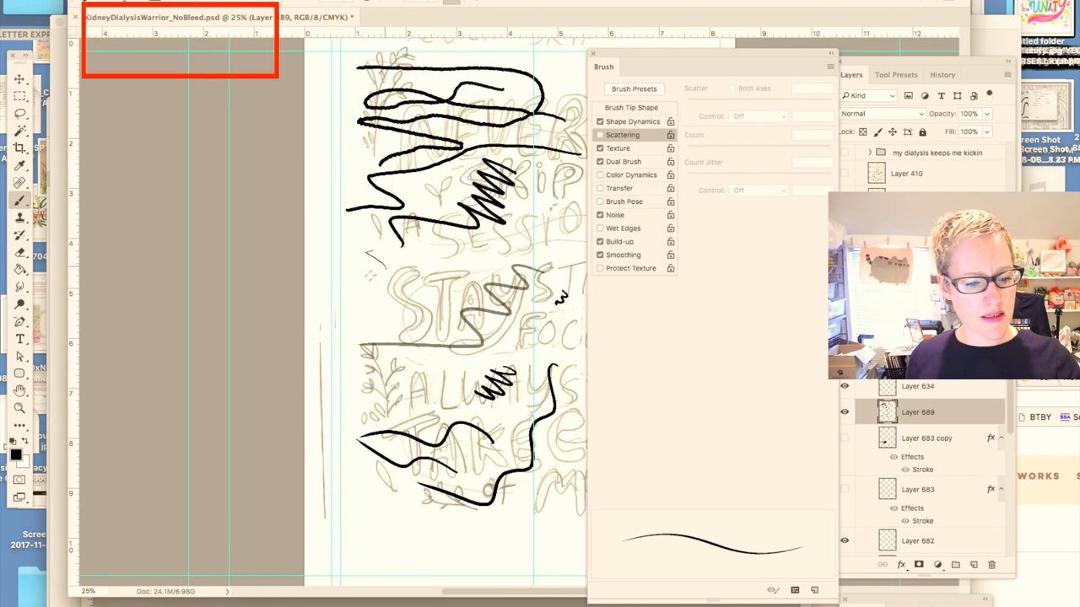
drag(380, 270, 430, 405)
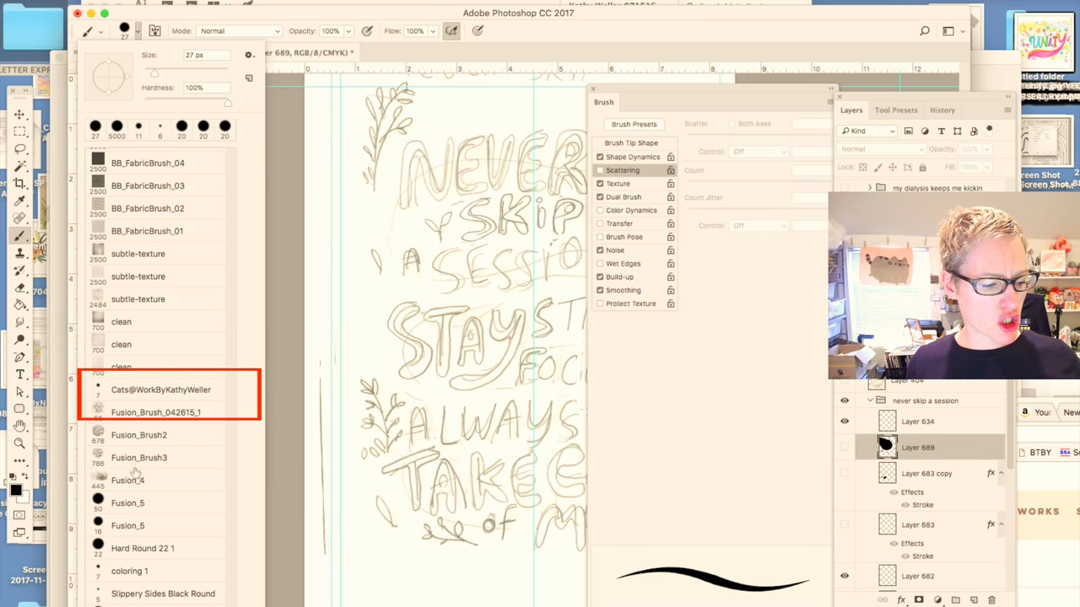
Save the 7 px scattering brush as a second preset, 'alternate color'
click(160, 388)
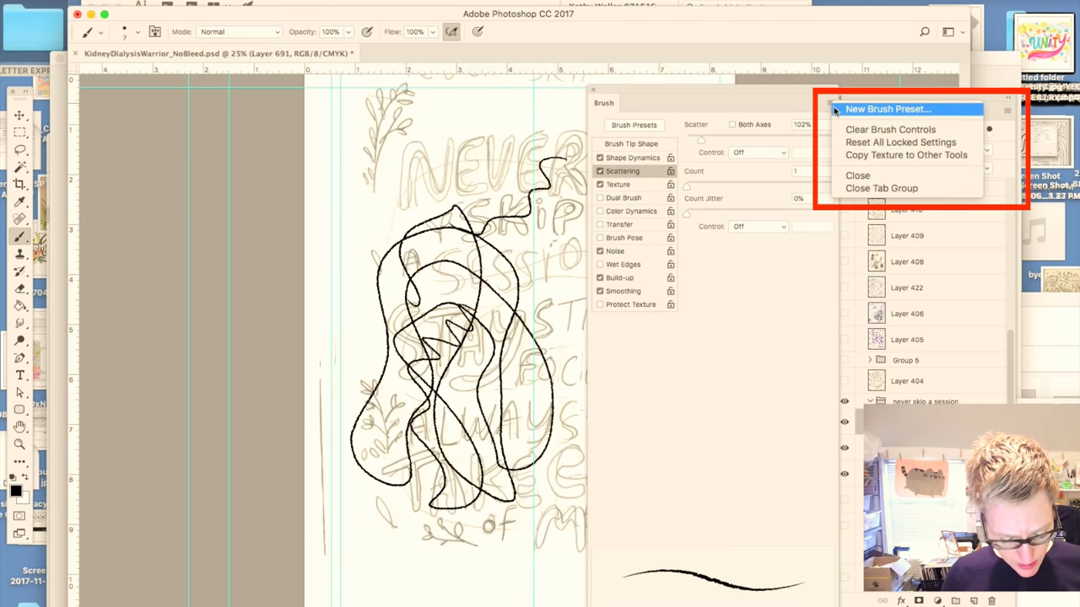
click(887, 108)
text(alternate color)
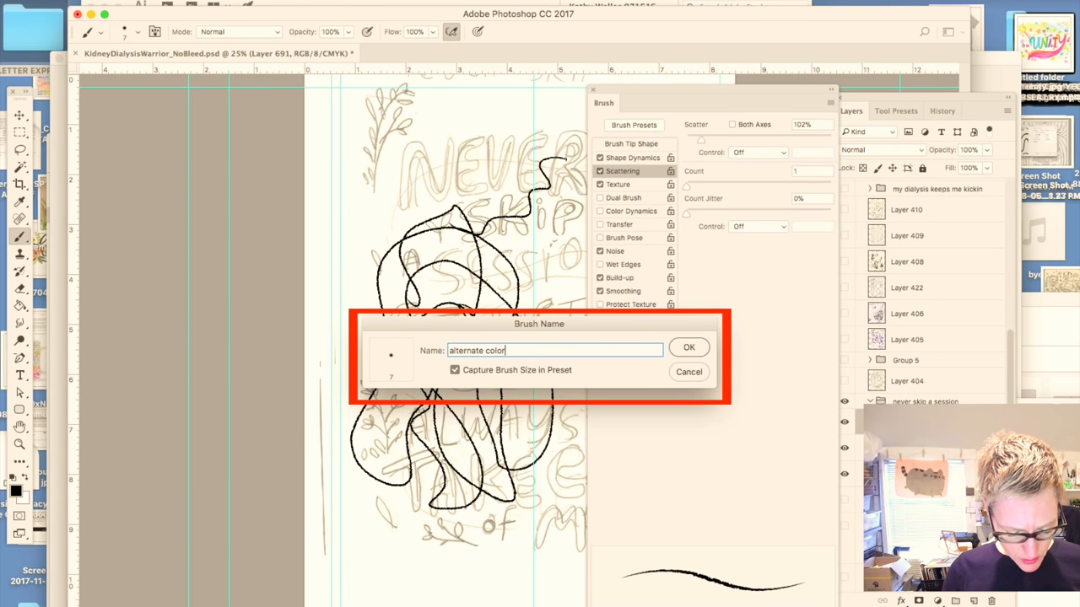
click(689, 347)
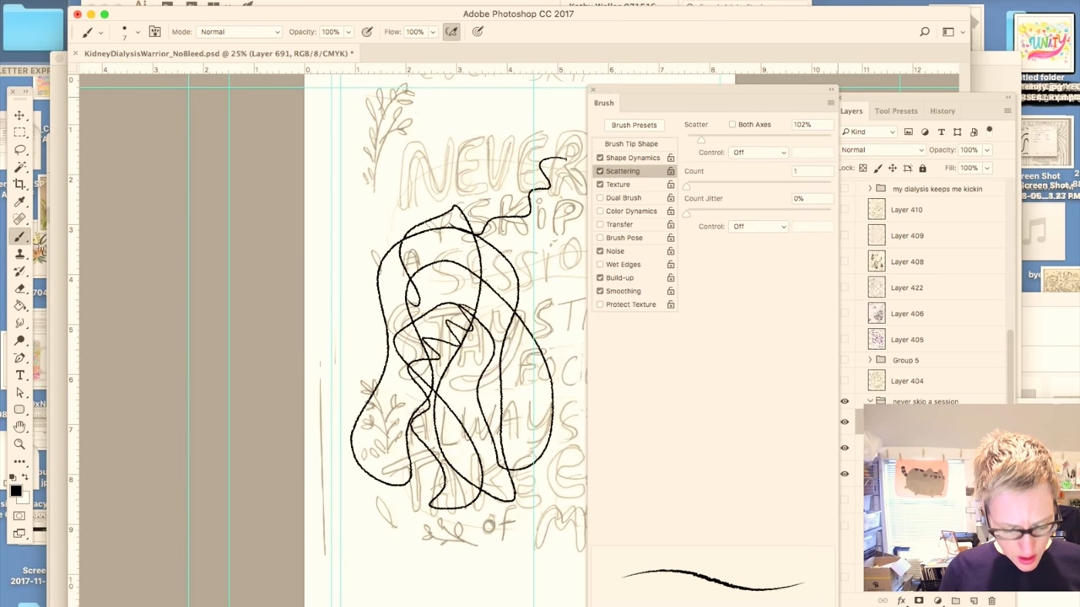
drag(426, 502, 557, 282)
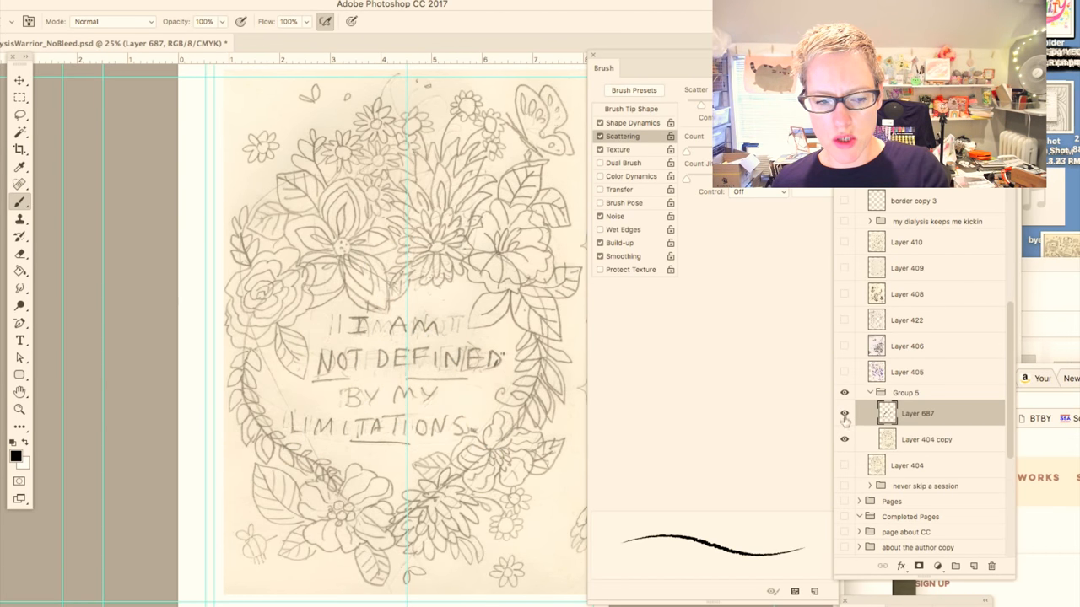
Show Layer 687's black lettering and open its Stroke layer style
click(844, 413)
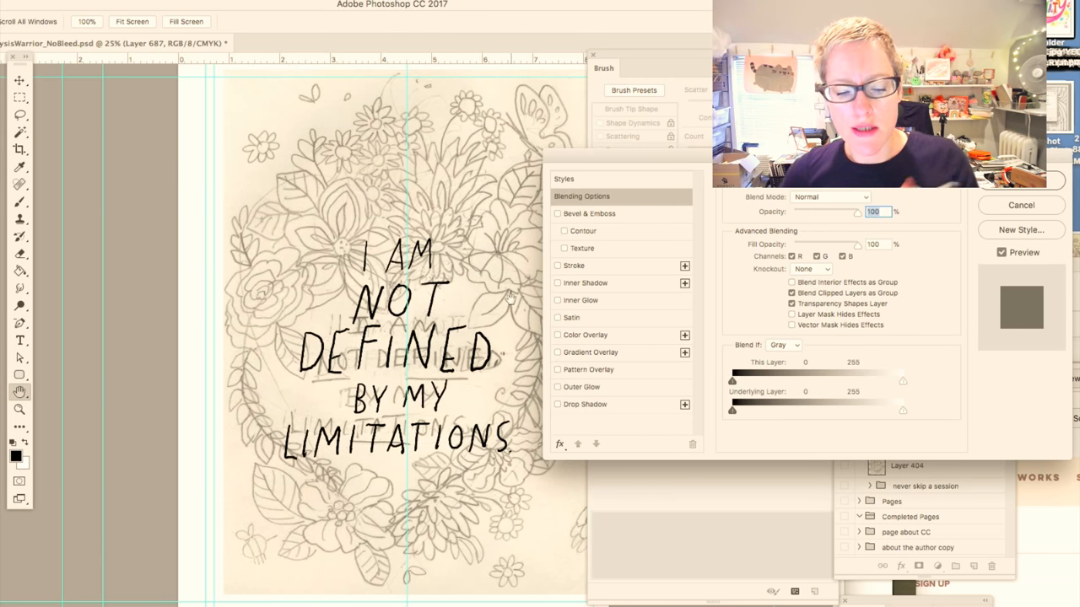
mouse_move(343, 347)
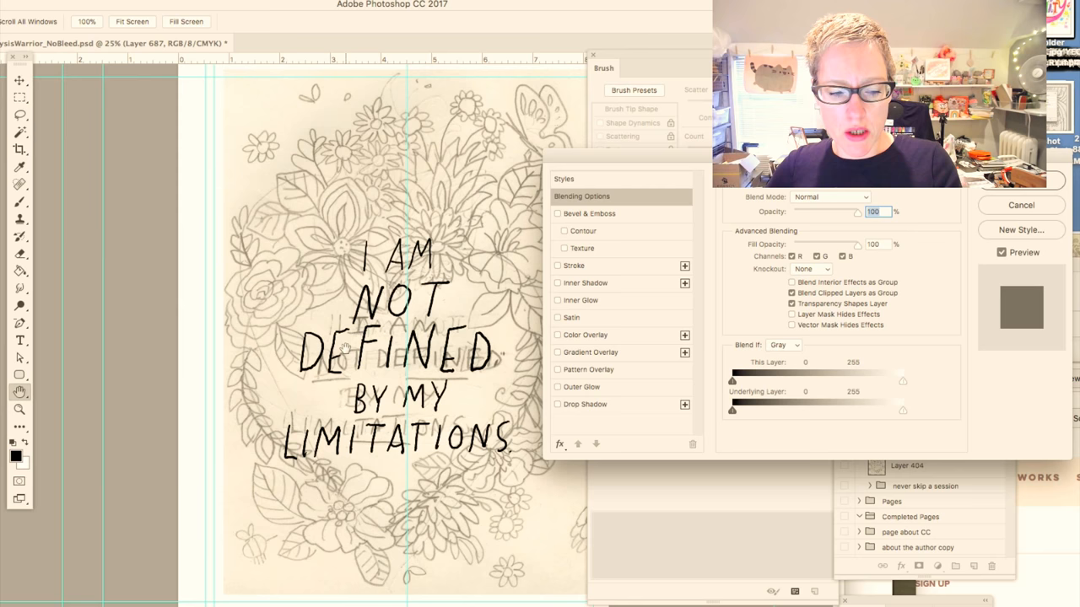
mouse_move(713, 464)
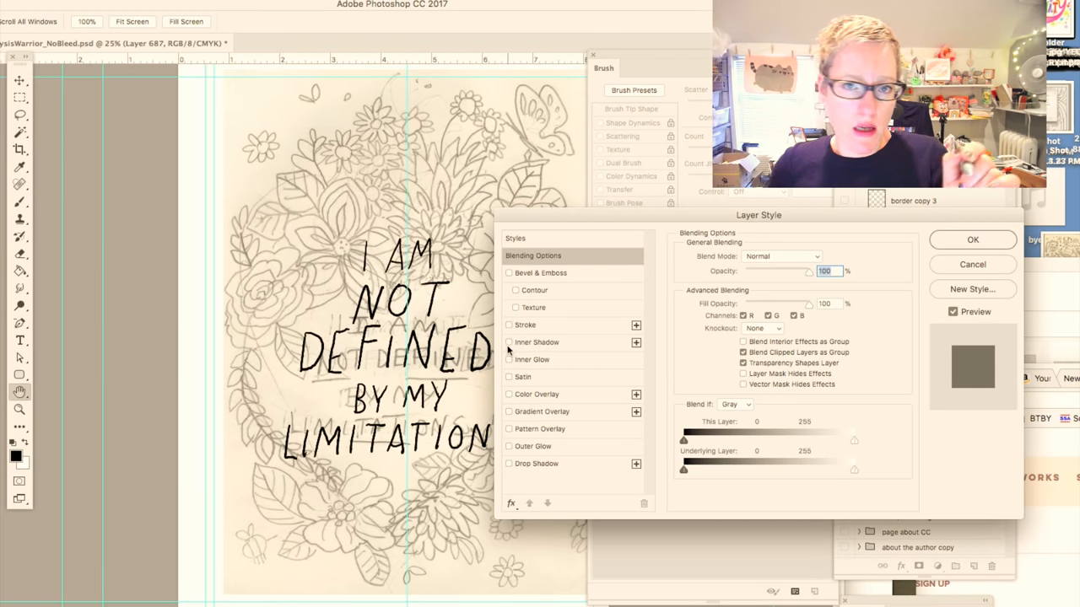
click(509, 324)
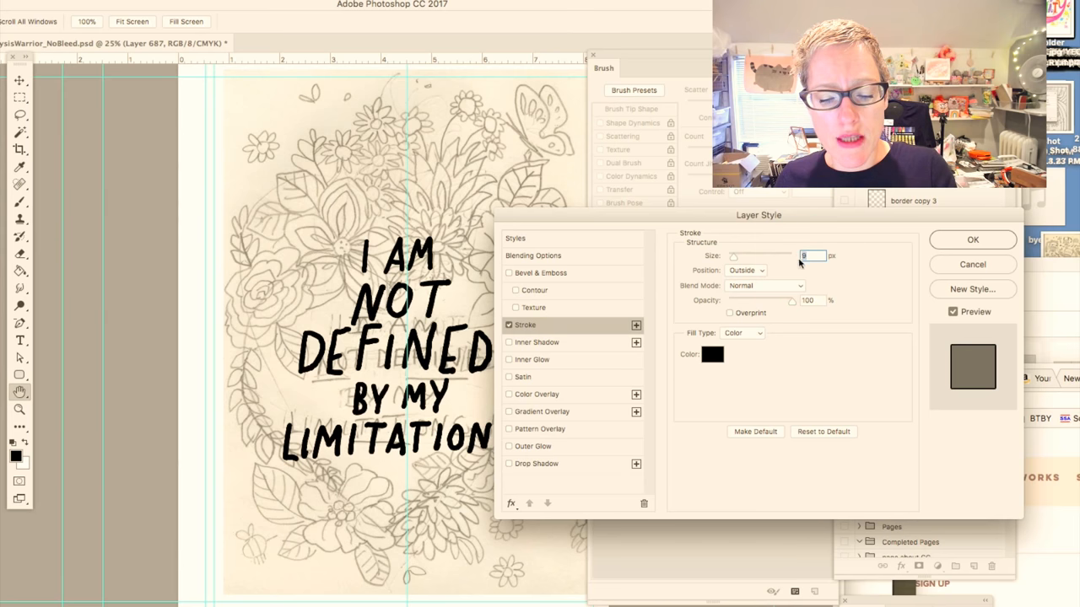
Set the lettering stroke to 9 px, positioned outside, and apply it
click(746, 270)
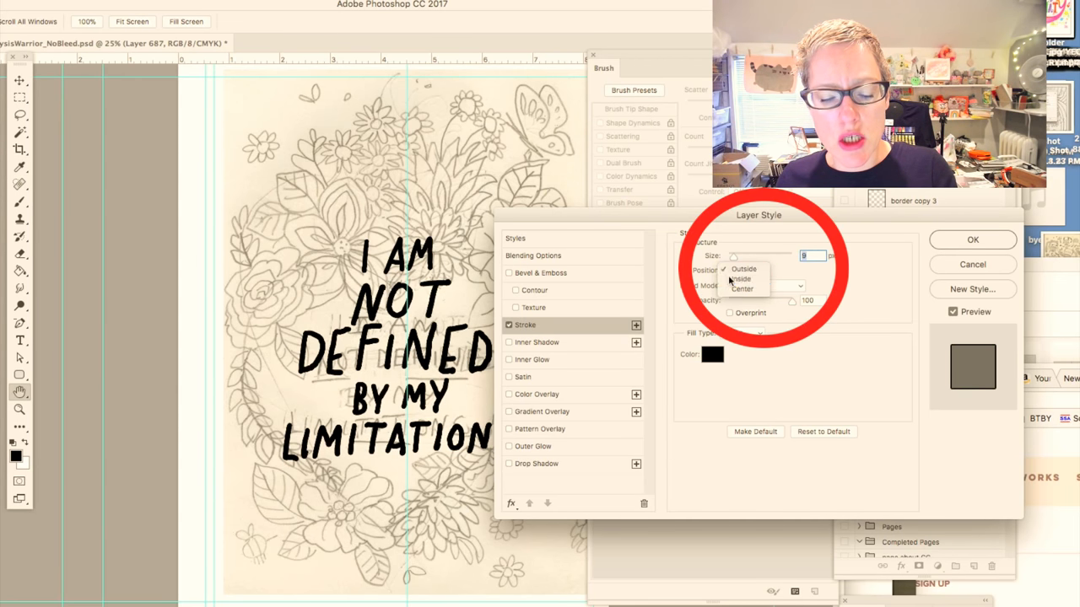
click(742, 288)
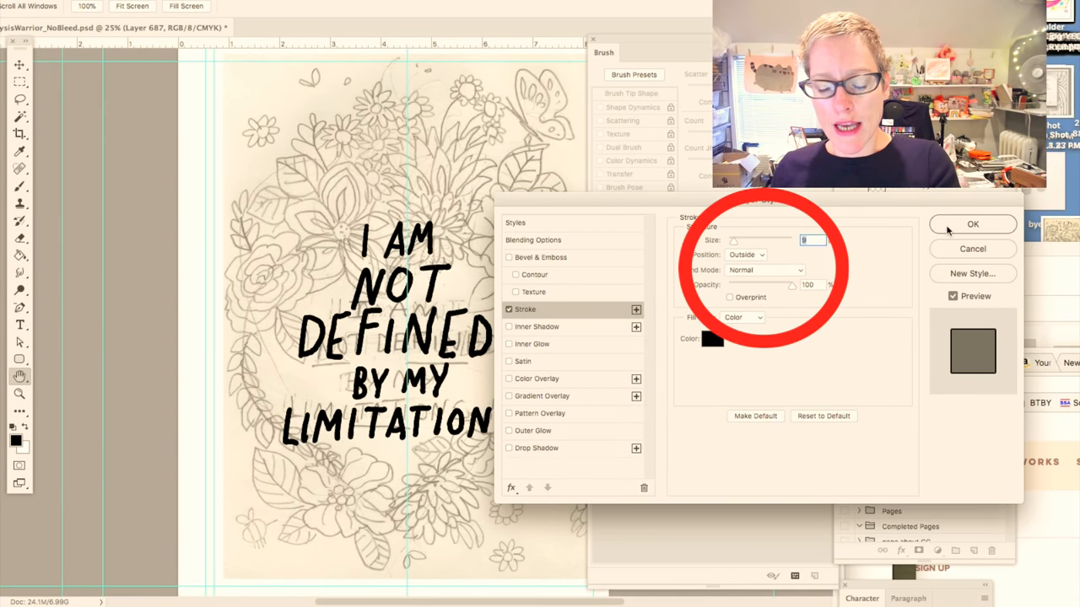
click(972, 224)
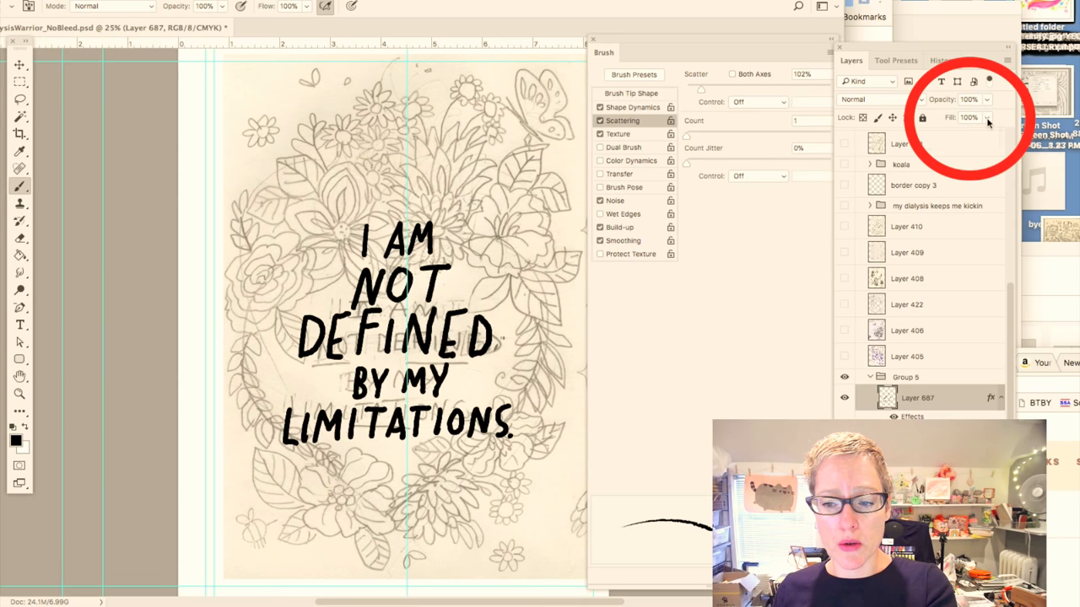
Drop the lettering layer's Fill to 0% and select the alternate coloring brush
drag(979, 134, 928, 134)
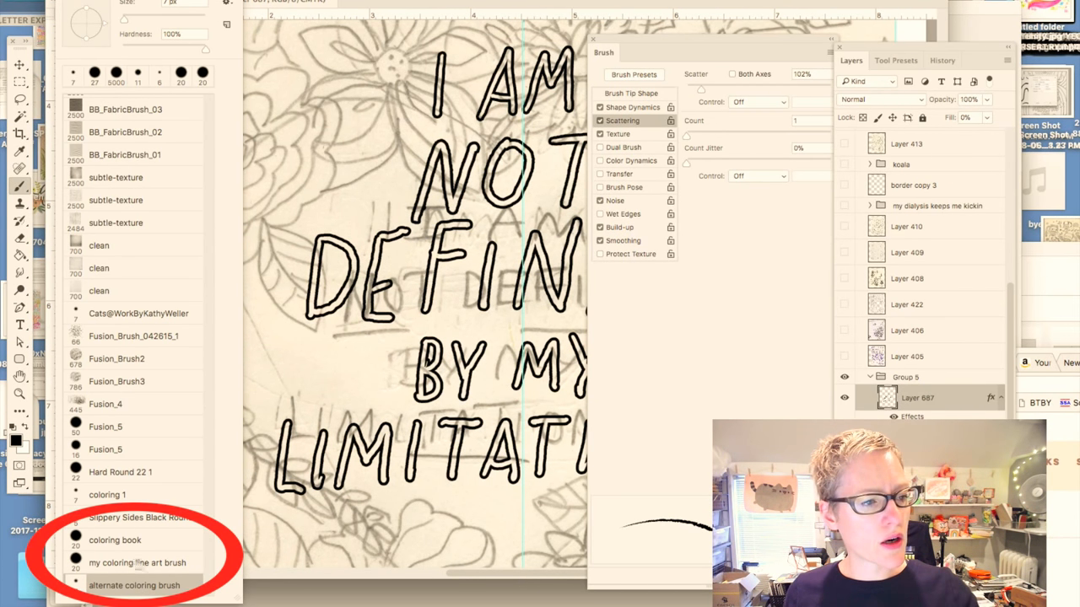
click(138, 562)
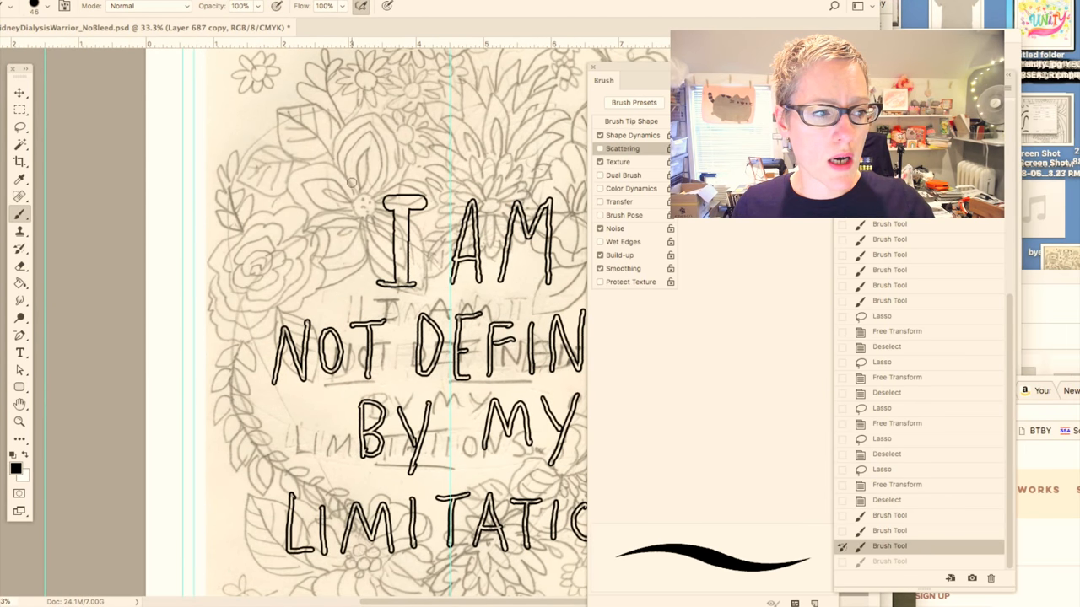
mouse_move(352, 211)
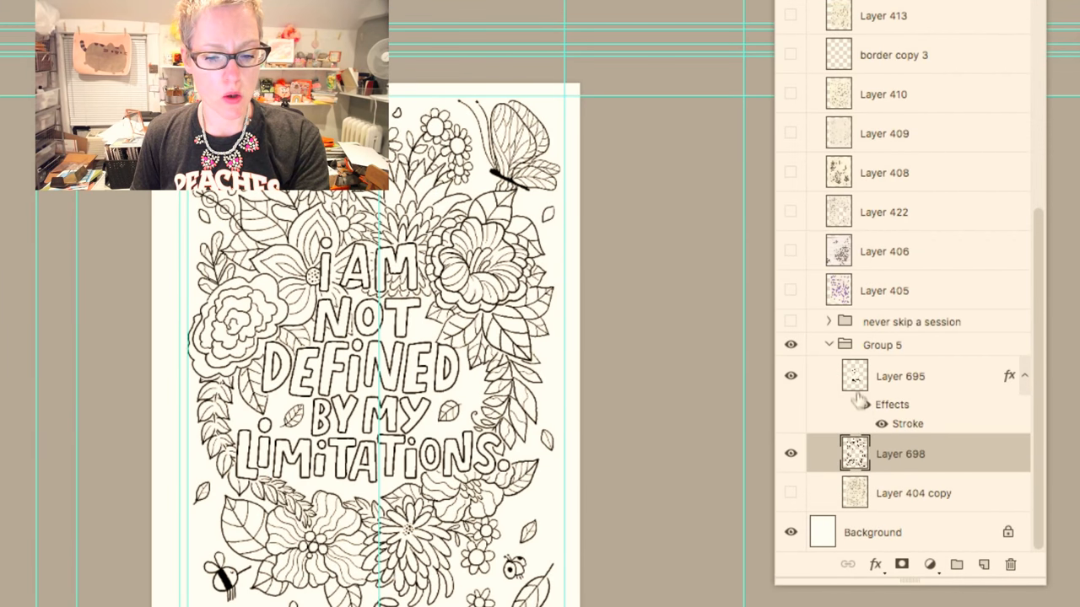
Select Layer 695 and open its Stroke effect settings
click(899, 376)
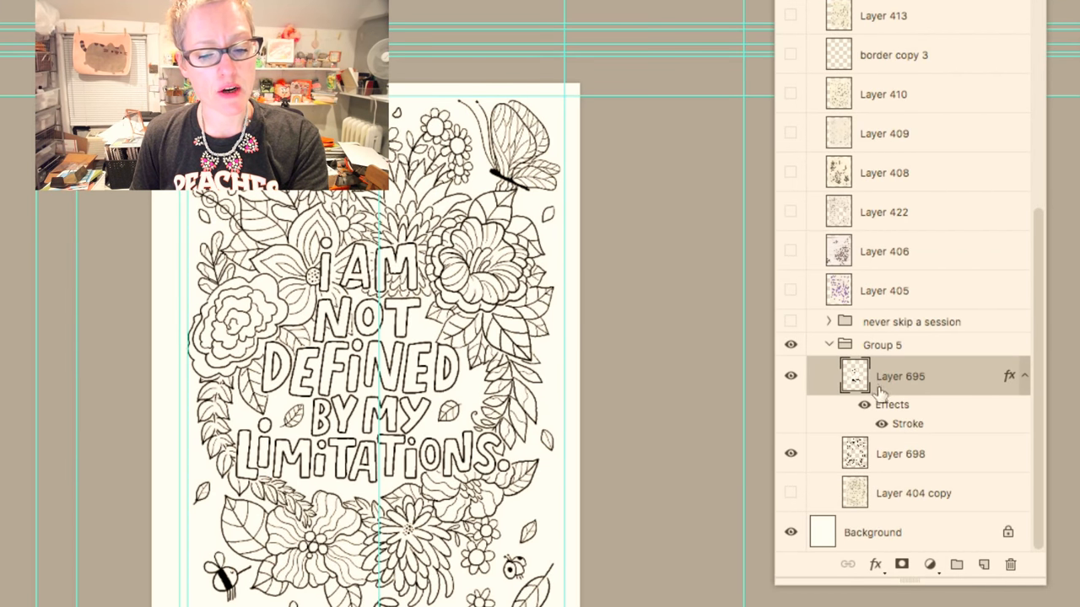
click(899, 376)
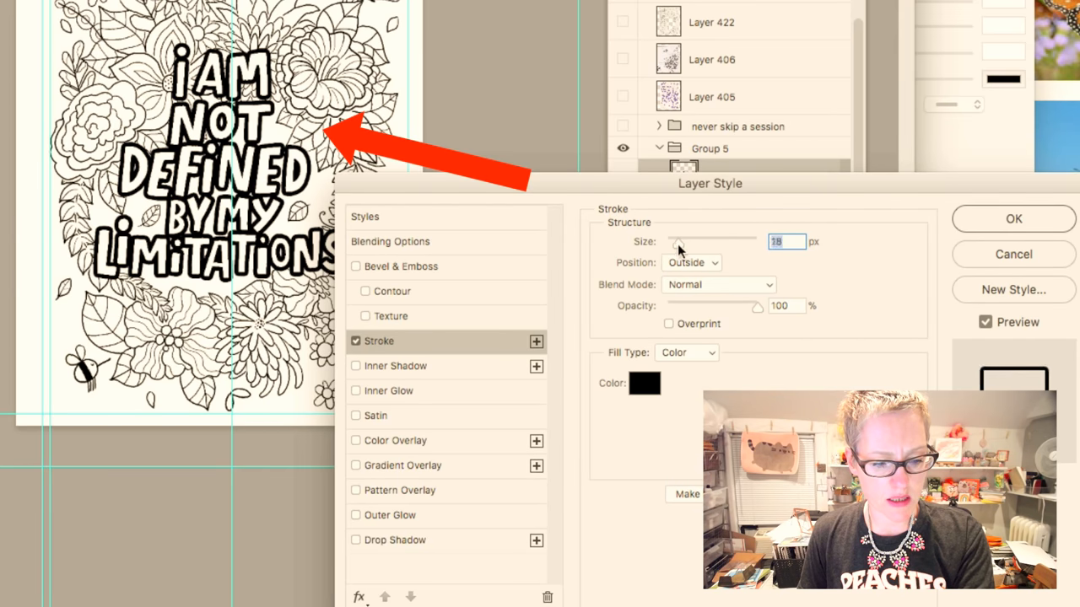
Try stroke sizes 10–12 px and Inside/Center positions, then apply Outside at about 11 px
drag(688, 241, 671, 241)
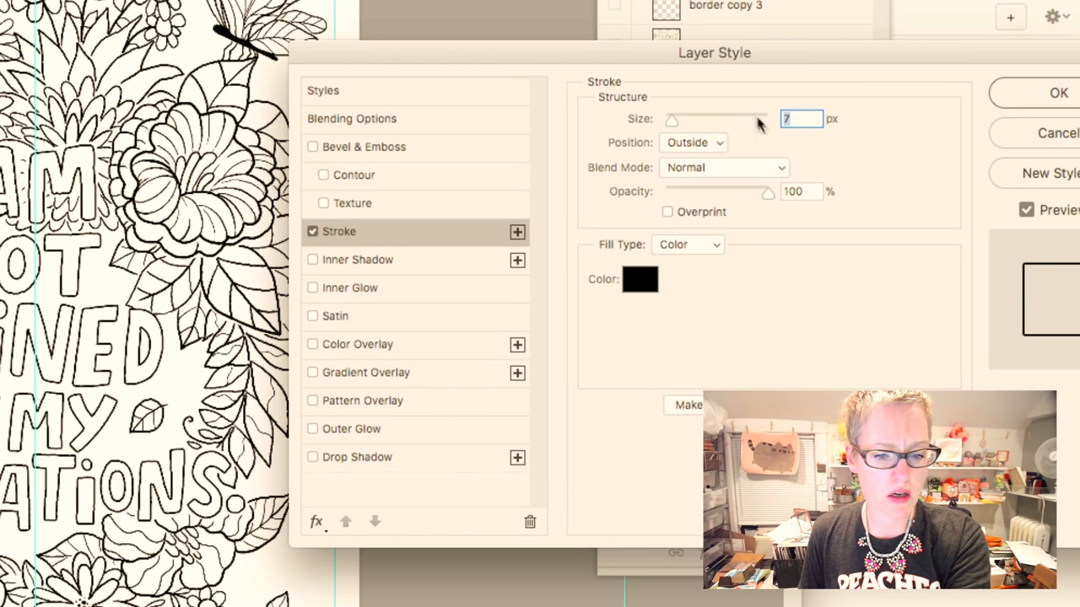
text(10)
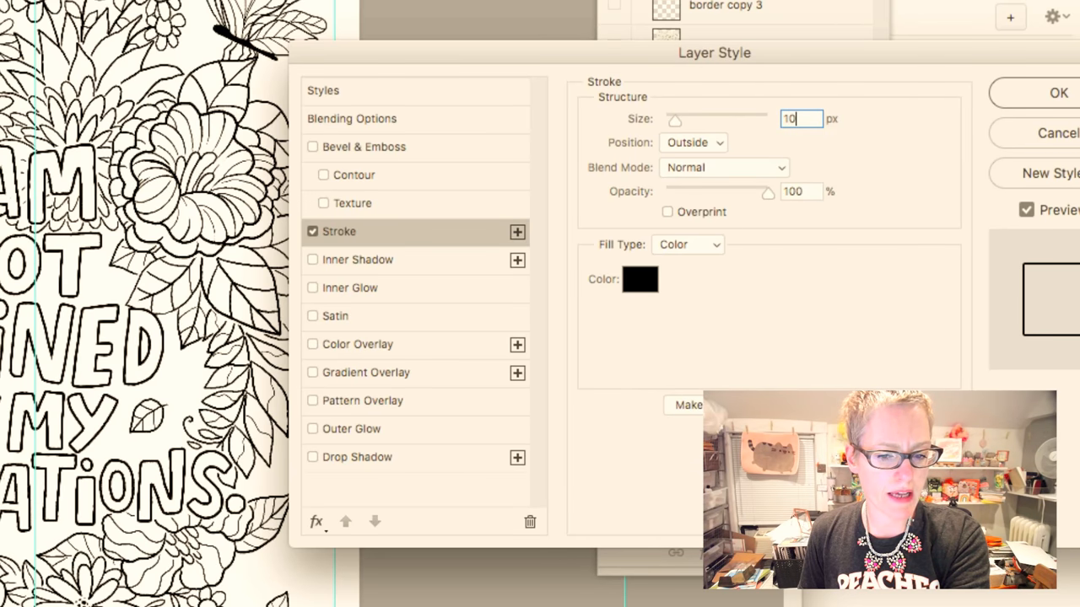
mouse_move(800, 118)
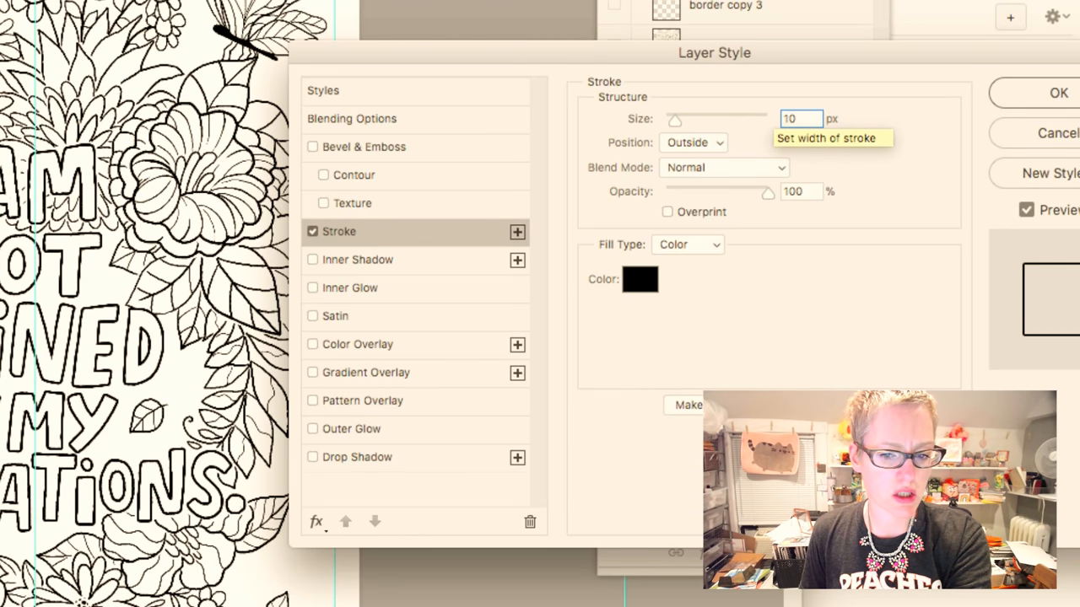
text(12)
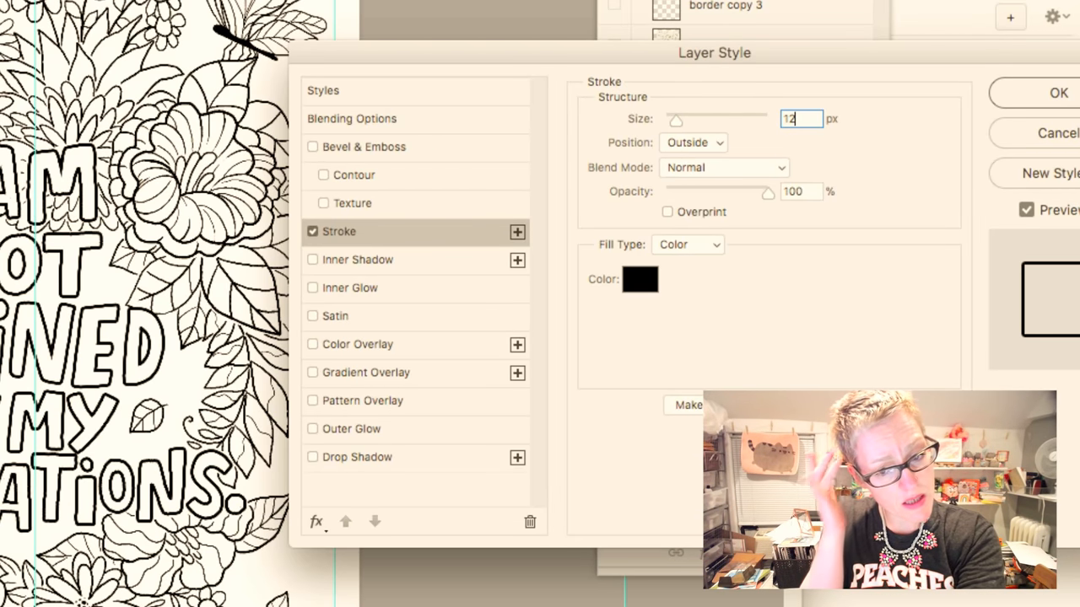
click(691, 142)
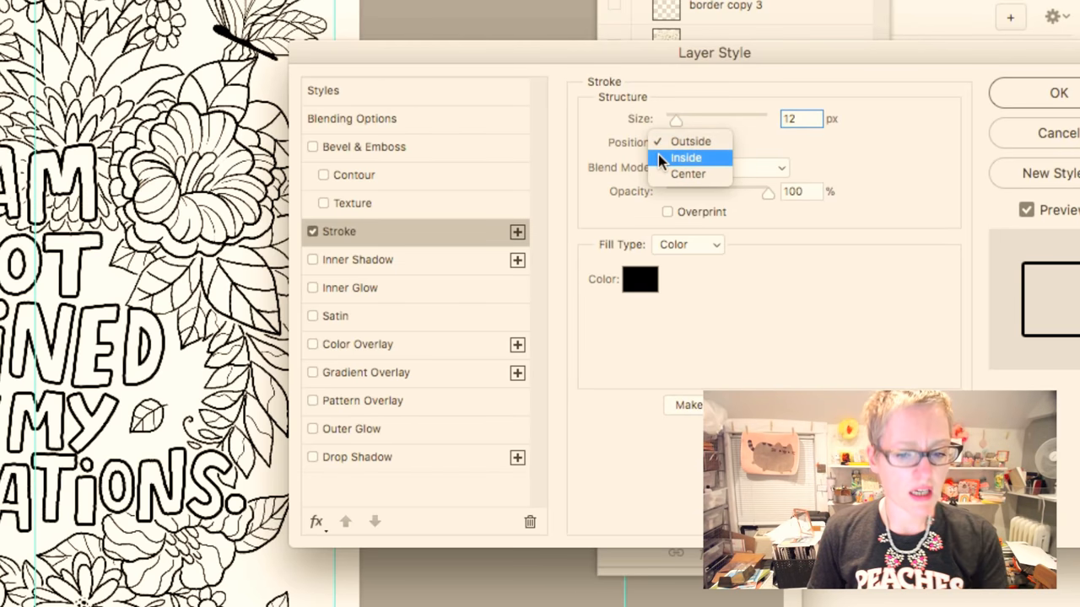
click(685, 157)
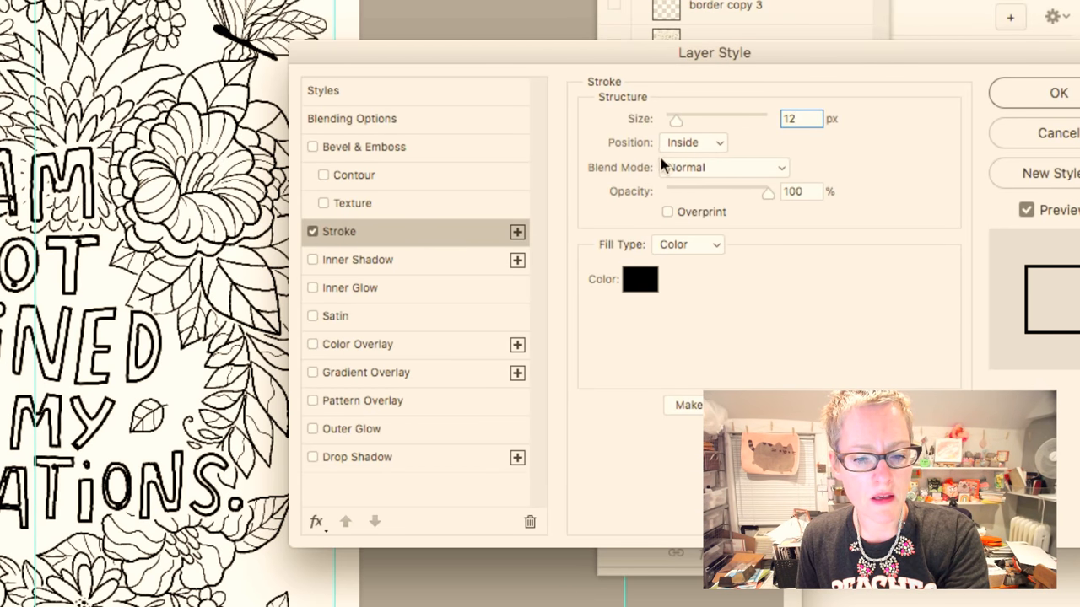
click(692, 142)
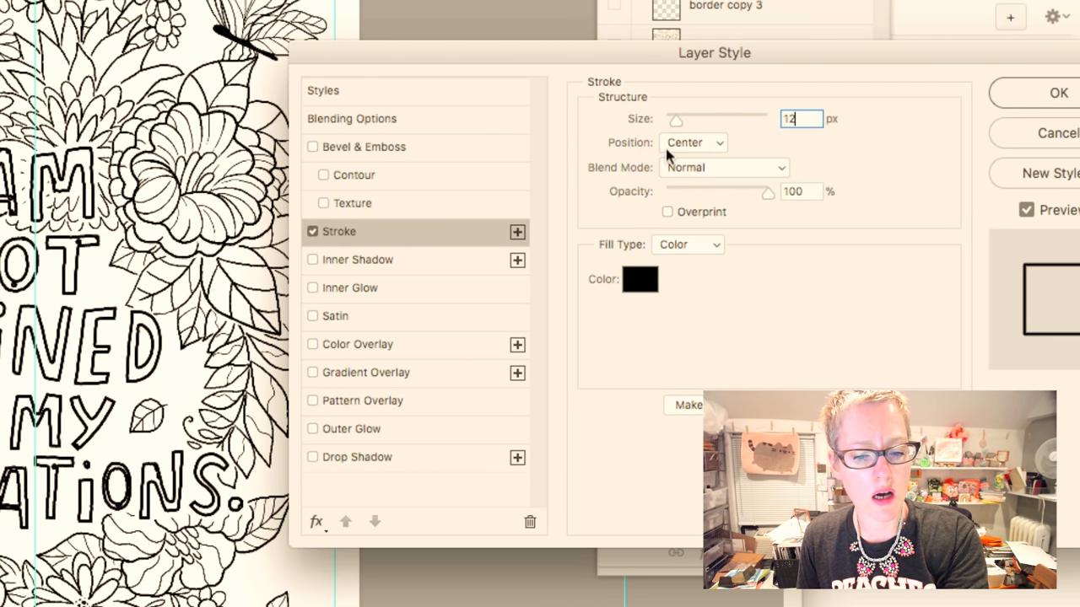
click(694, 142)
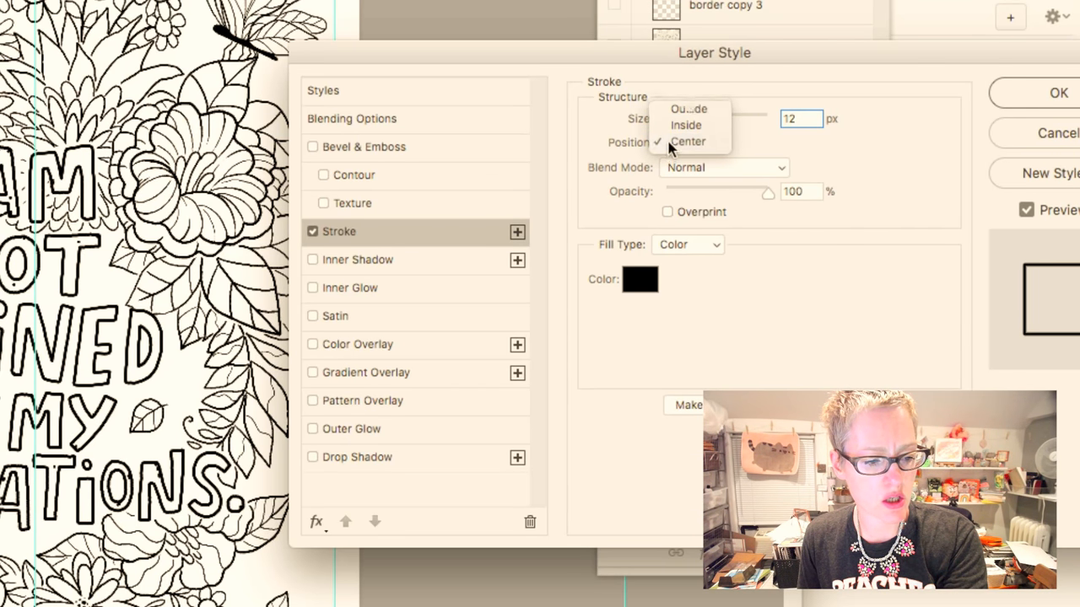
click(688, 108)
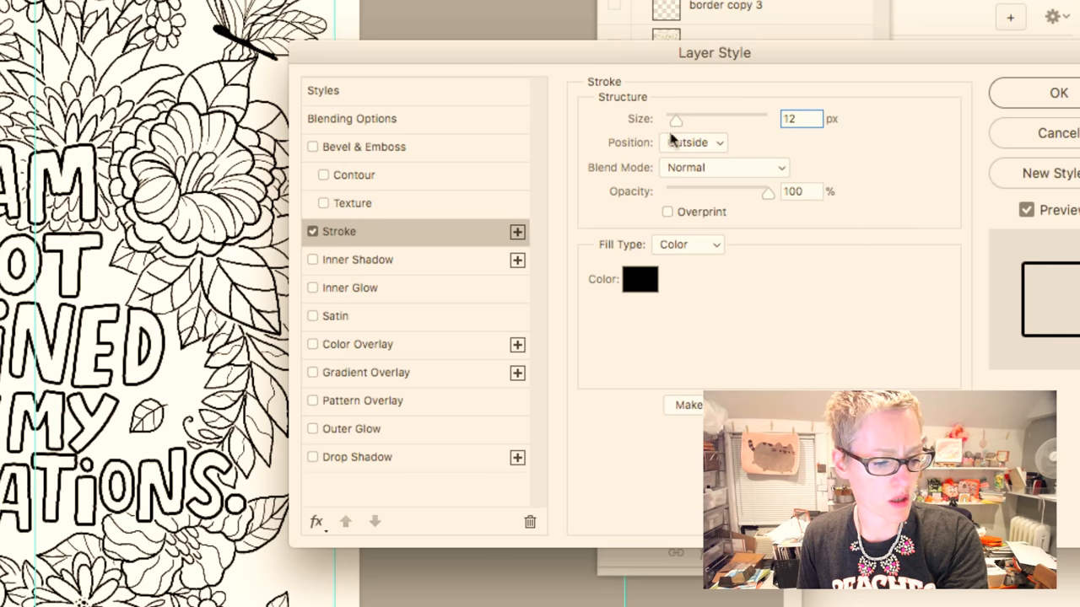
mouse_move(685, 162)
text(10)
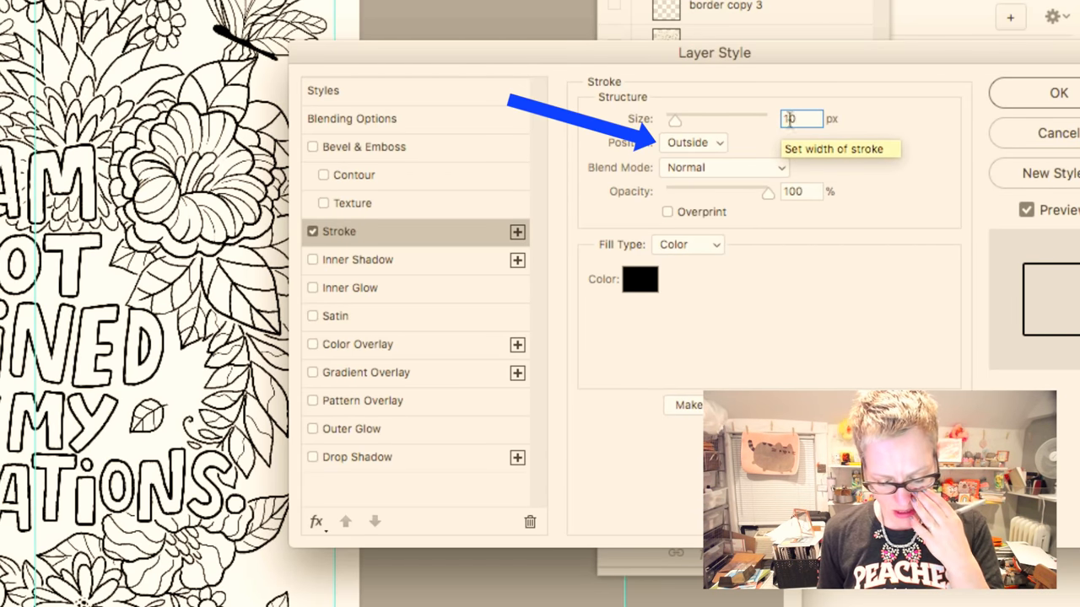
text(11)
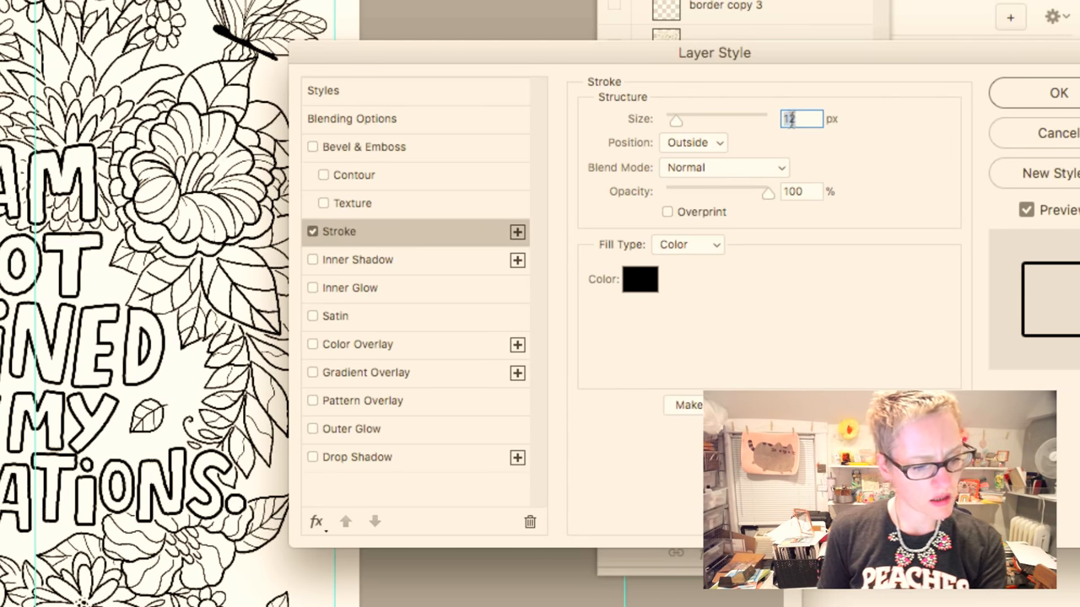
key(Down)
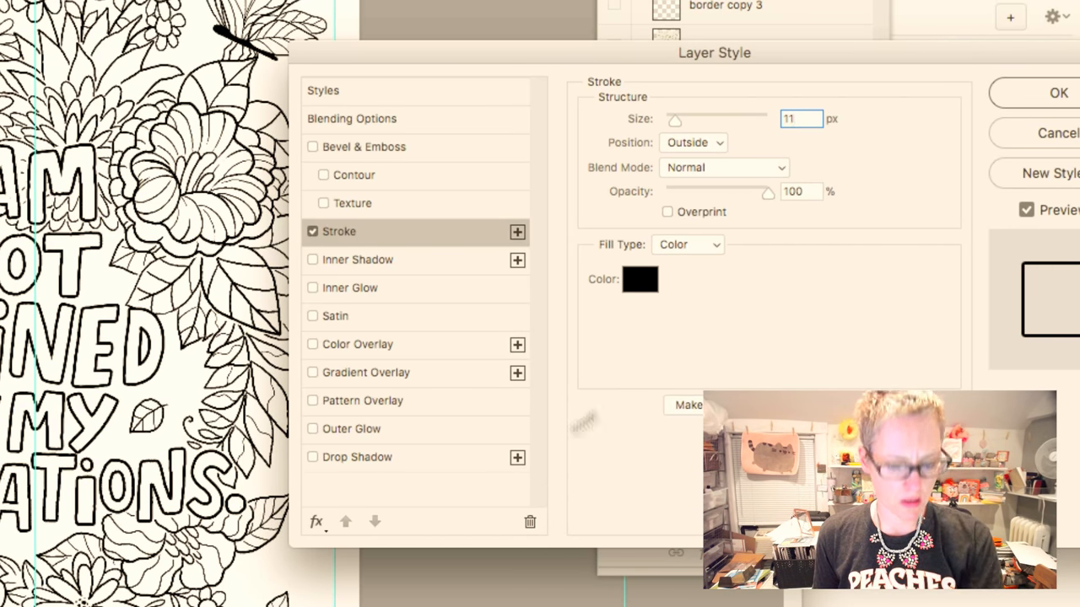
click(1059, 92)
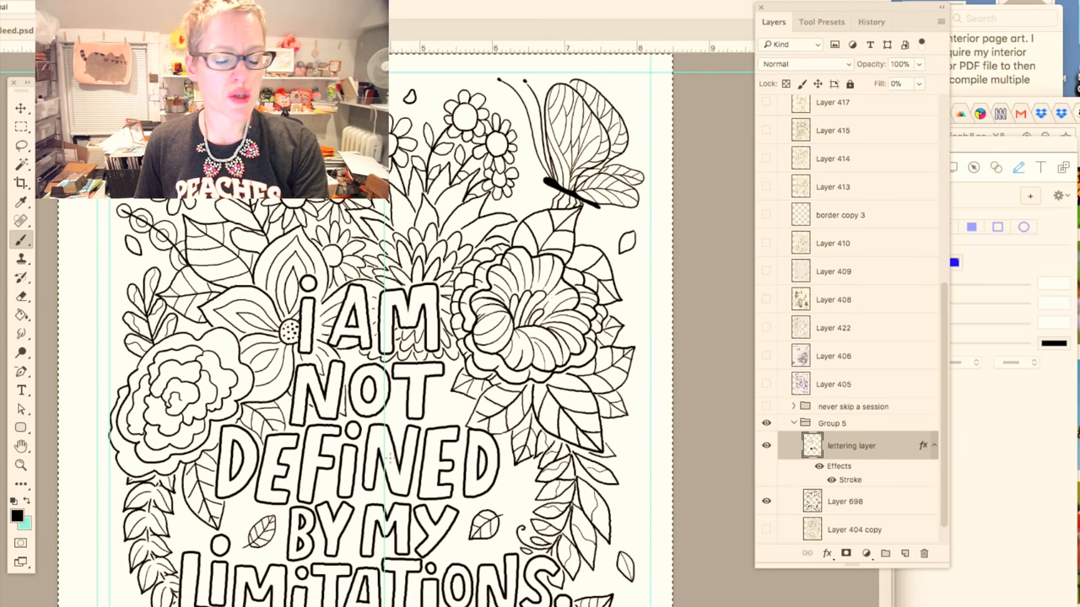
Open the context menu of the lettering layer with its 11 px stroke
right_click(851, 446)
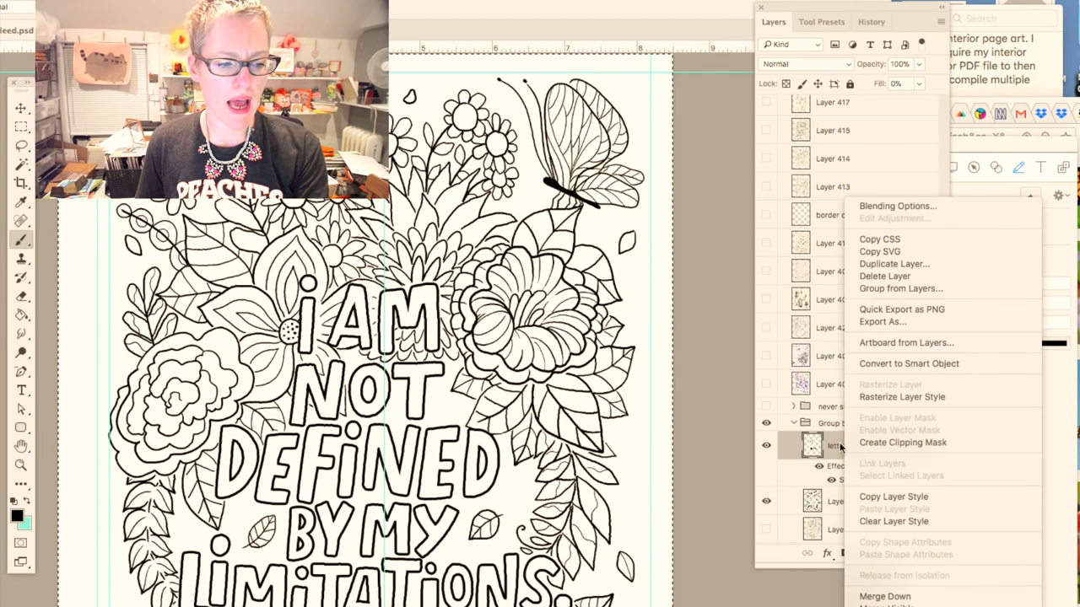
mouse_move(902, 397)
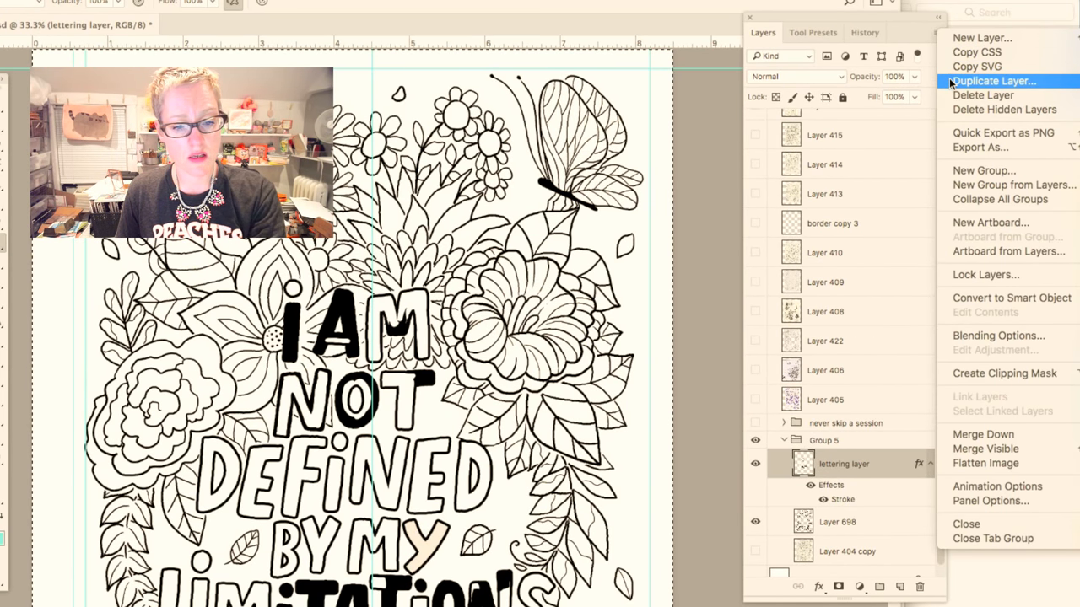
Duplicate the lettering layer and rasterize the copy's stroke layer style into plain pixels
click(994, 80)
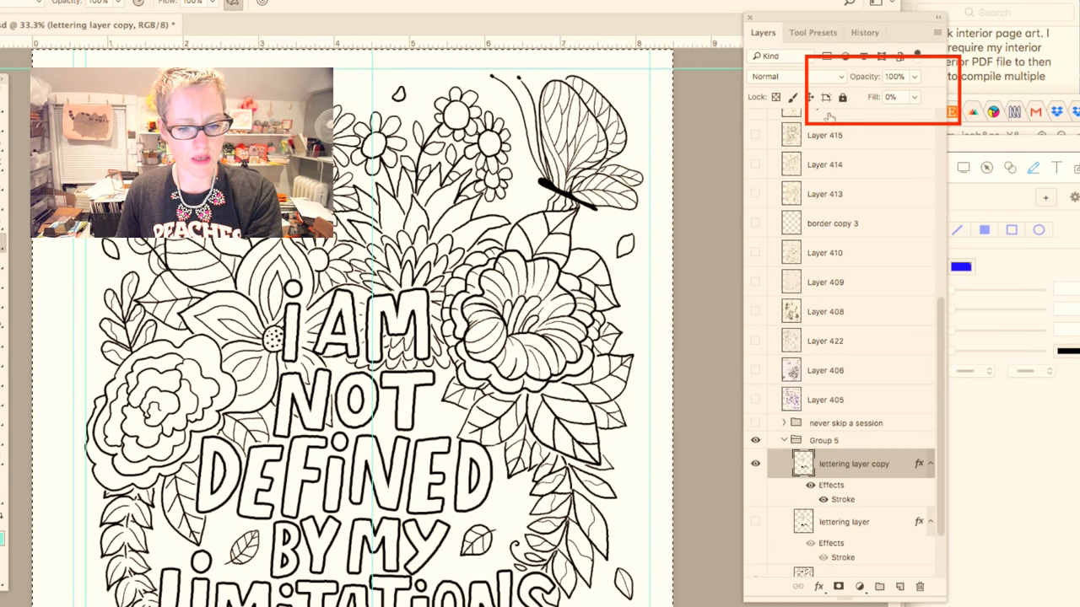
click(755, 465)
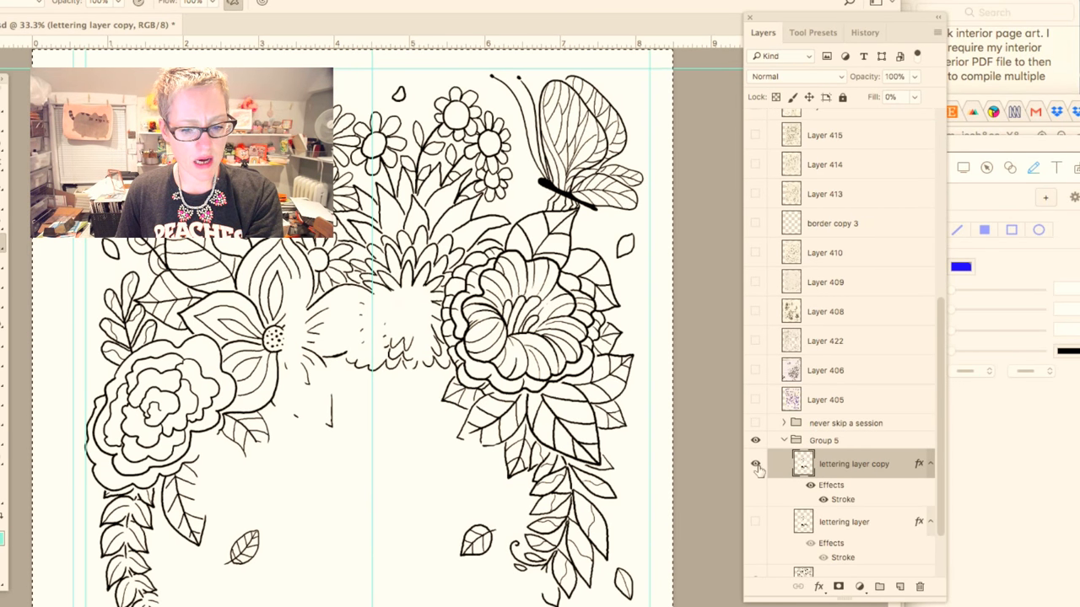
click(755, 464)
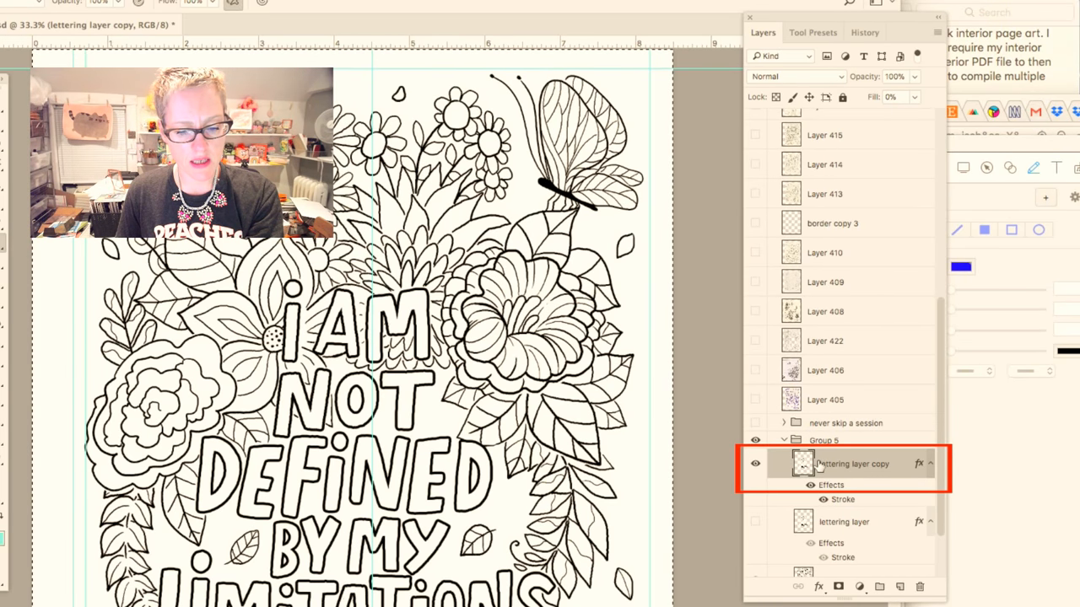
right_click(852, 463)
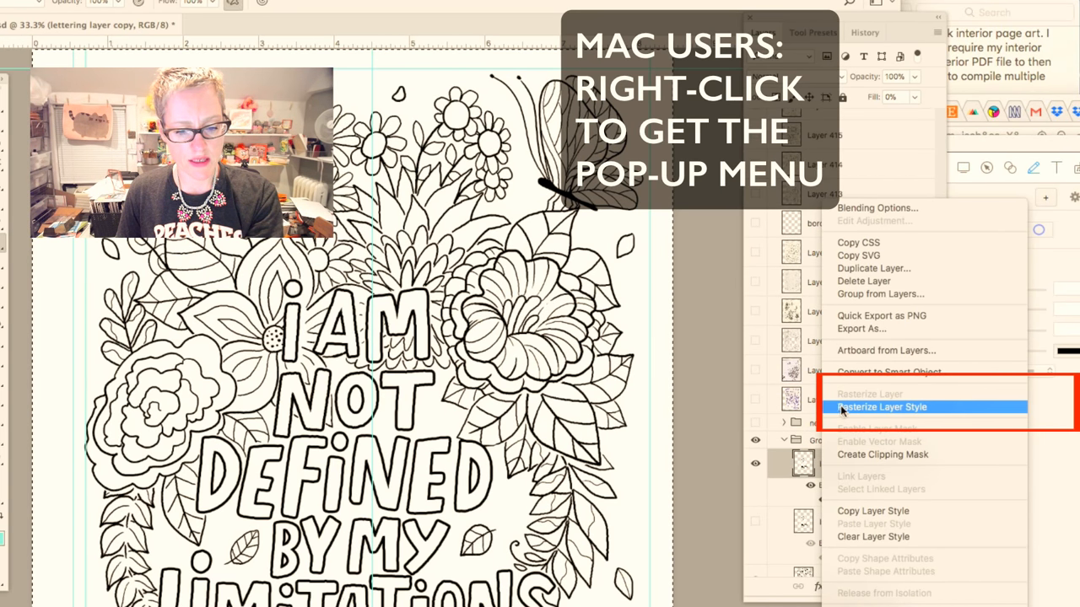
click(882, 408)
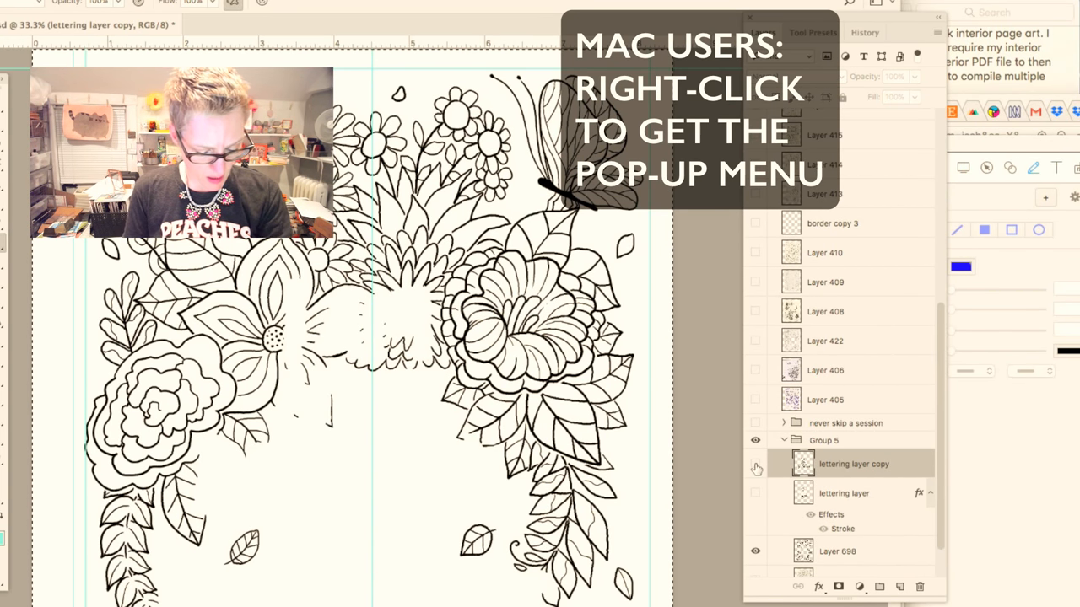
click(756, 464)
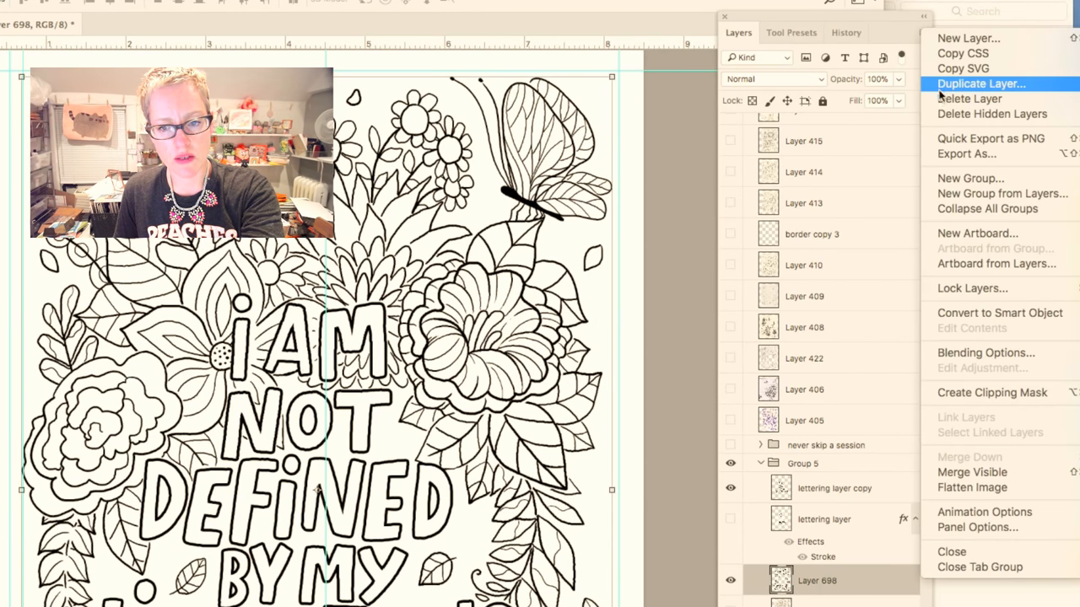
Duplicate Layer 698 and merge its copy with the rasterized lettering copy (Cmd+E)
click(982, 82)
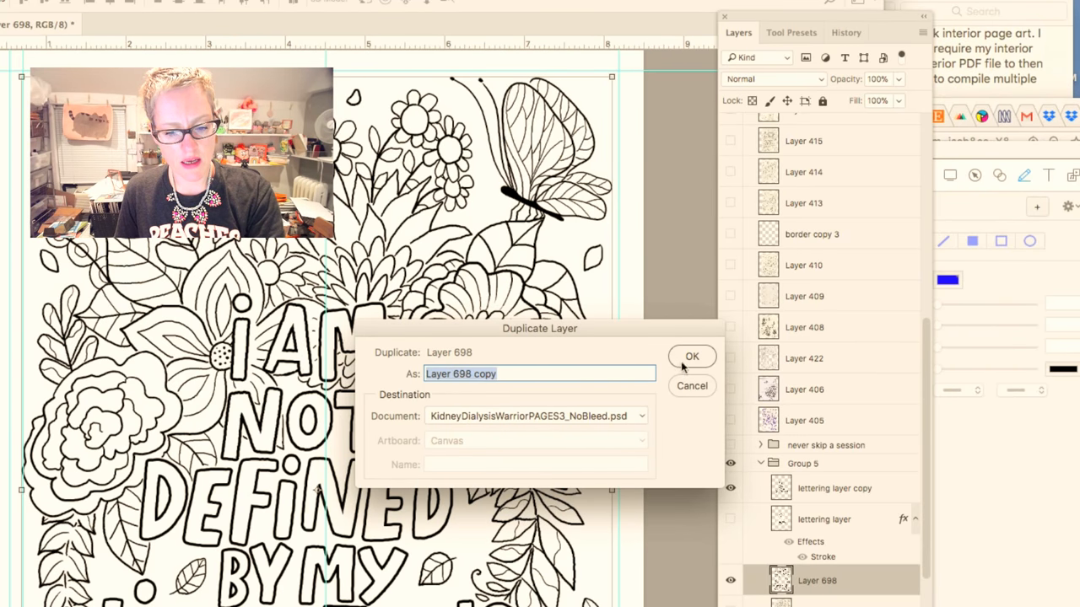
click(691, 356)
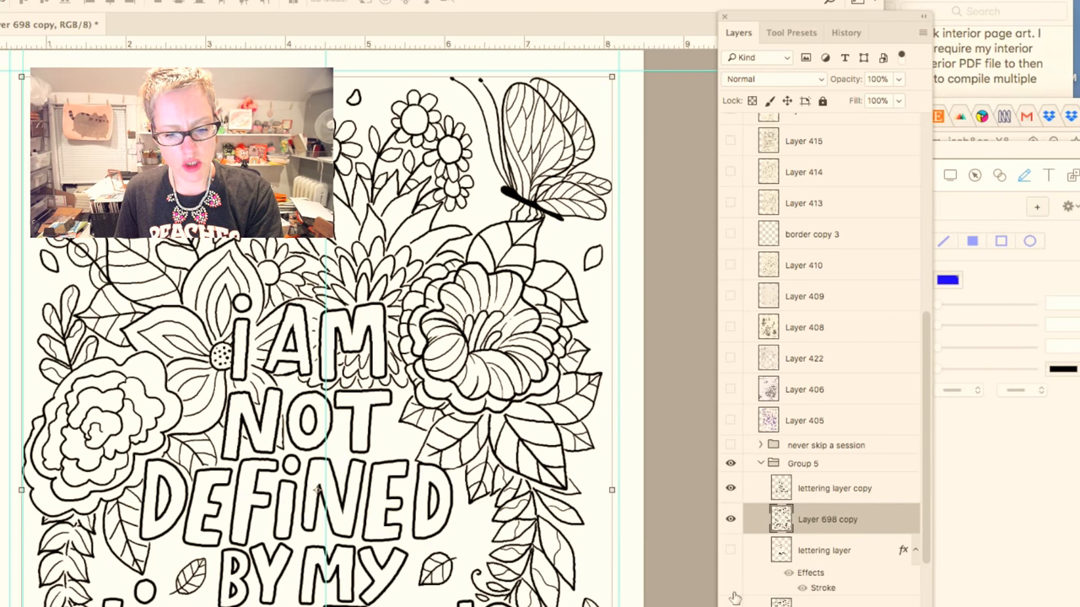
click(835, 487)
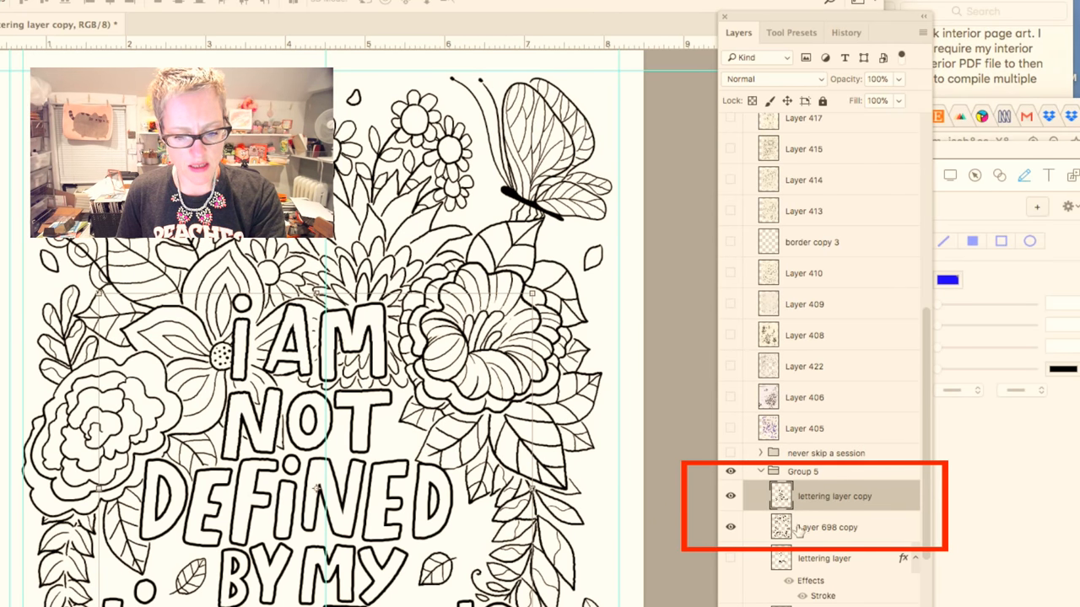
click(731, 528)
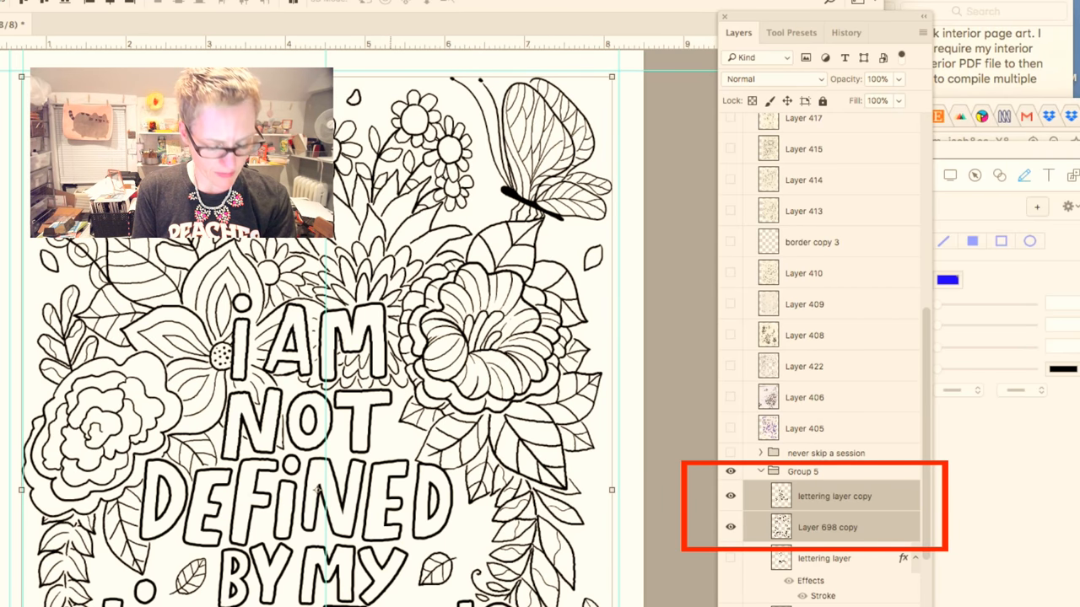
key(cmd+e)
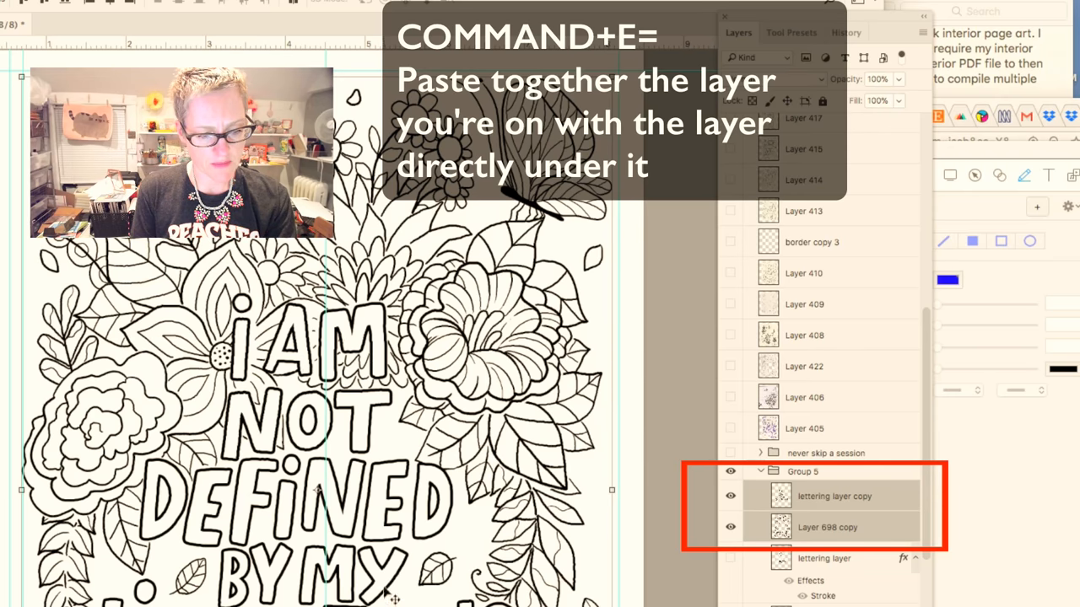
key(cmd+e)
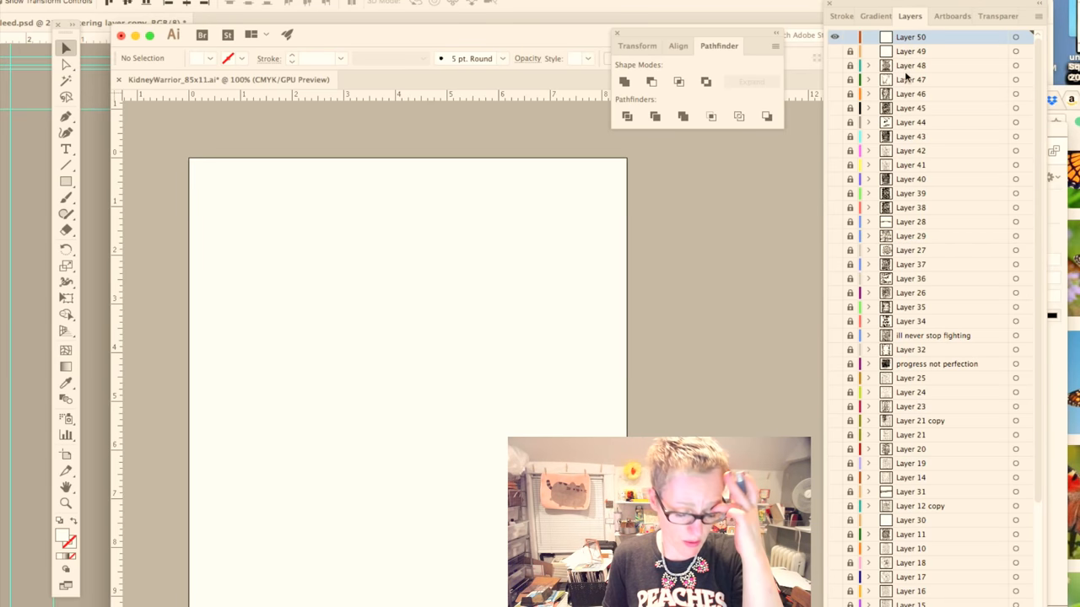
Paste the merged floral artwork and show the Image Trace panel with Advanced options expanded
key(cmd+v)
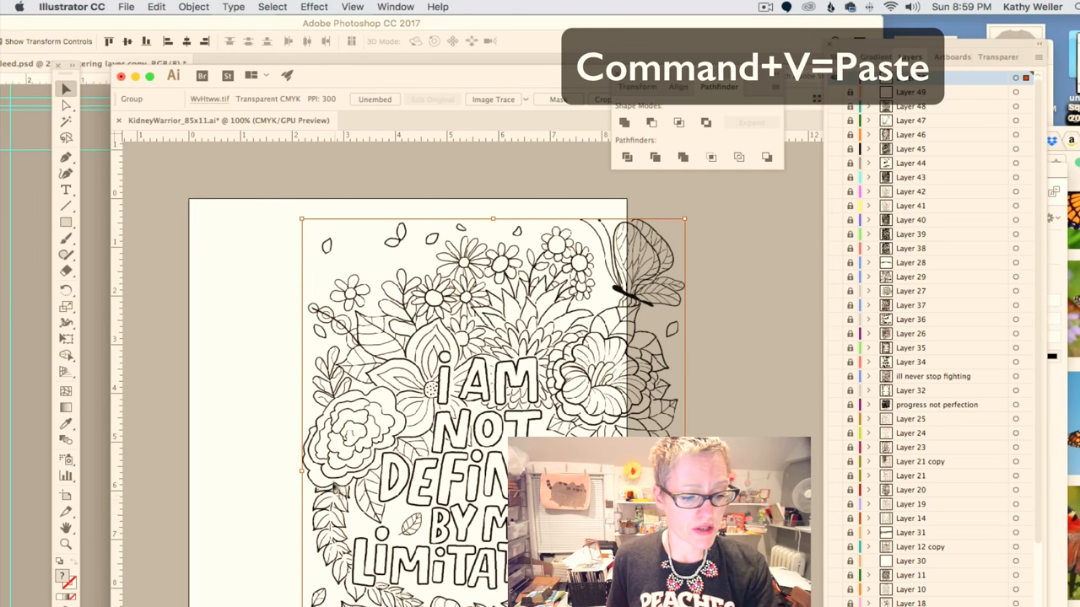
key(cmd+v)
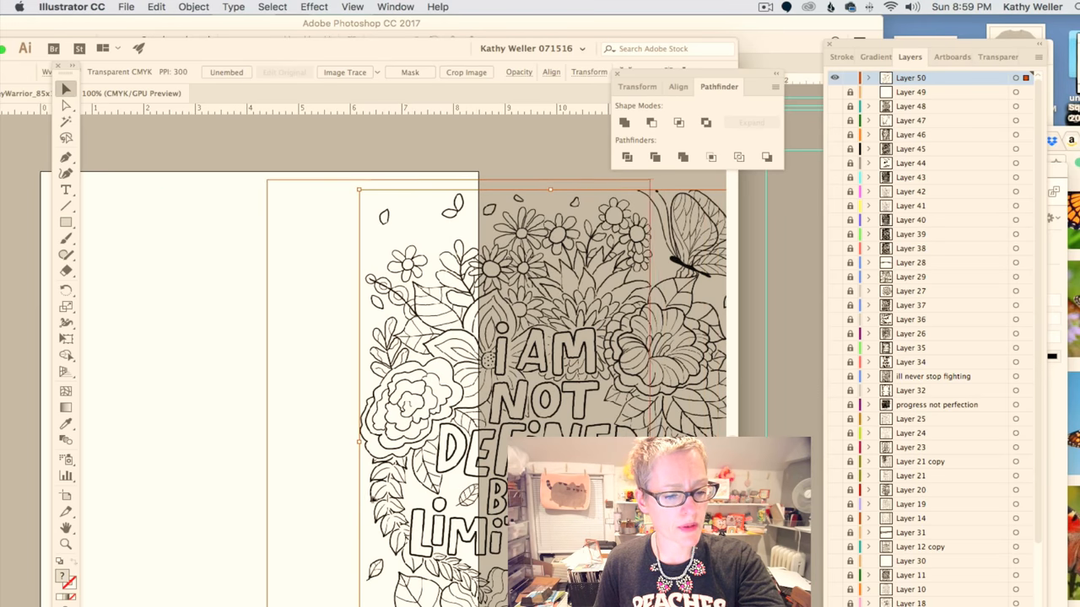
click(395, 7)
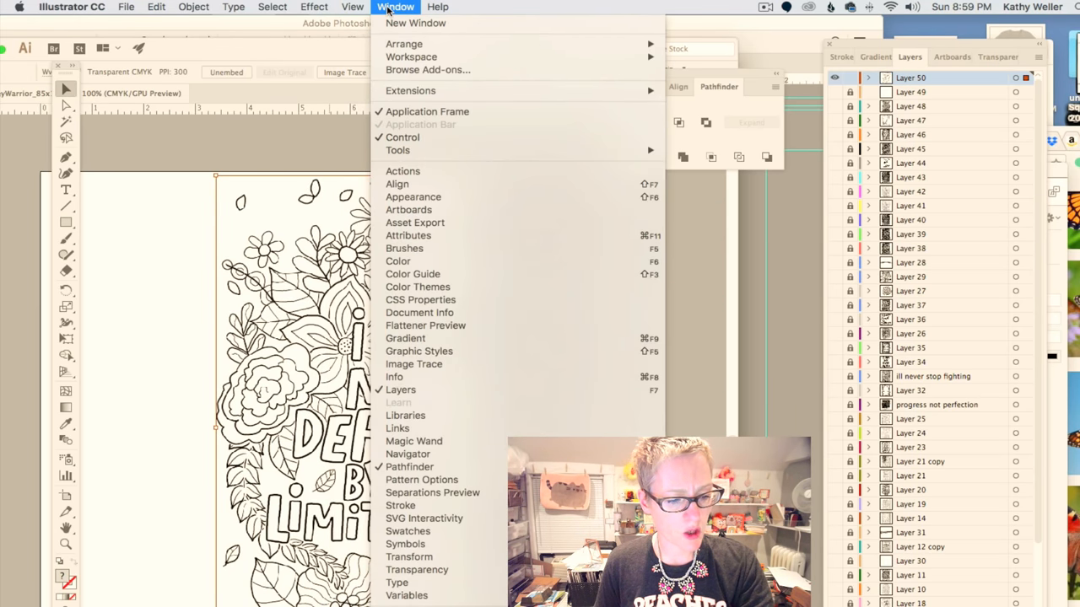
mouse_move(414, 364)
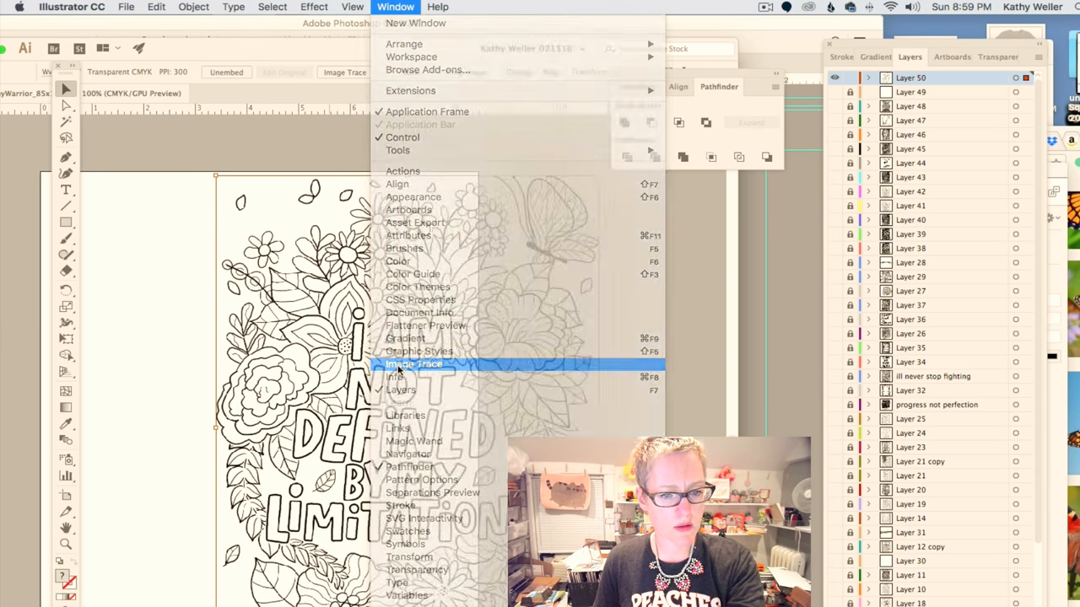
click(413, 363)
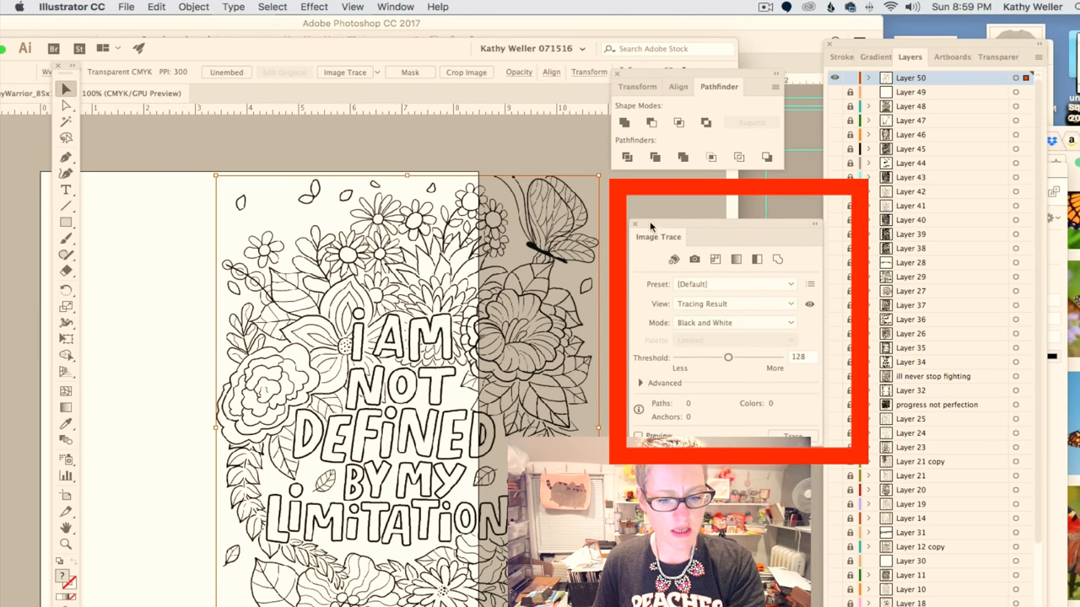
click(642, 383)
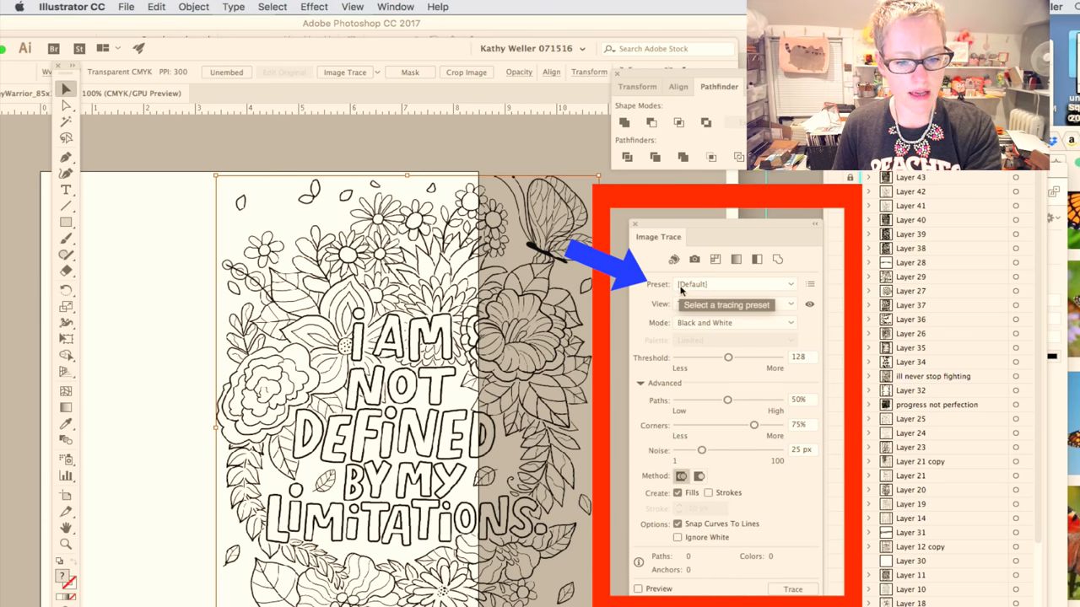
click(733, 284)
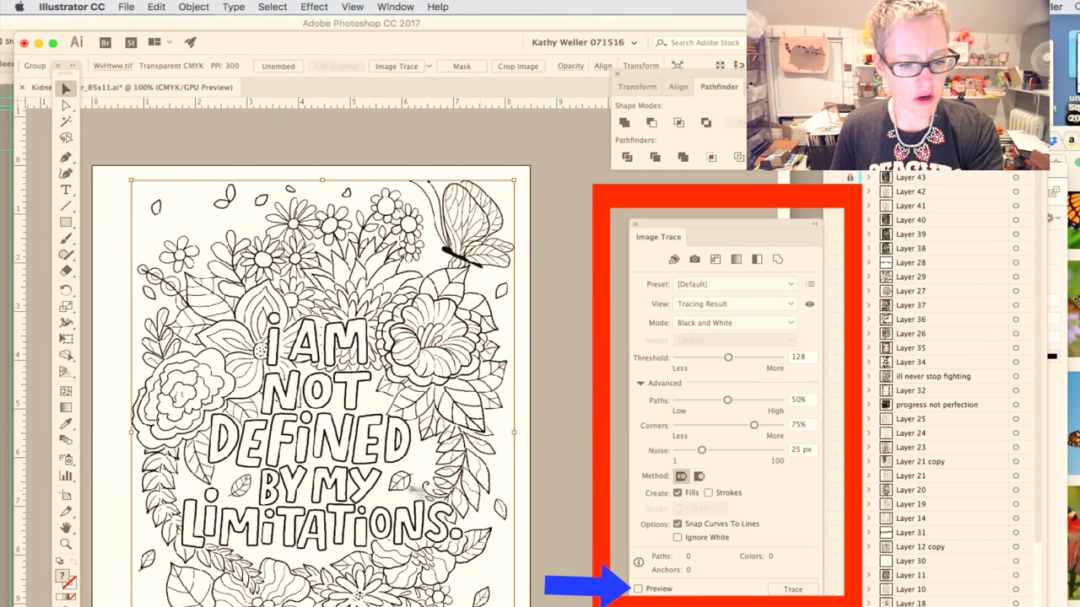
Review the Image Trace Mode and View options and toggle Ignore White
click(734, 324)
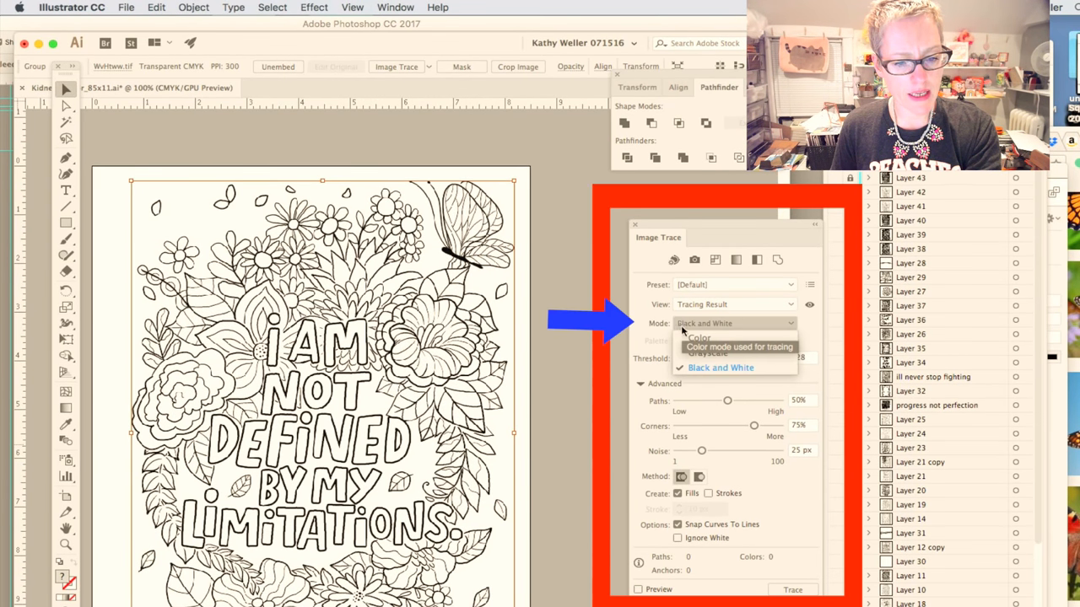
click(734, 305)
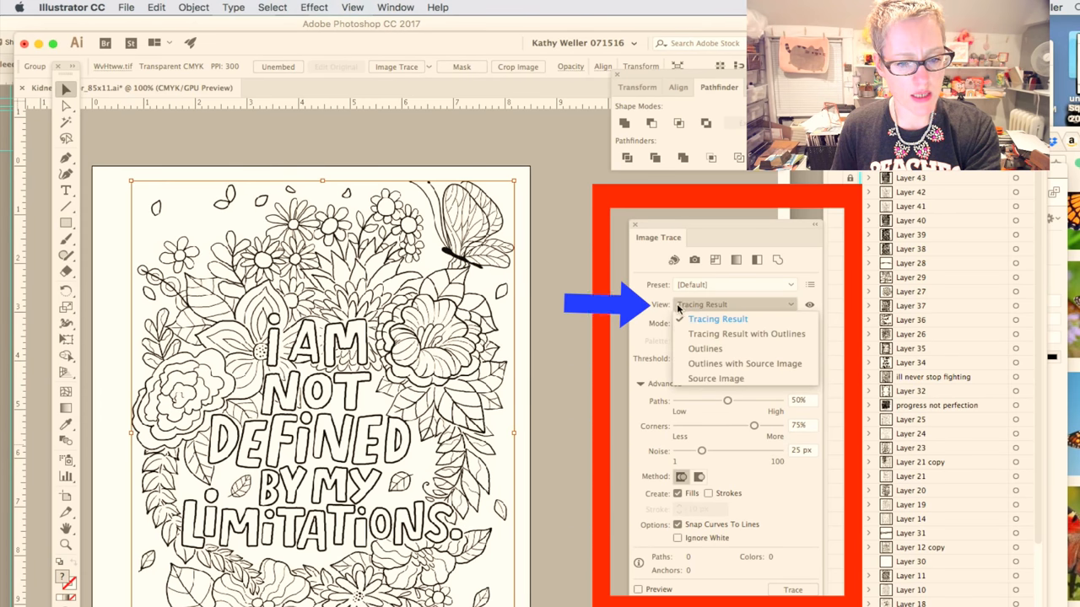
click(718, 319)
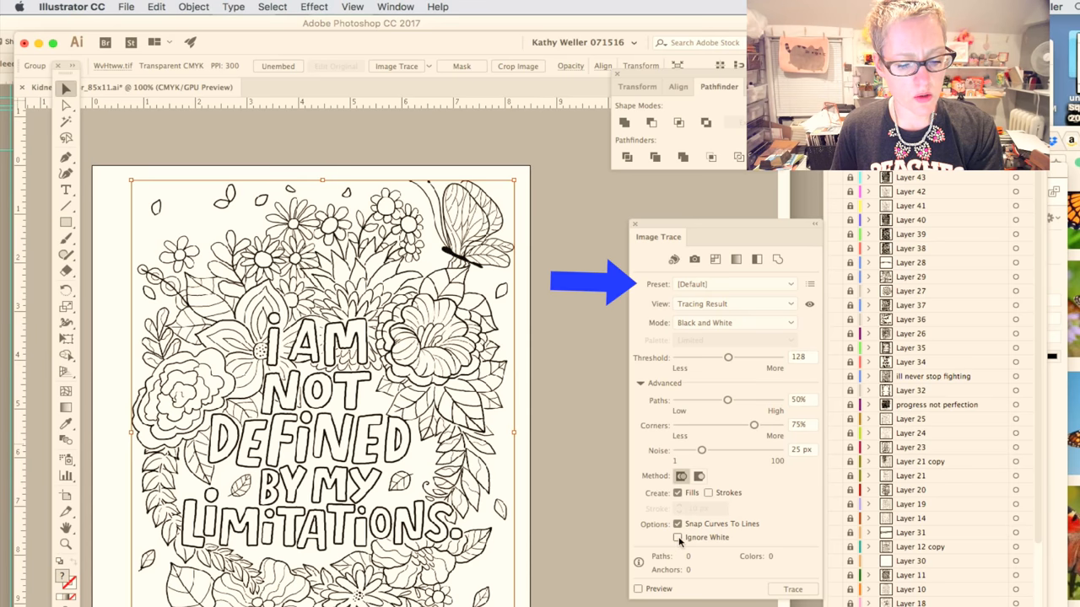
click(677, 537)
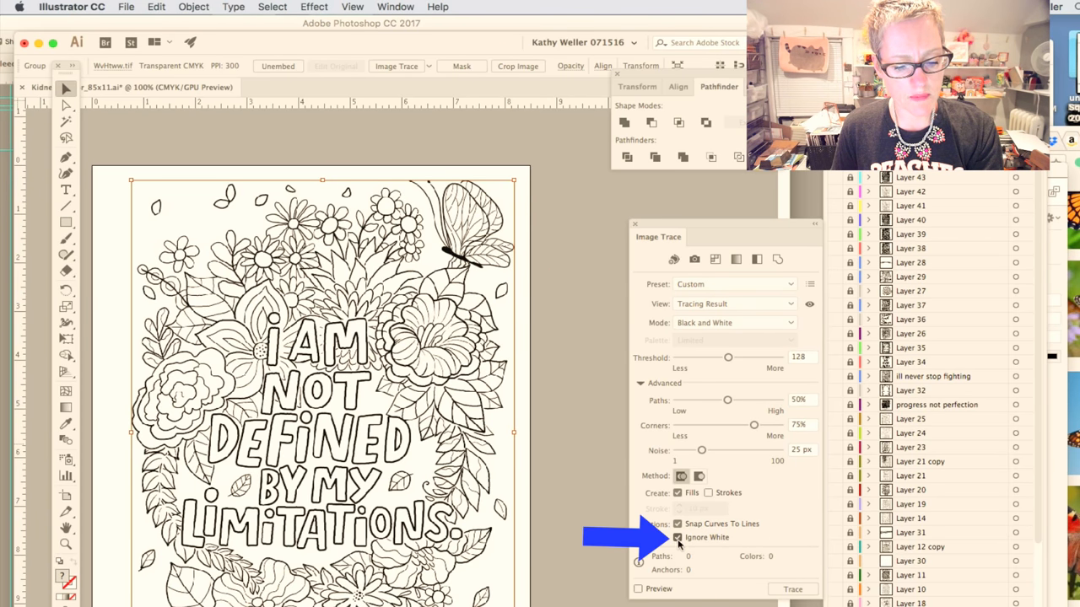
click(677, 537)
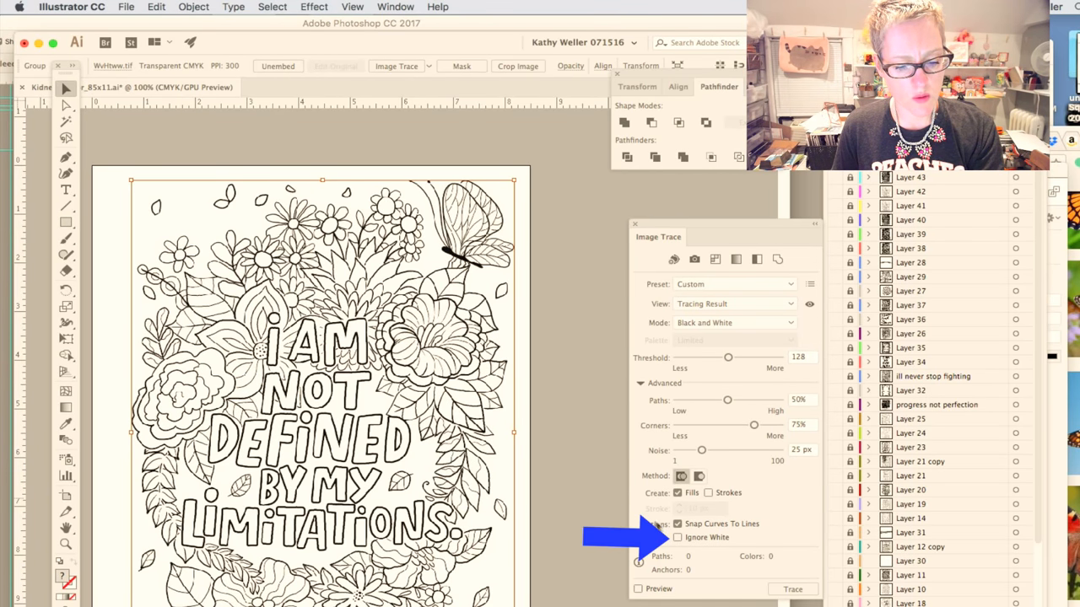
mouse_move(468, 460)
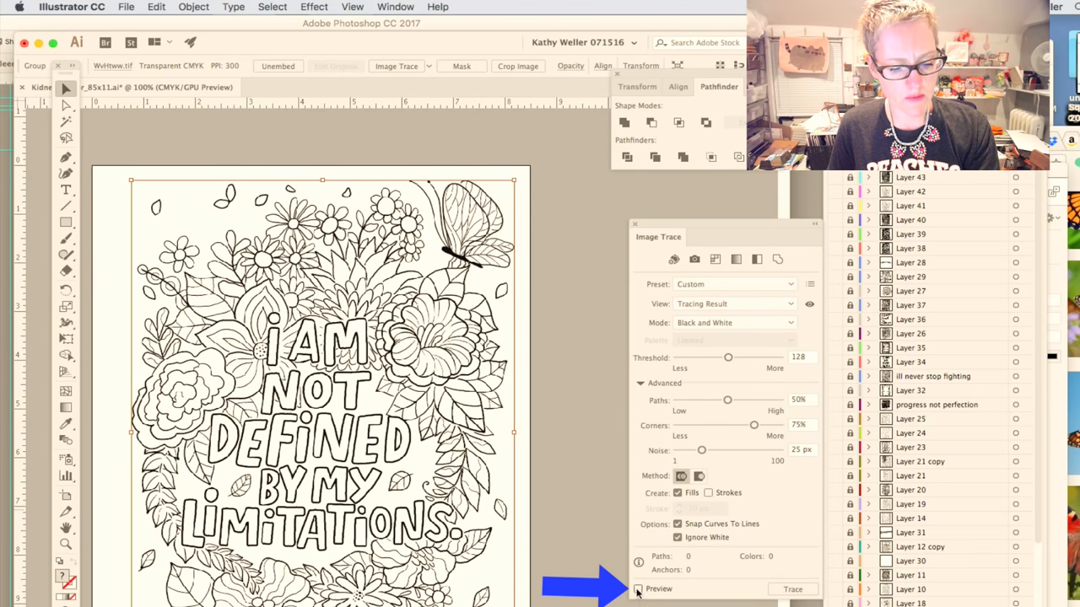
Enable the trace preview and try threshold values ranging from 33 to 106
click(638, 589)
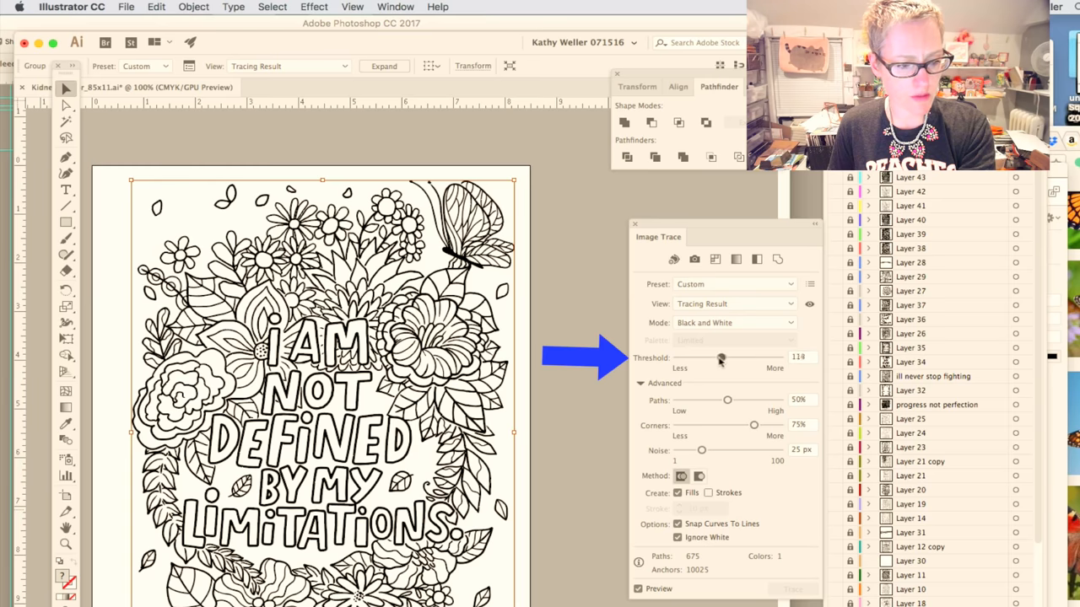
drag(721, 358, 701, 357)
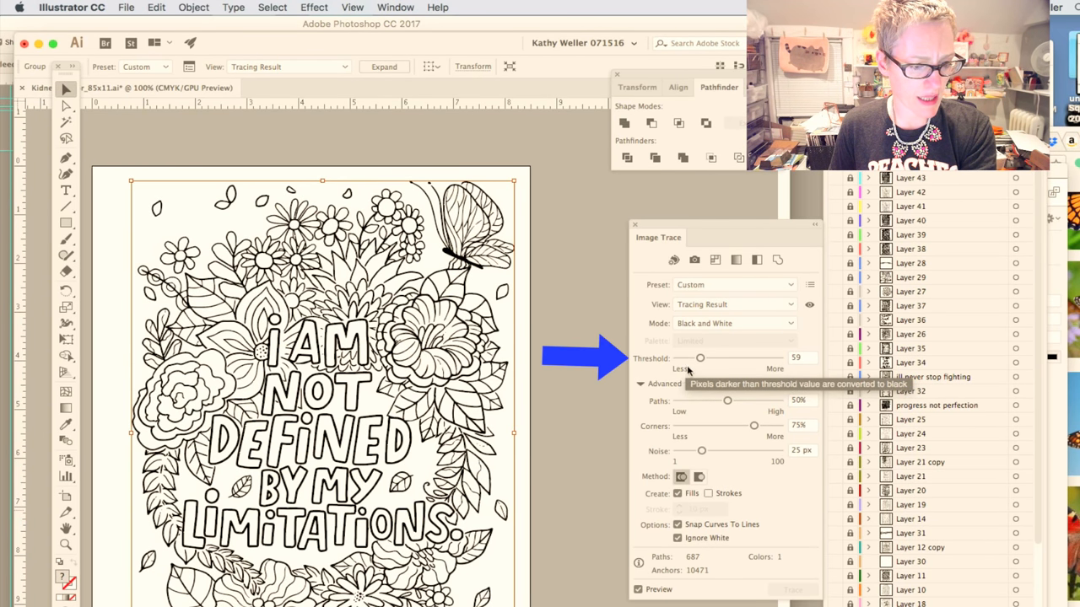
drag(700, 358, 690, 357)
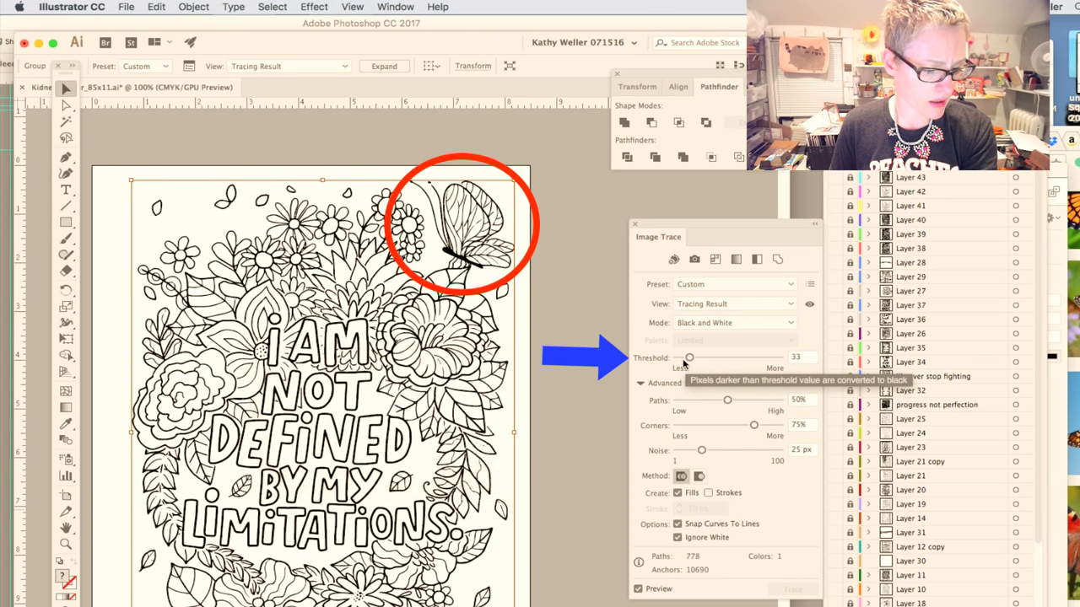
drag(690, 358, 699, 358)
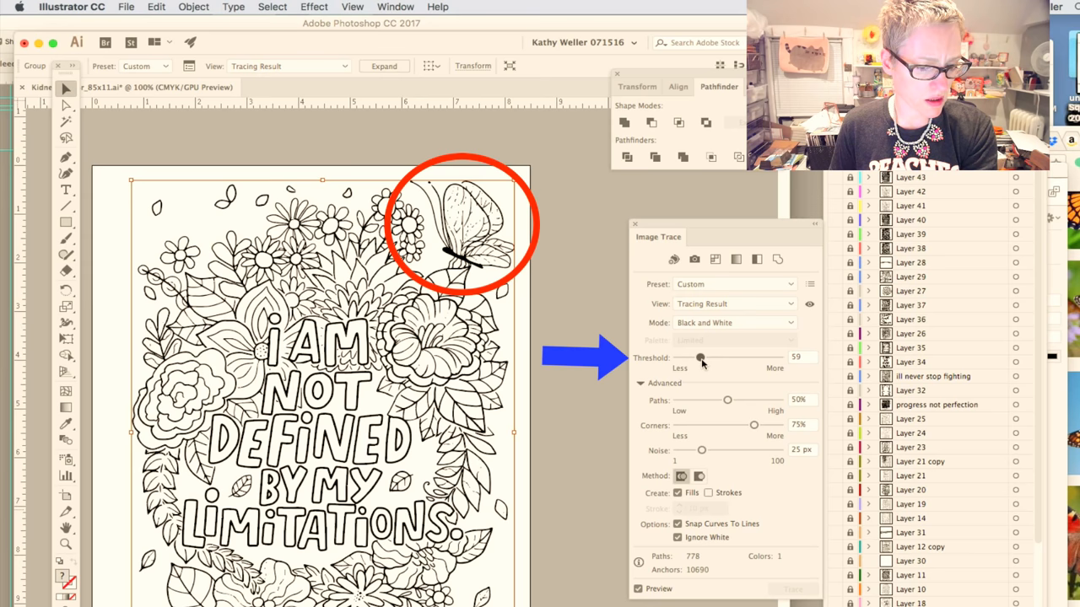
drag(698, 358, 701, 358)
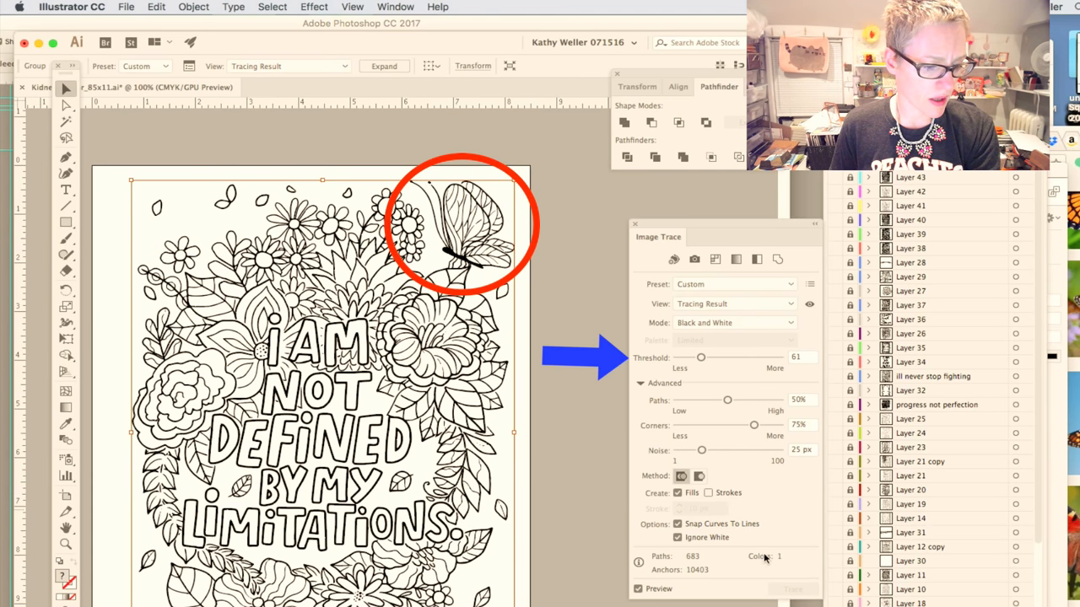
drag(701, 357, 707, 357)
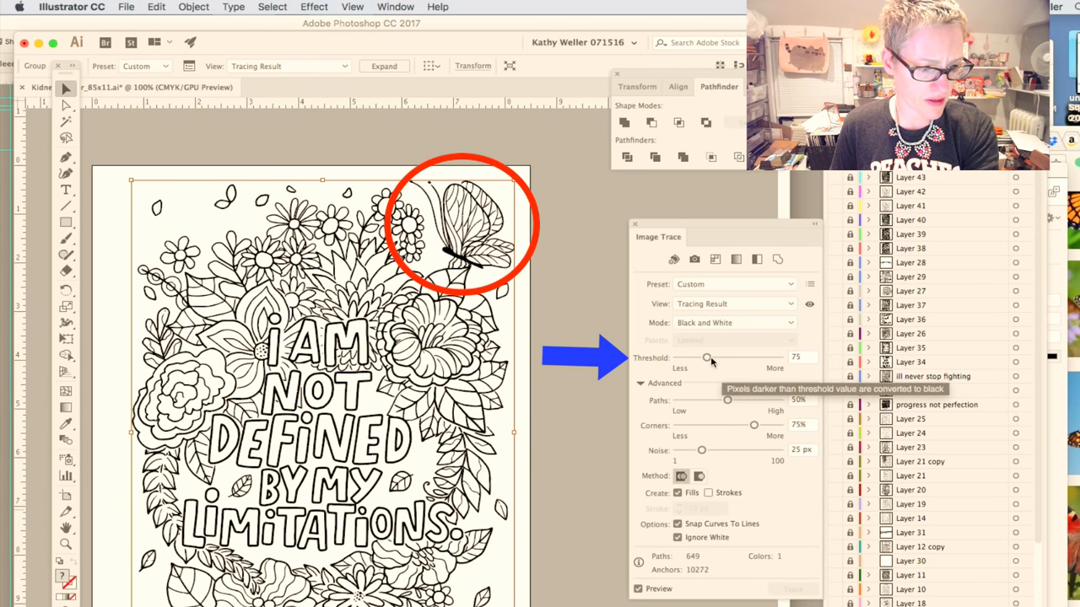
drag(706, 357, 719, 358)
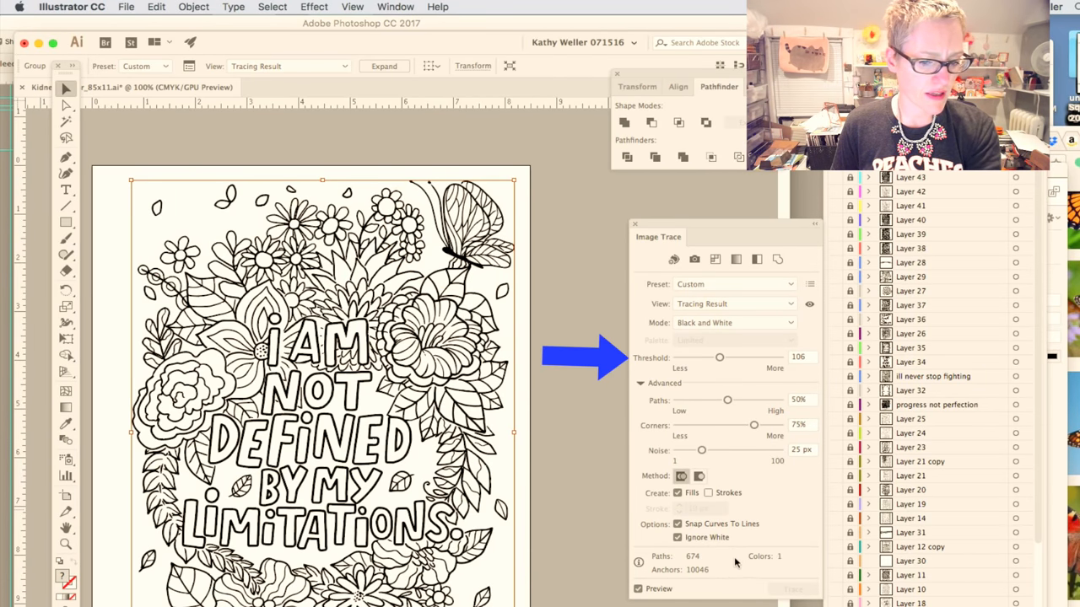
drag(718, 358, 715, 358)
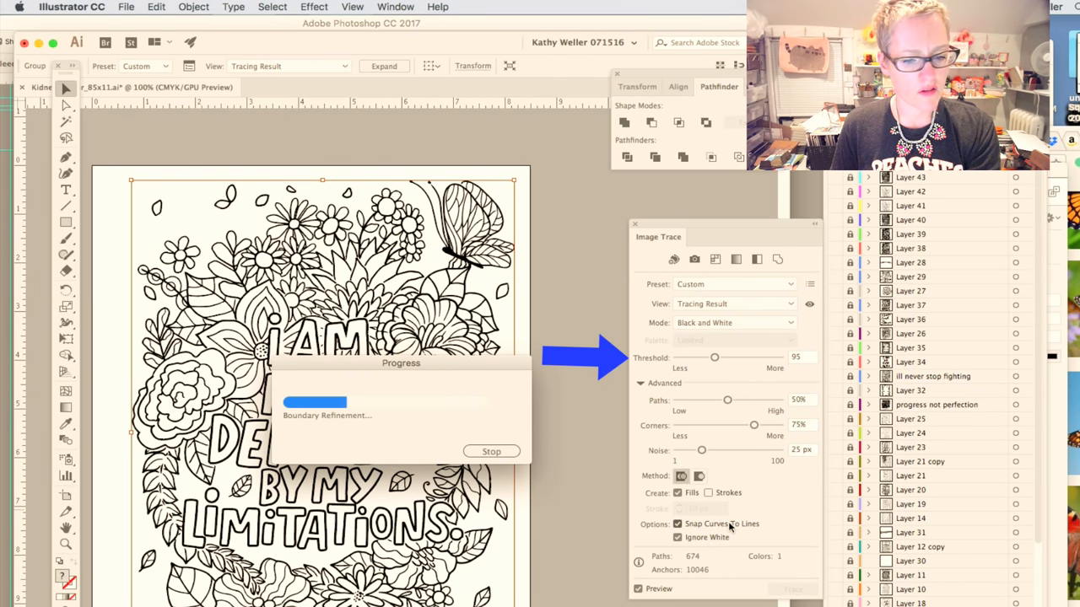
drag(715, 358, 707, 358)
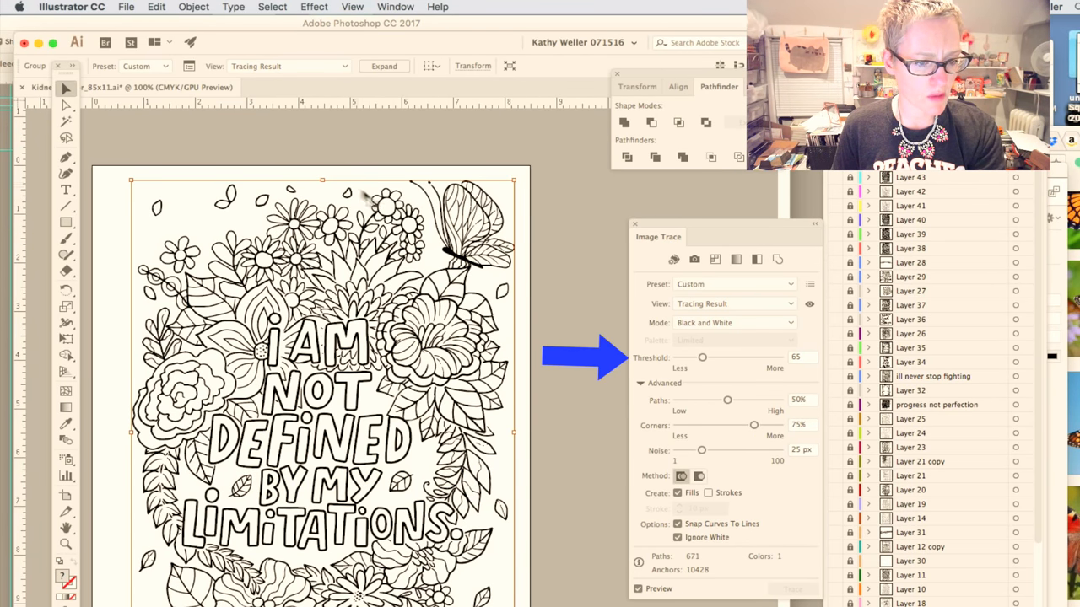
mouse_move(146, 310)
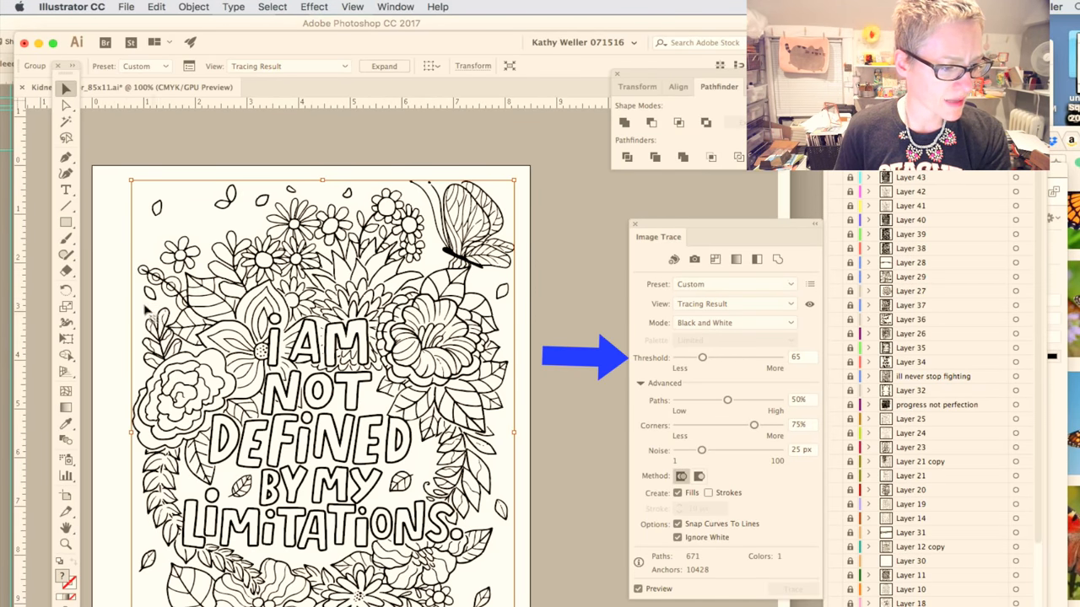
Settle the threshold at 82, set noise to 40 px, and adjust path fidelity
drag(702, 357, 707, 357)
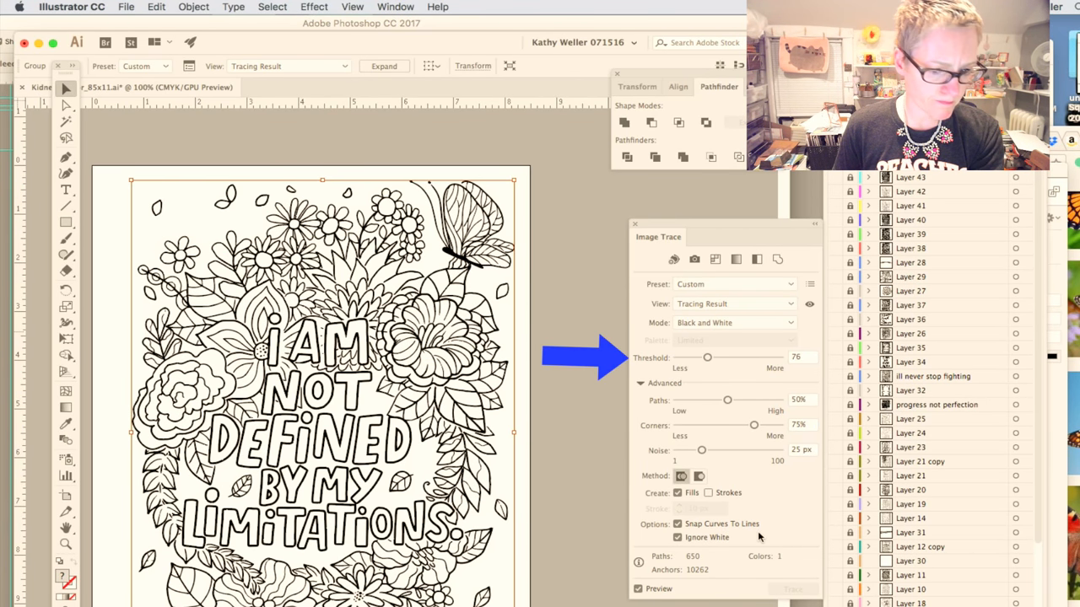
drag(707, 358, 711, 357)
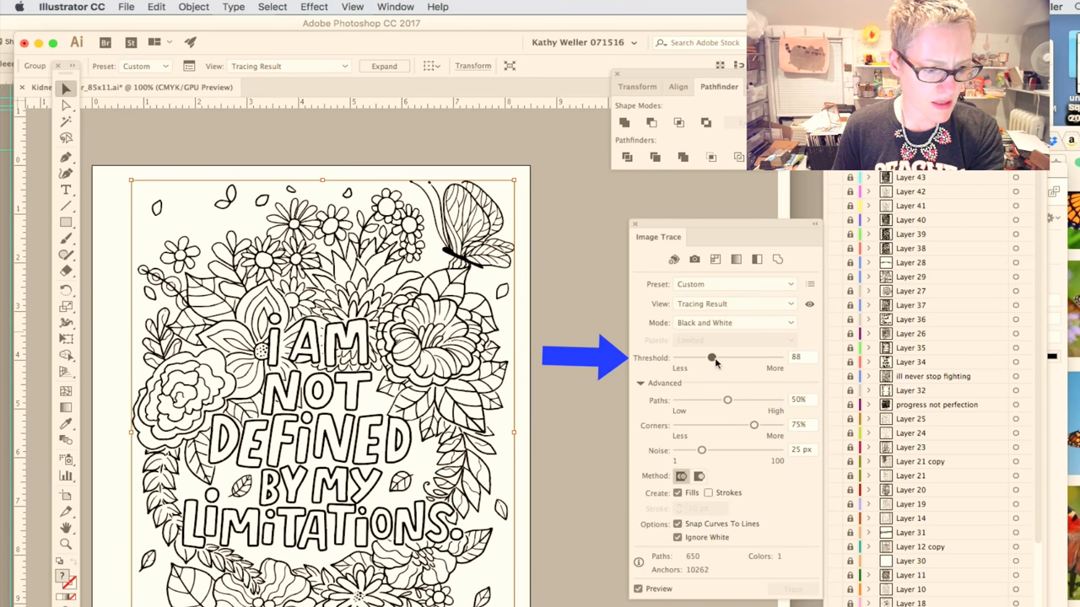
drag(711, 358, 715, 358)
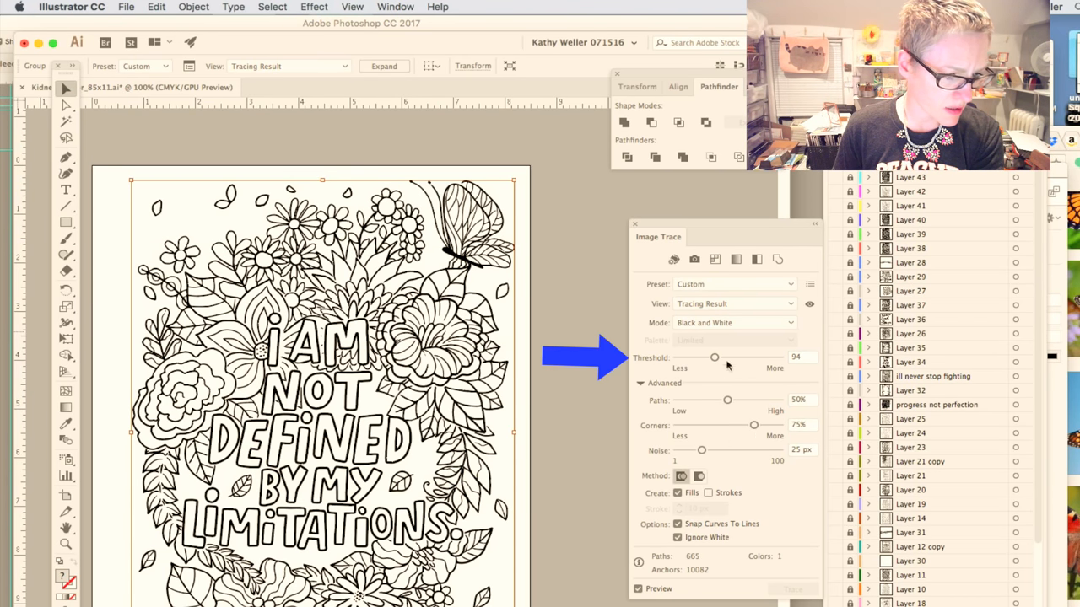
drag(714, 357, 711, 357)
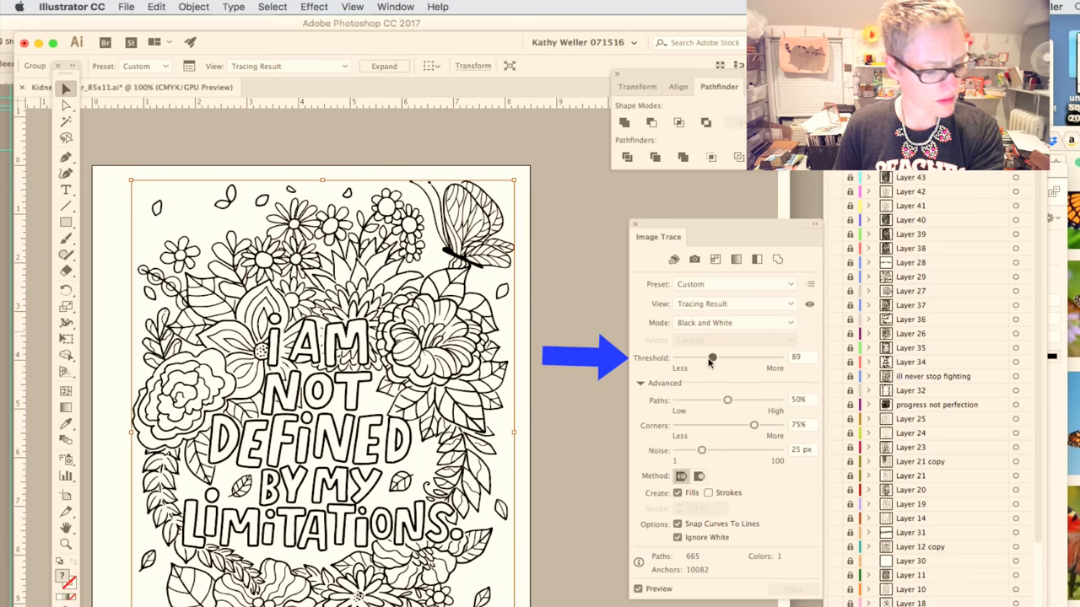
drag(713, 357, 708, 357)
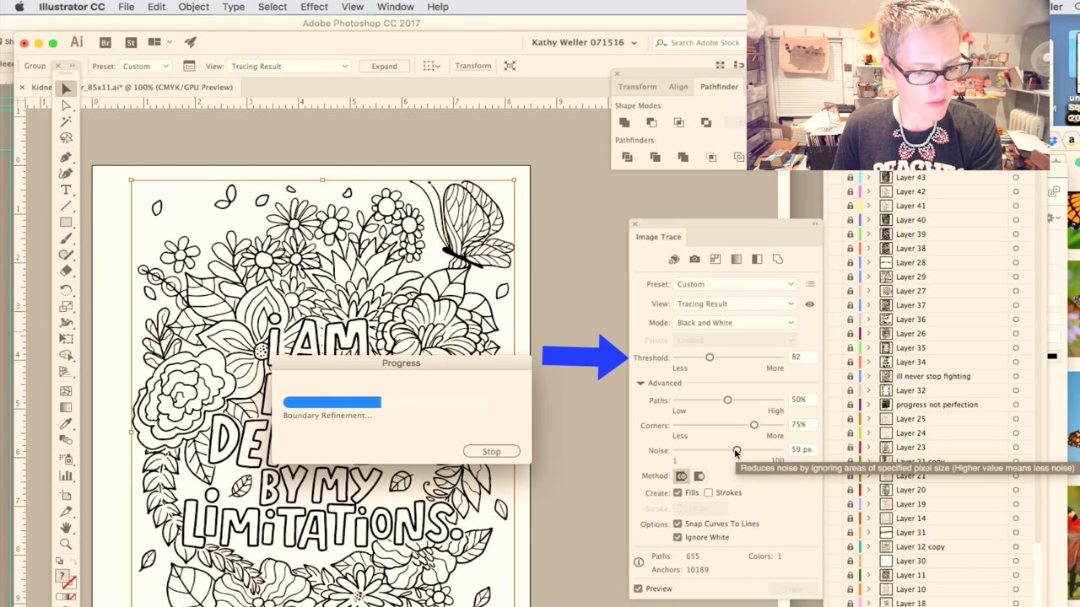
drag(736, 450, 717, 450)
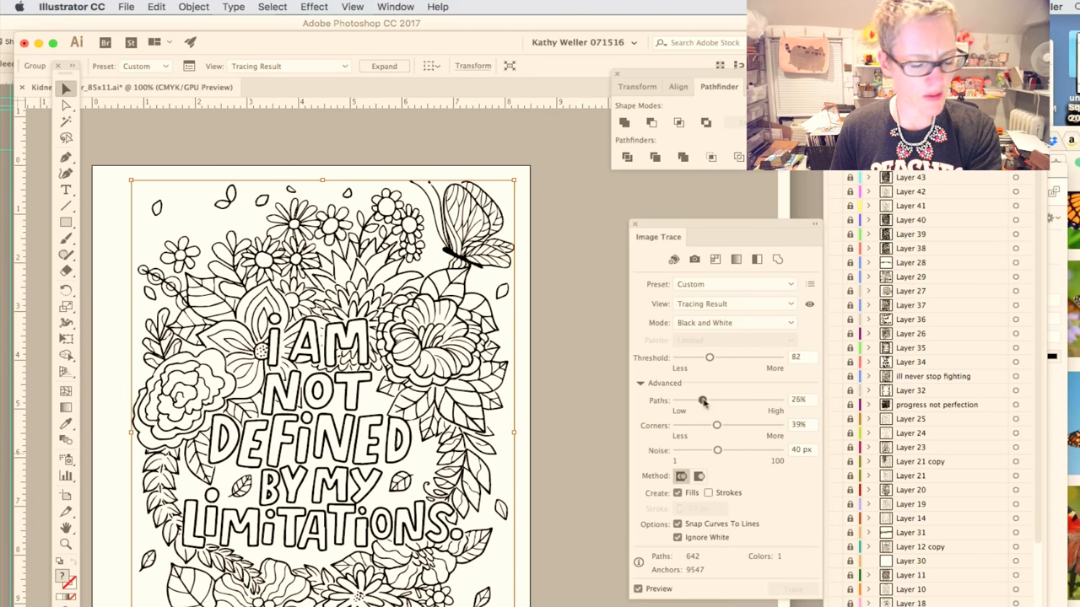
drag(703, 399, 709, 400)
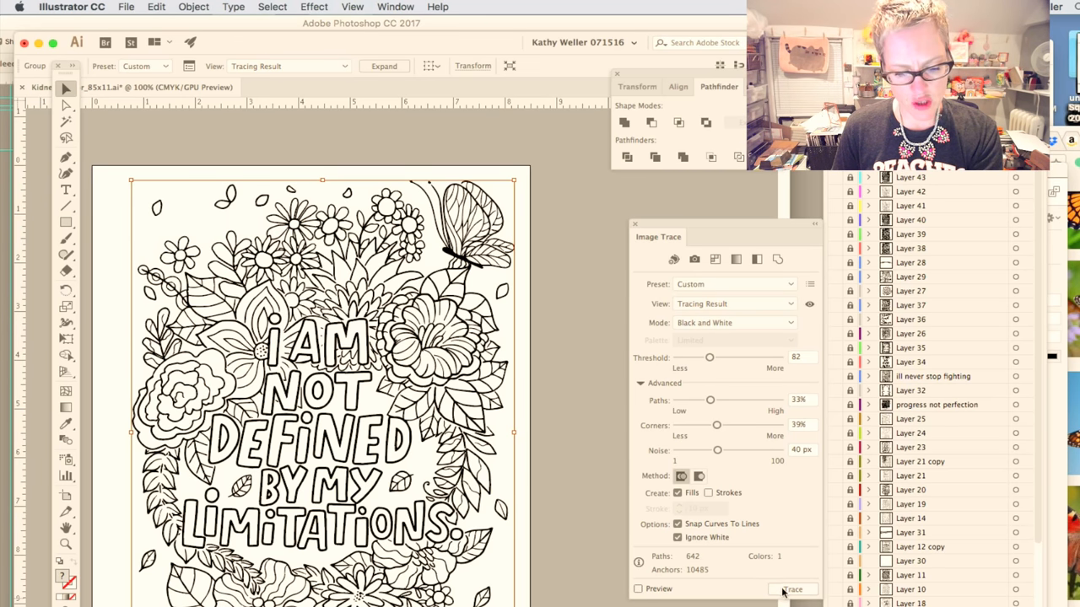
Trace the artwork with the custom settings and expand it with Object and Fill
click(638, 589)
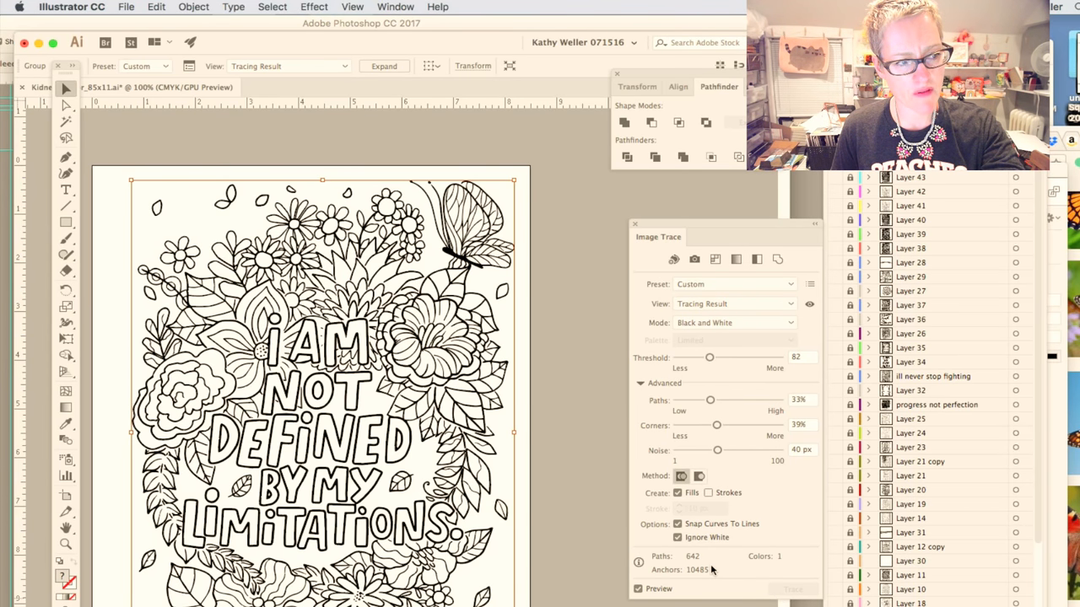
click(194, 7)
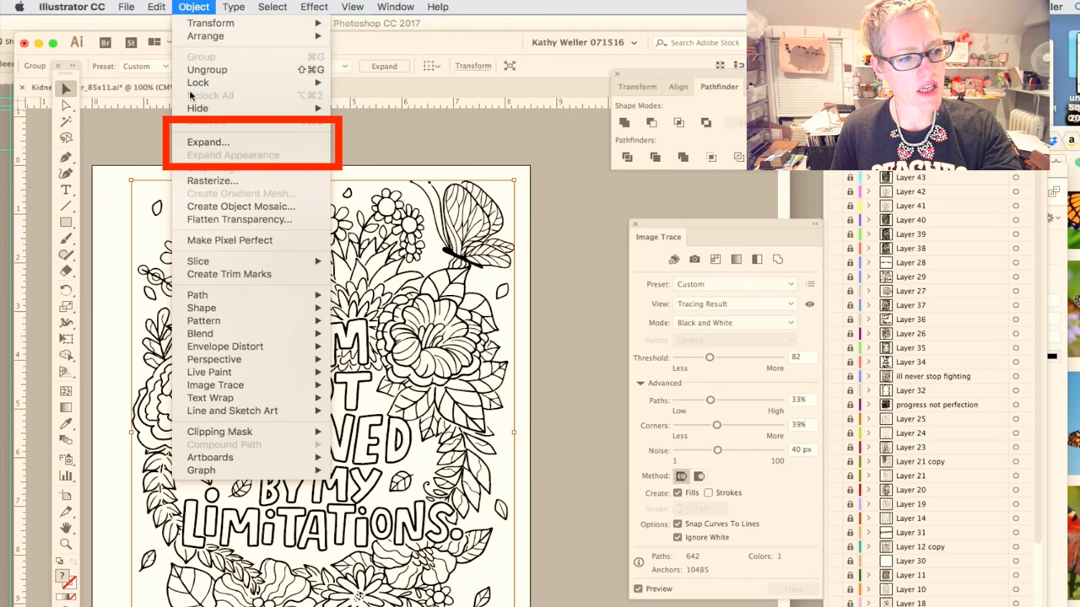
mouse_move(207, 142)
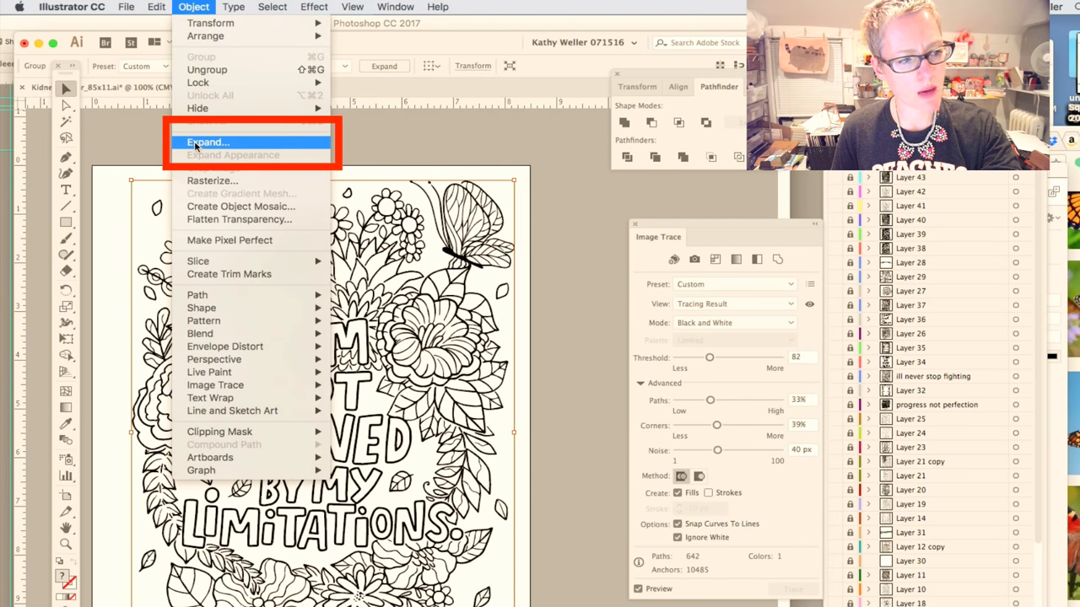
click(206, 141)
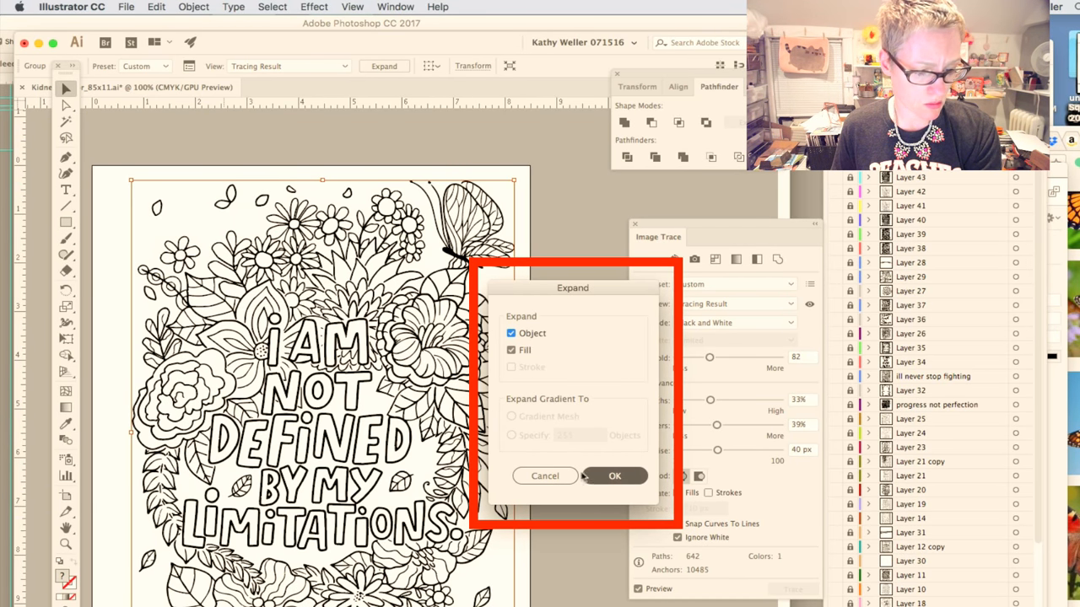
click(614, 476)
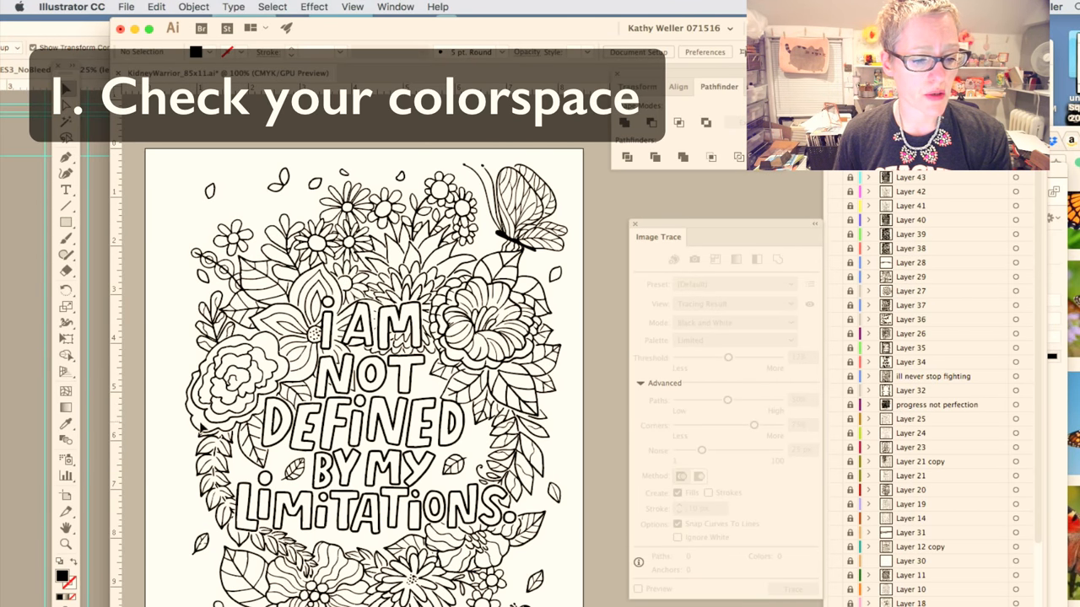
Change the document color mode to RGB and copy the traced line art
click(125, 7)
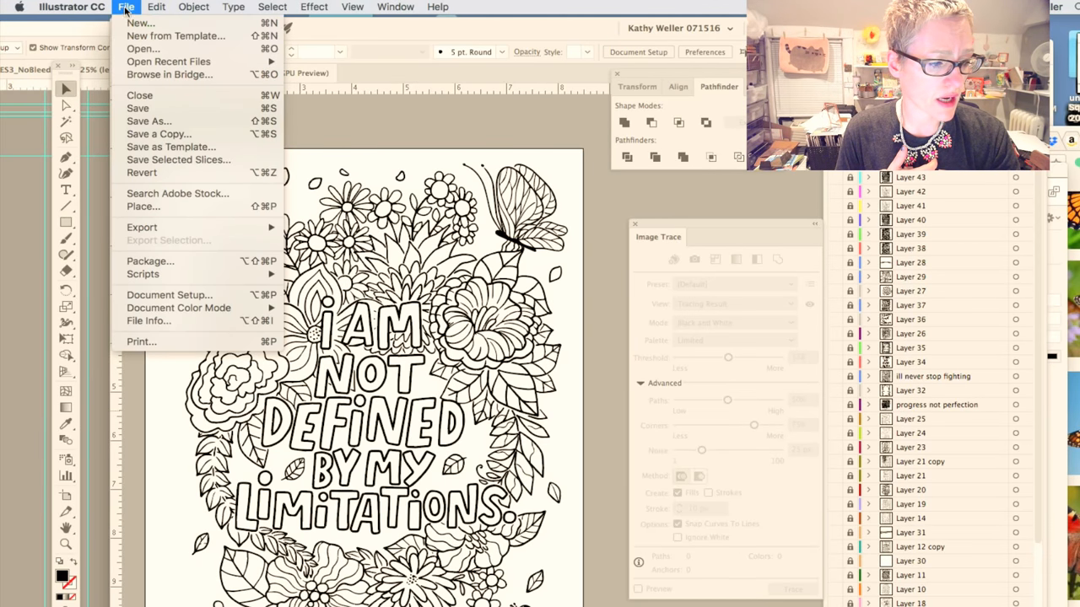
mouse_move(178, 308)
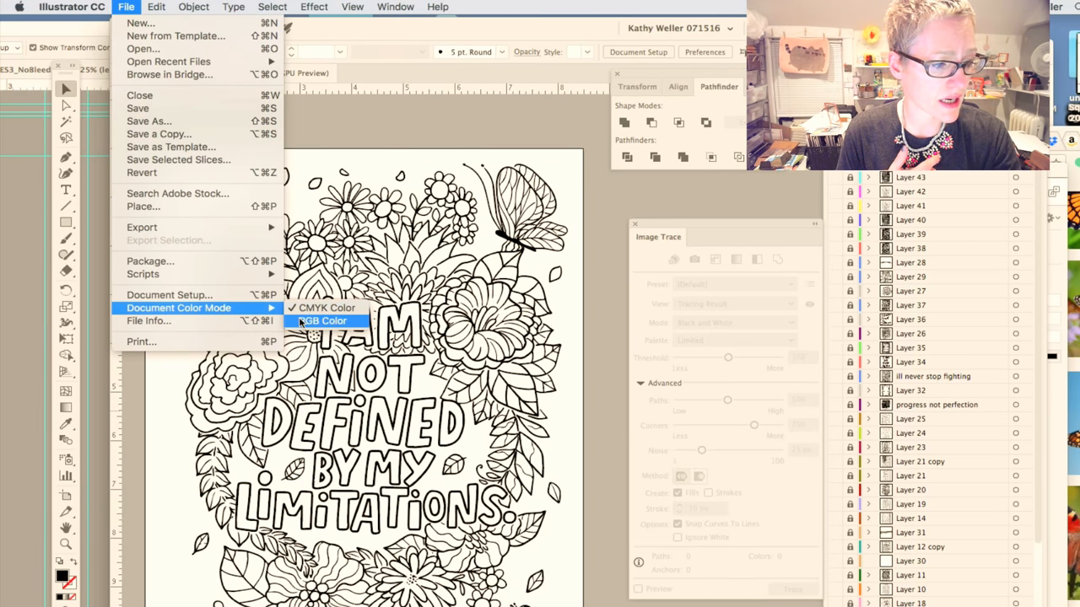
click(324, 321)
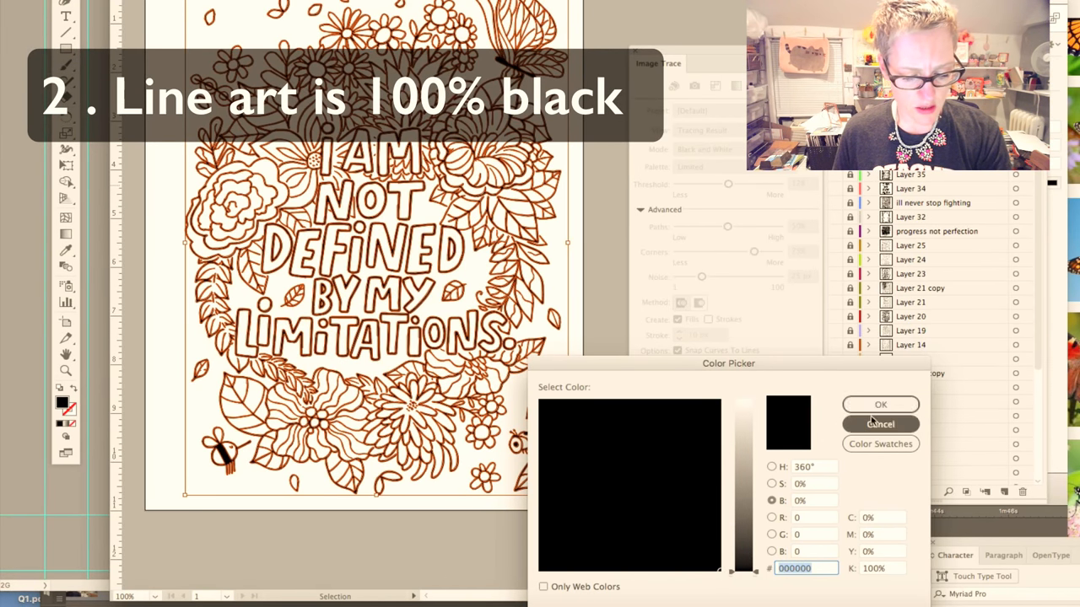
click(881, 405)
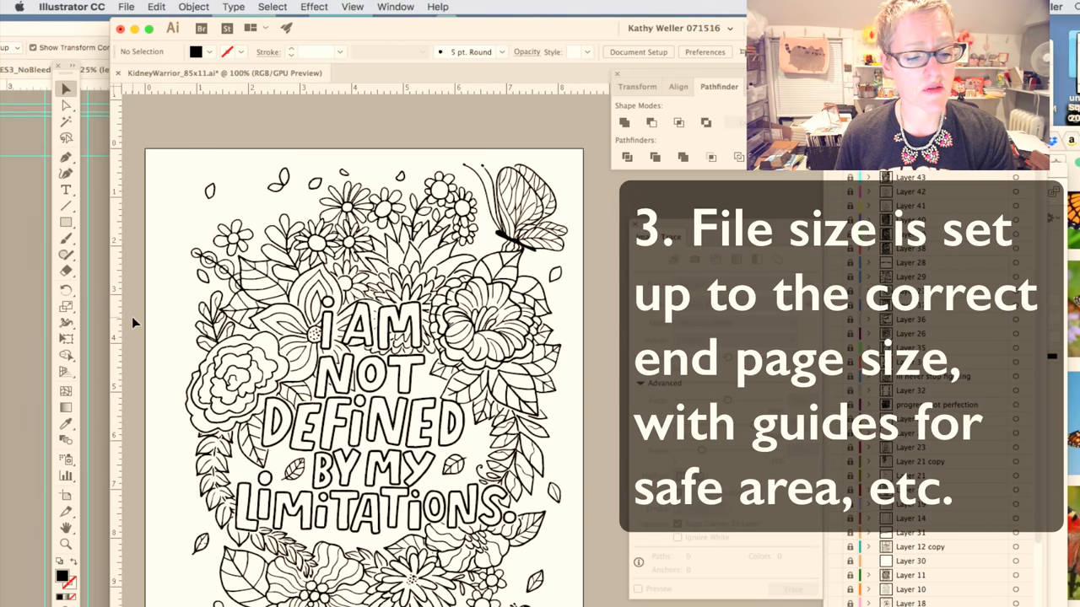
mouse_move(223, 148)
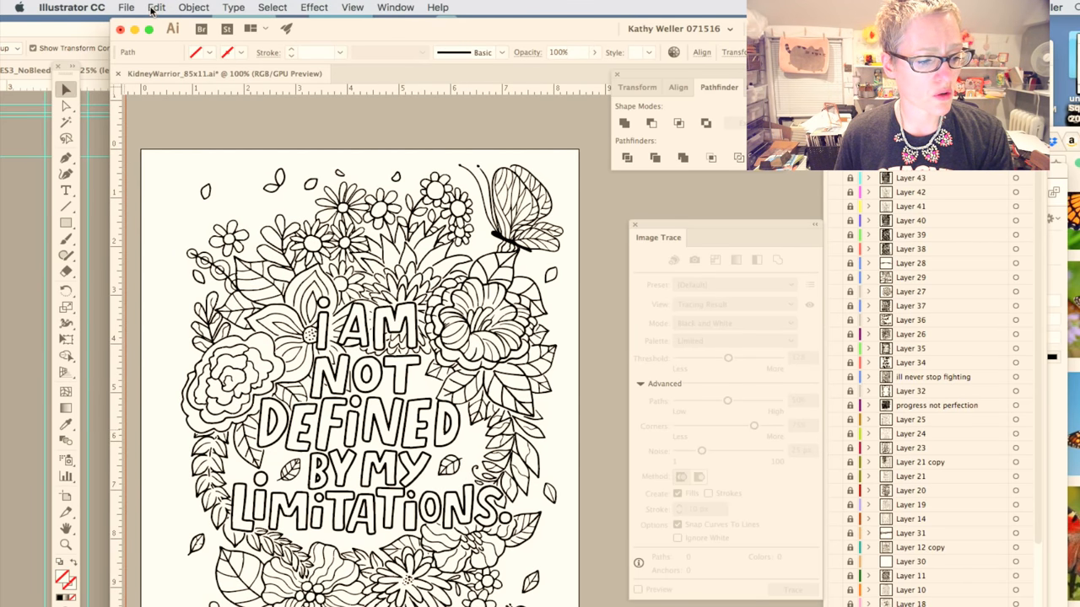
click(156, 6)
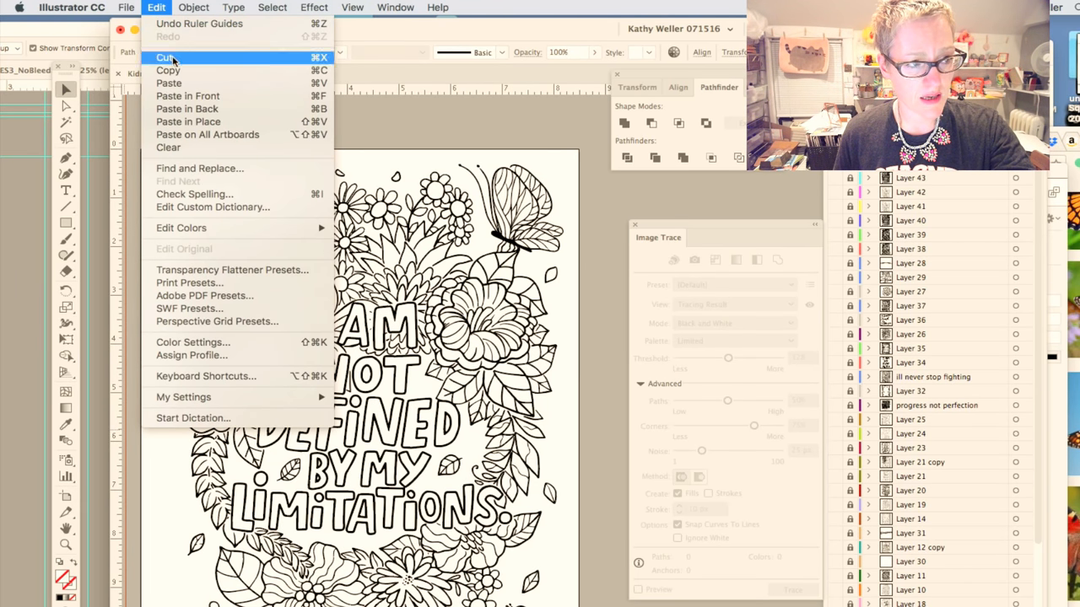
click(193, 7)
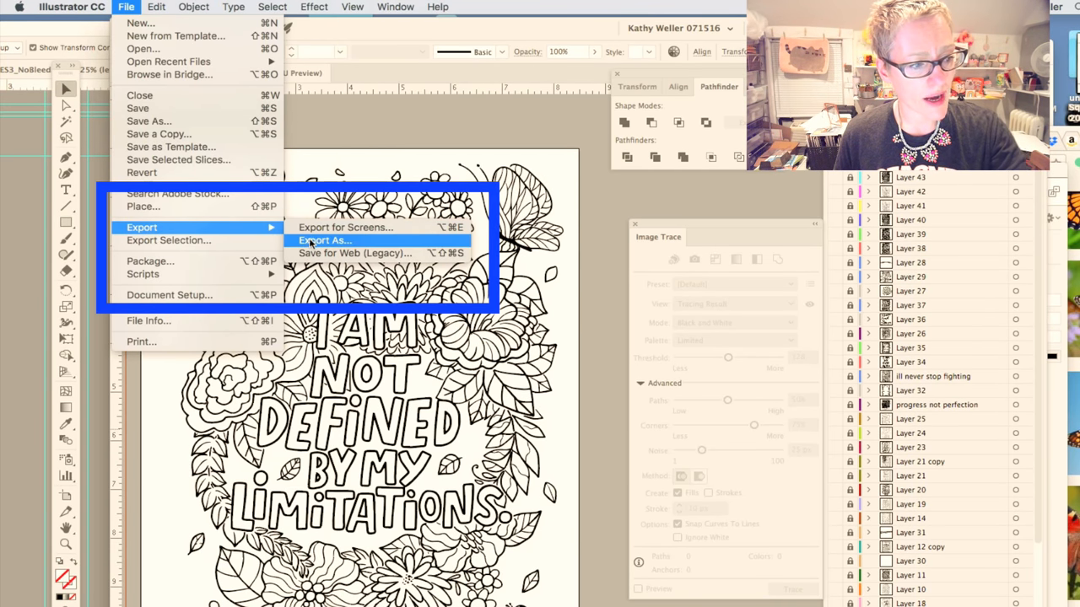
Start exporting the artwork as a PNG file via Export As
click(323, 240)
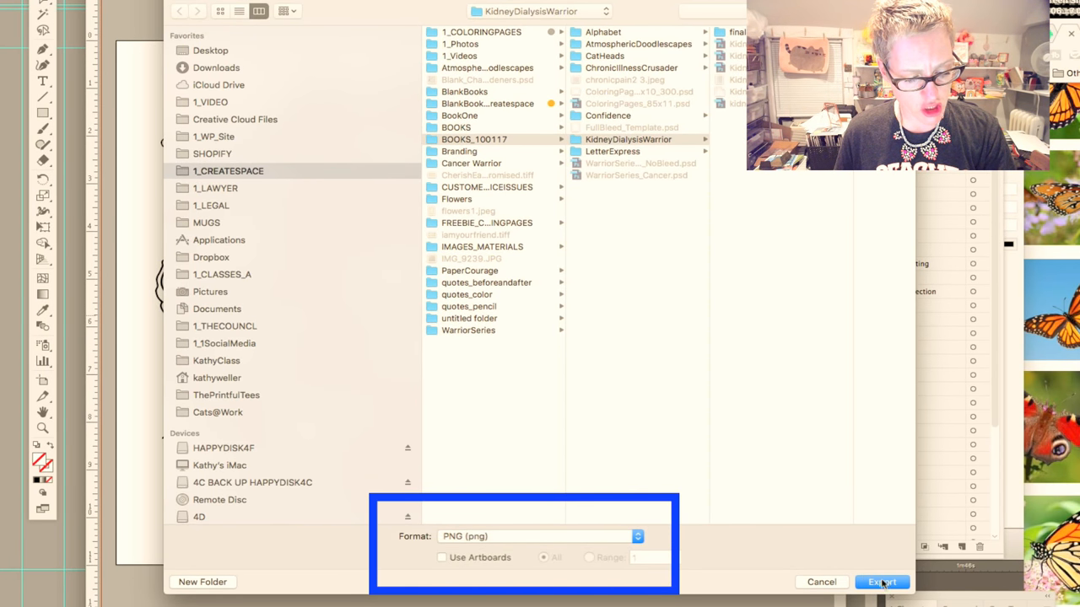
click(881, 582)
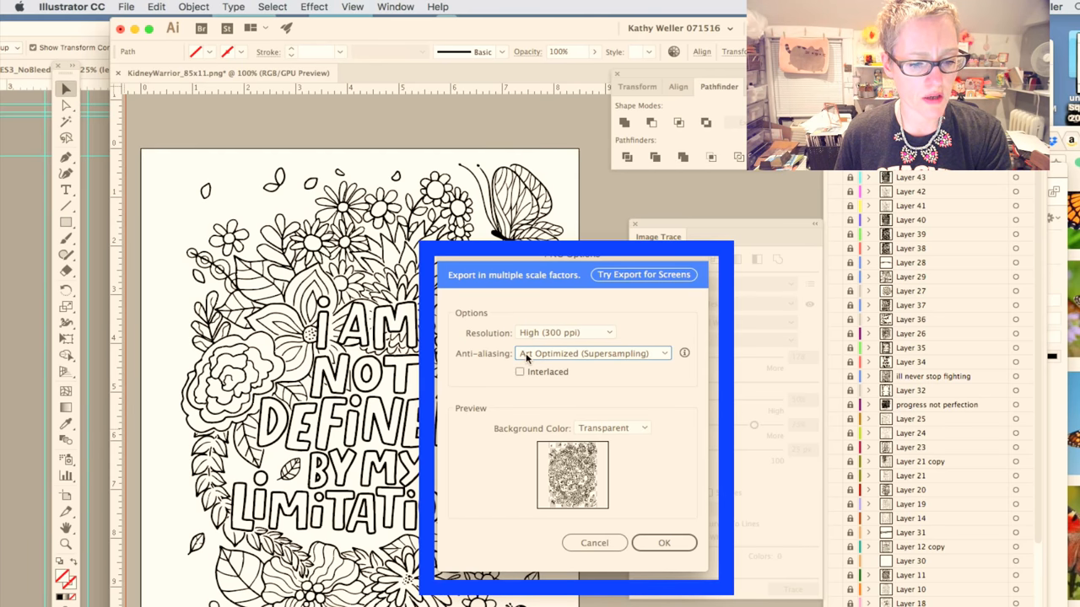
mouse_move(502, 436)
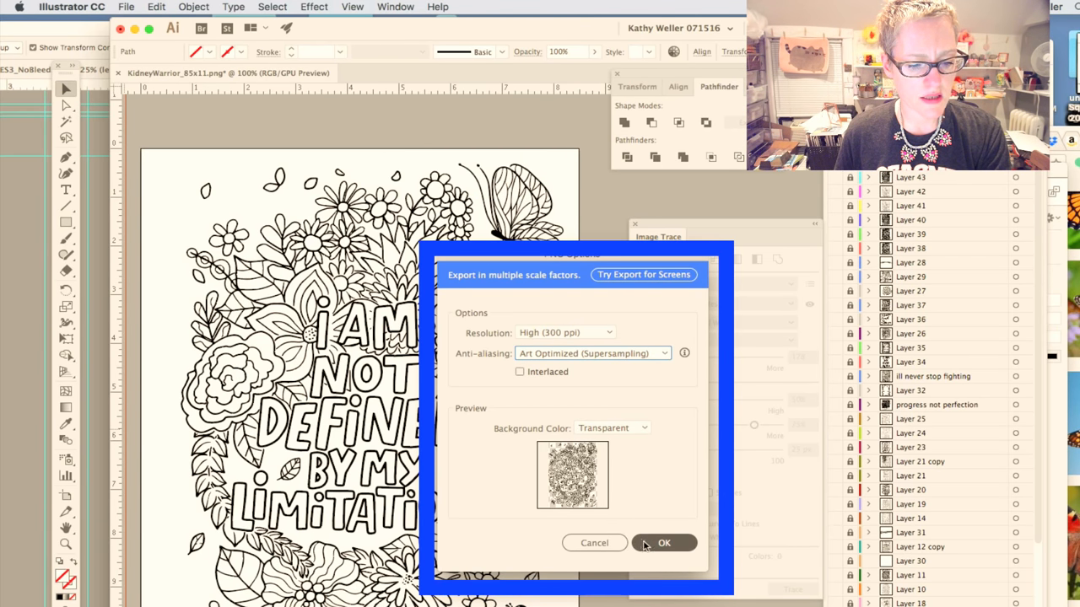
mouse_move(664, 542)
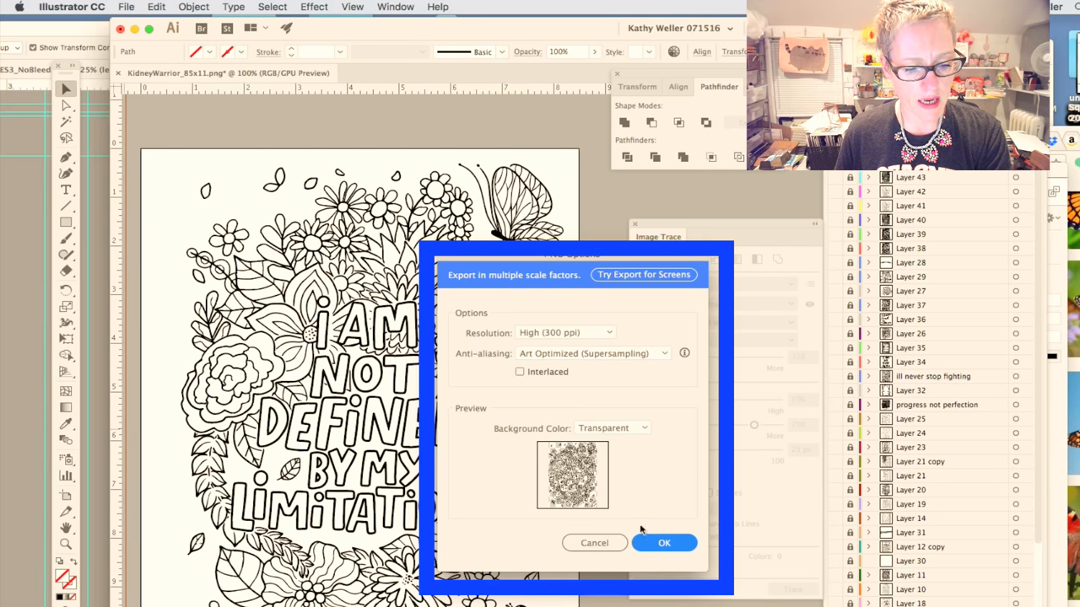
mouse_move(631, 498)
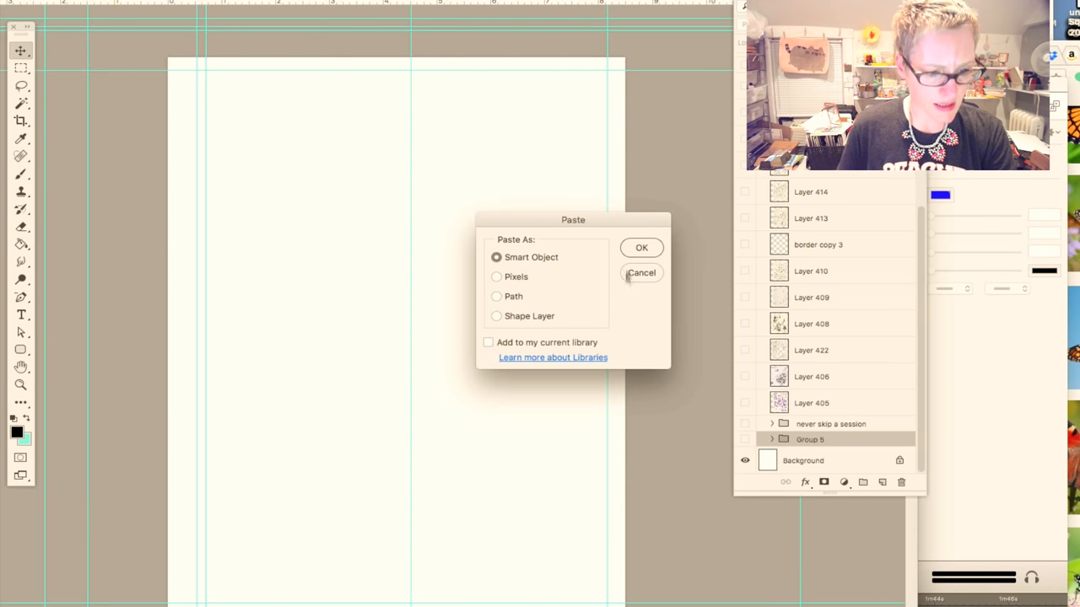
Paste the line art as a smart object and open its Layer Style settings
click(641, 247)
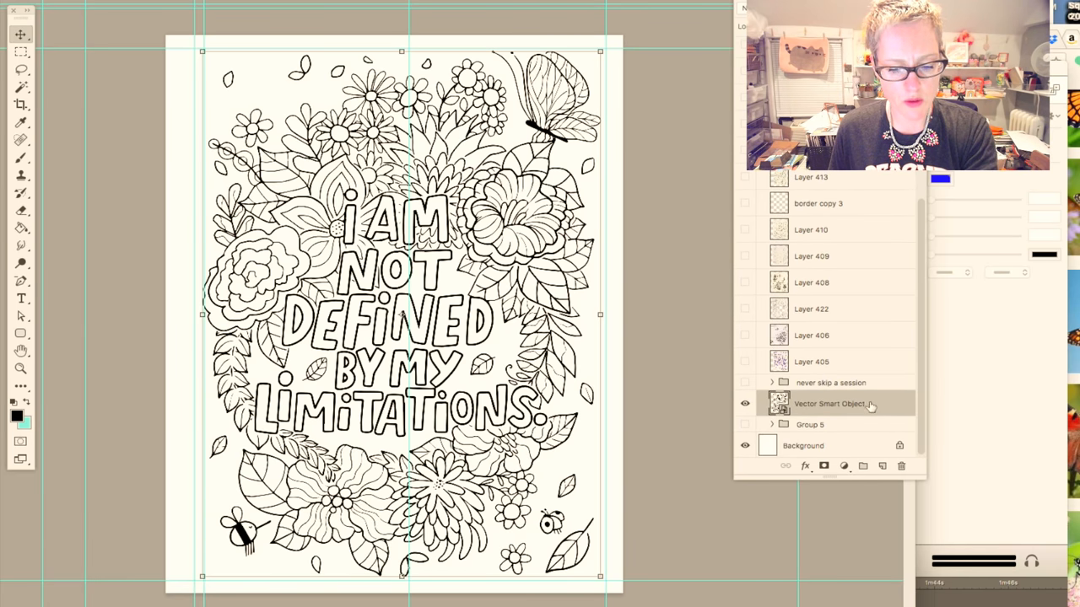
double_click(830, 403)
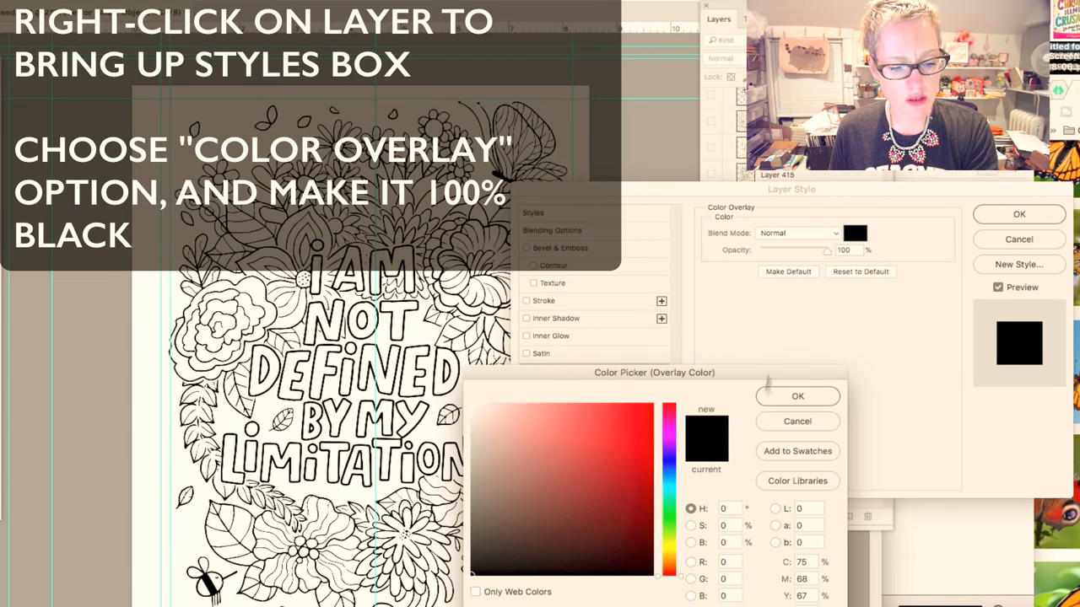
Apply a pure black Color Overlay at 100% to the line art layer
click(796, 397)
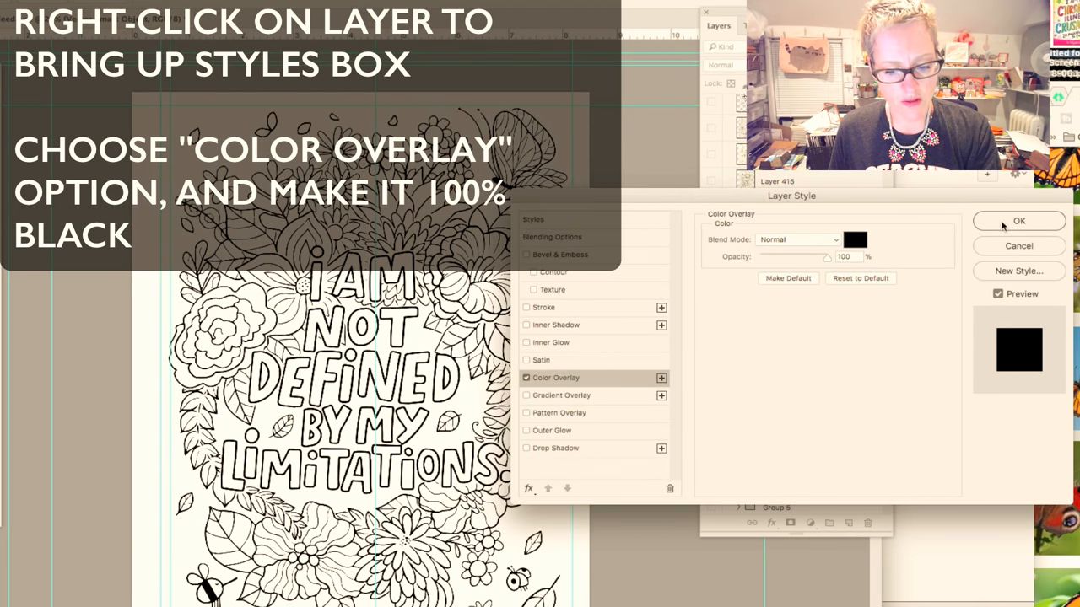
click(1018, 220)
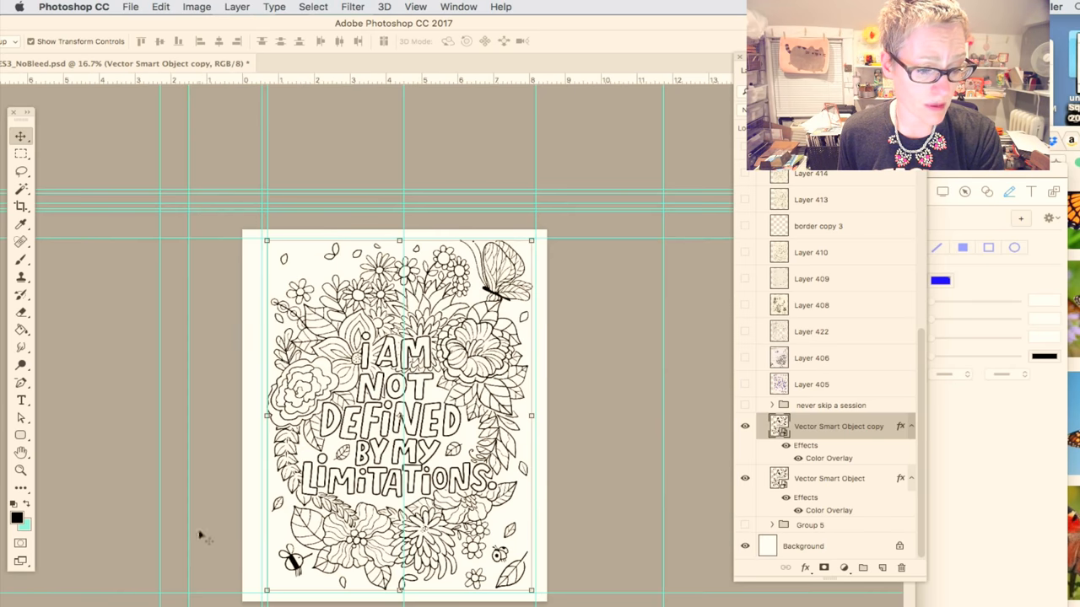
click(829, 478)
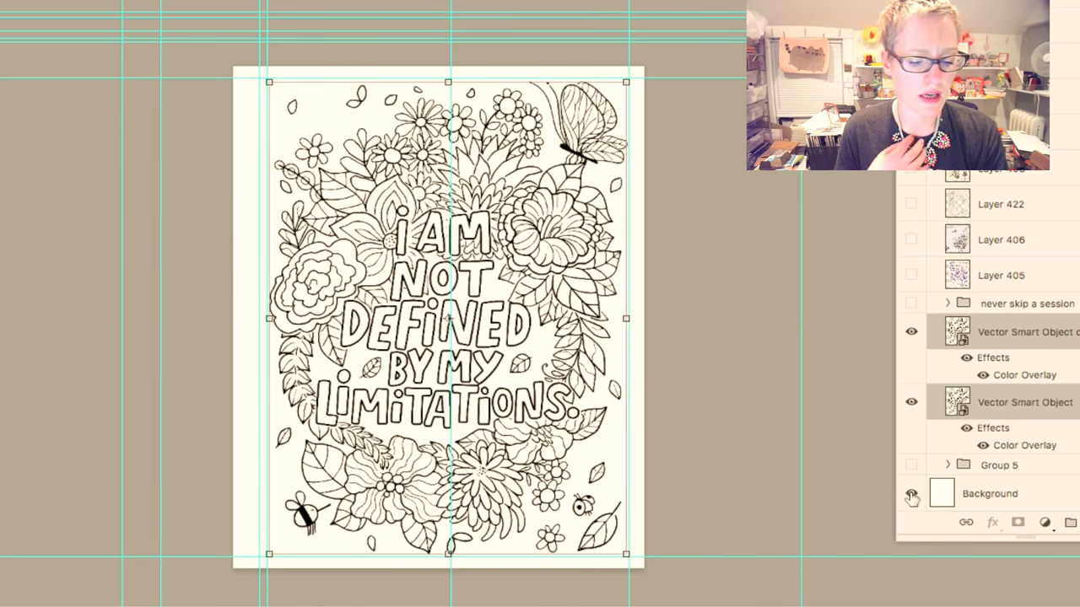
click(911, 494)
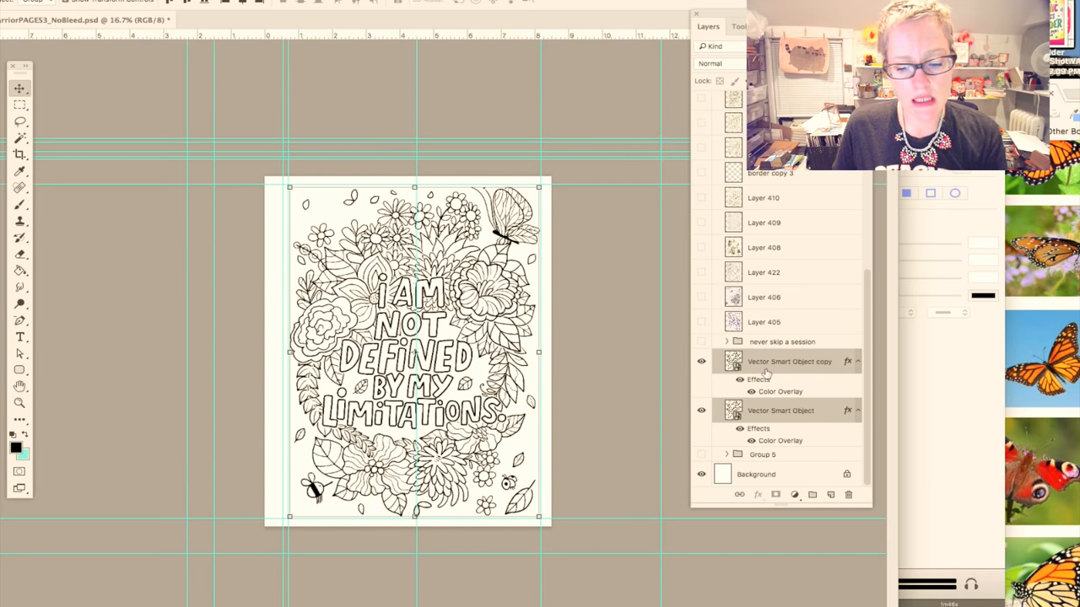
double_click(779, 391)
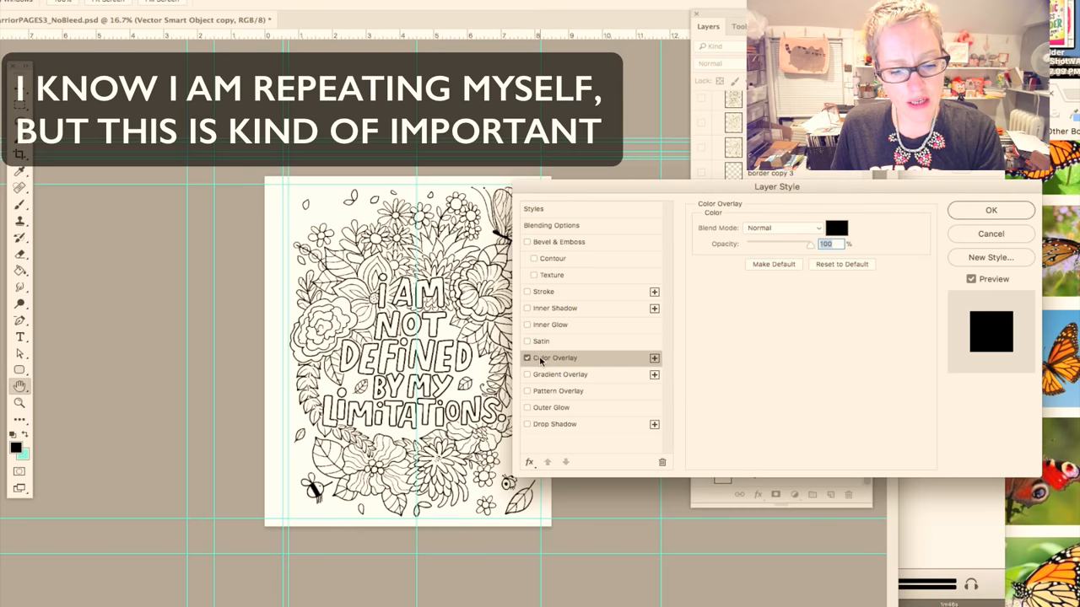
click(836, 228)
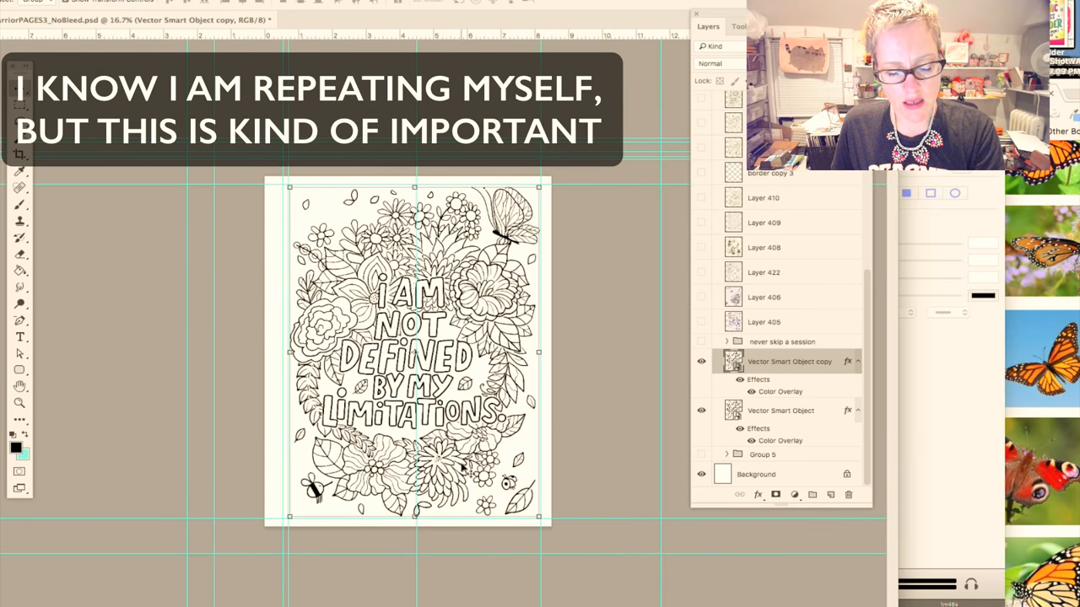
mouse_move(380, 411)
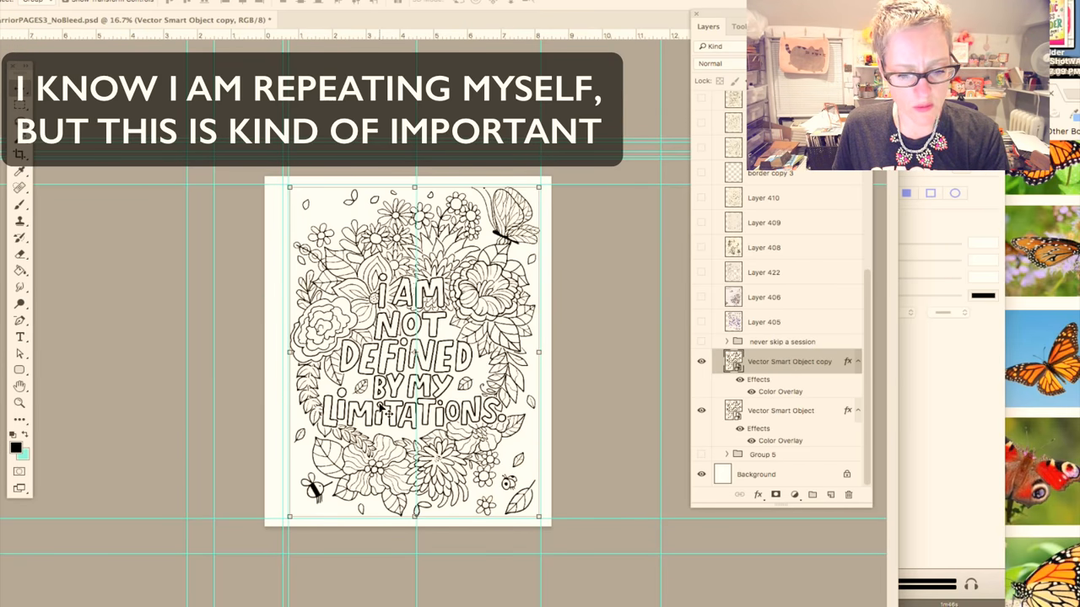